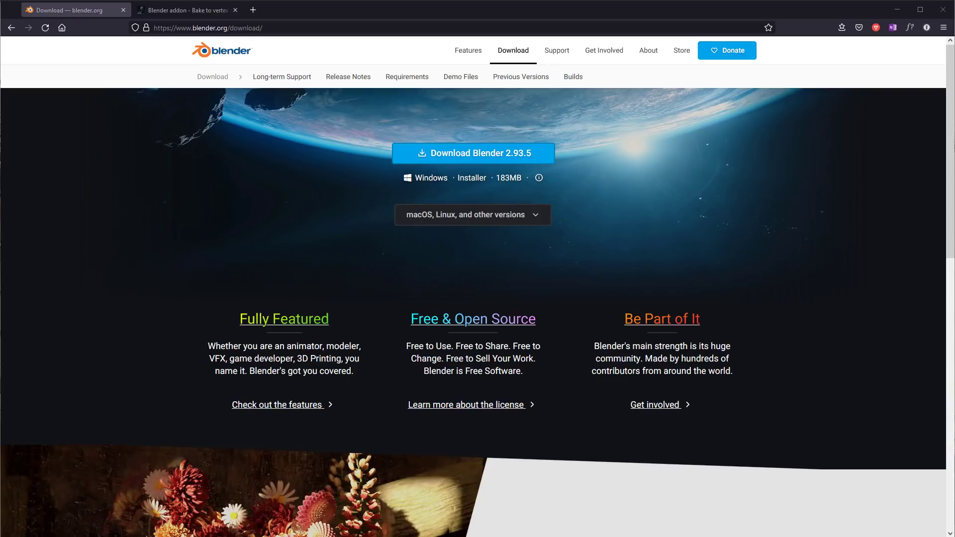
mouse_move(379, 146)
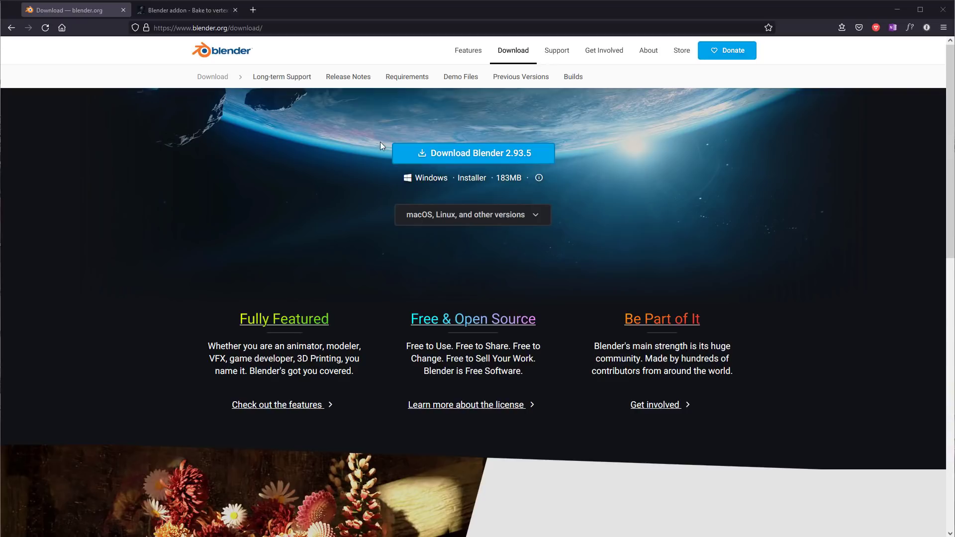
mouse_move(876, 178)
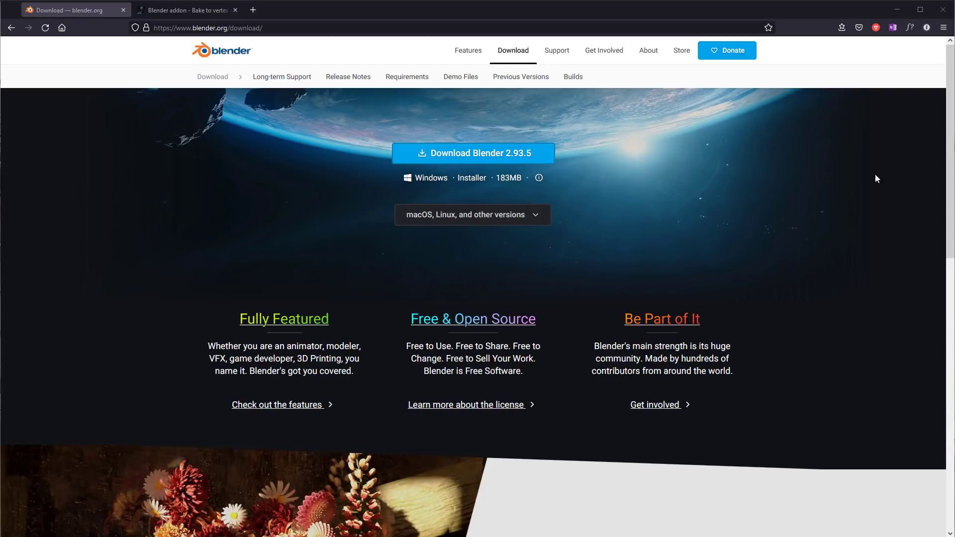
- Reach the Blender Experimental daily builds page from the blender.org download page
scroll("down", 3)
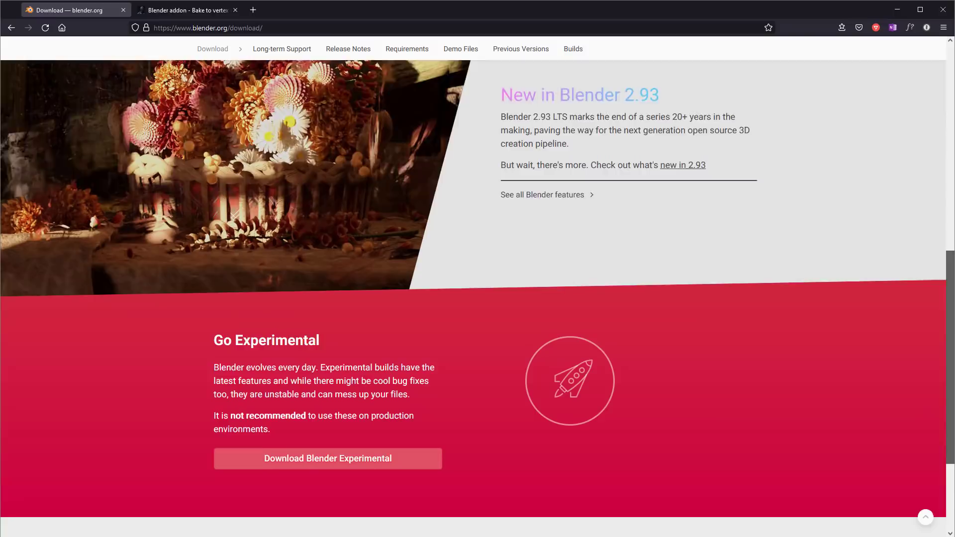
scroll("down", 3)
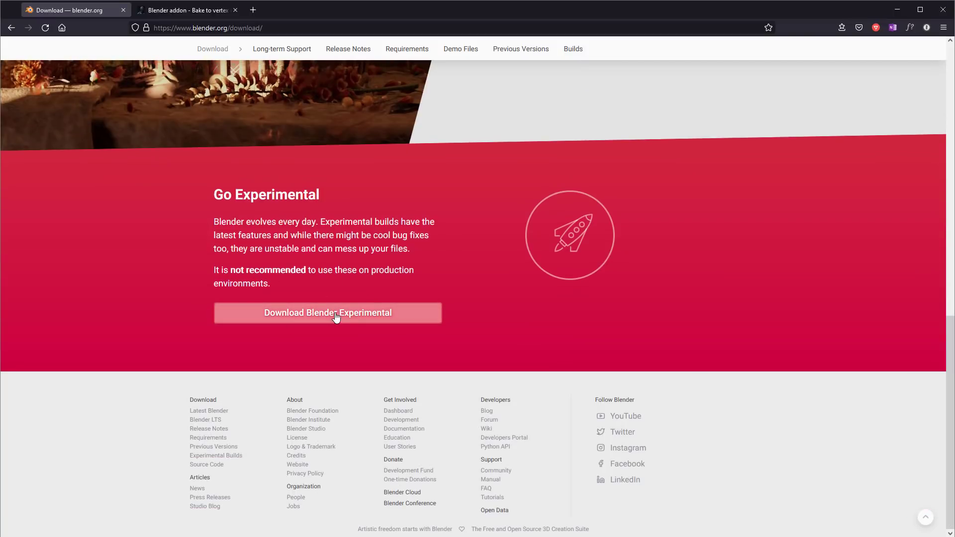
left_click(328, 312)
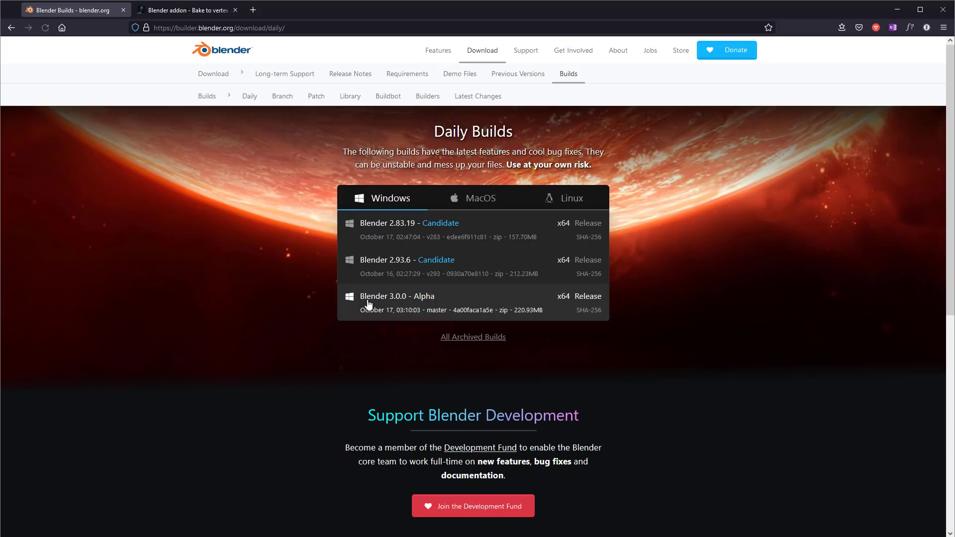
mouse_move(430, 306)
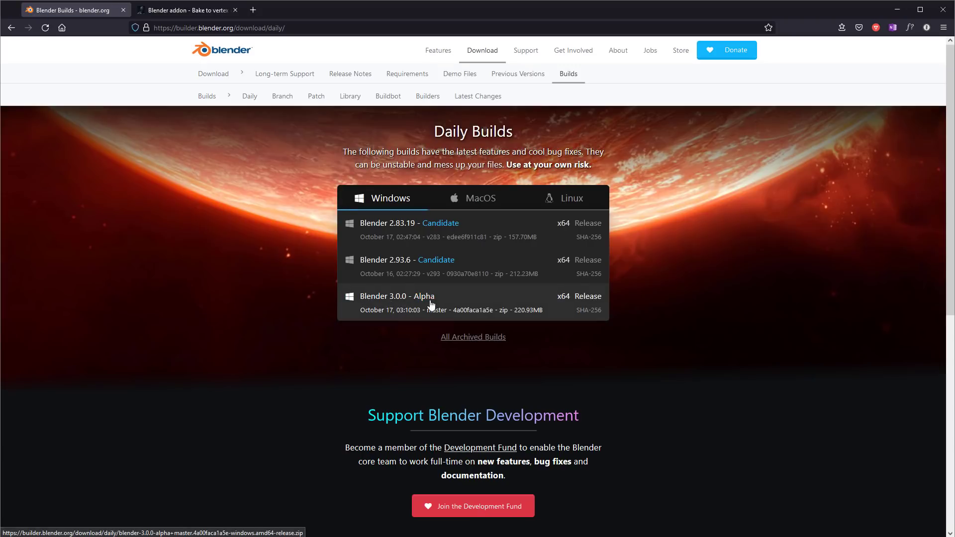
mouse_move(363, 323)
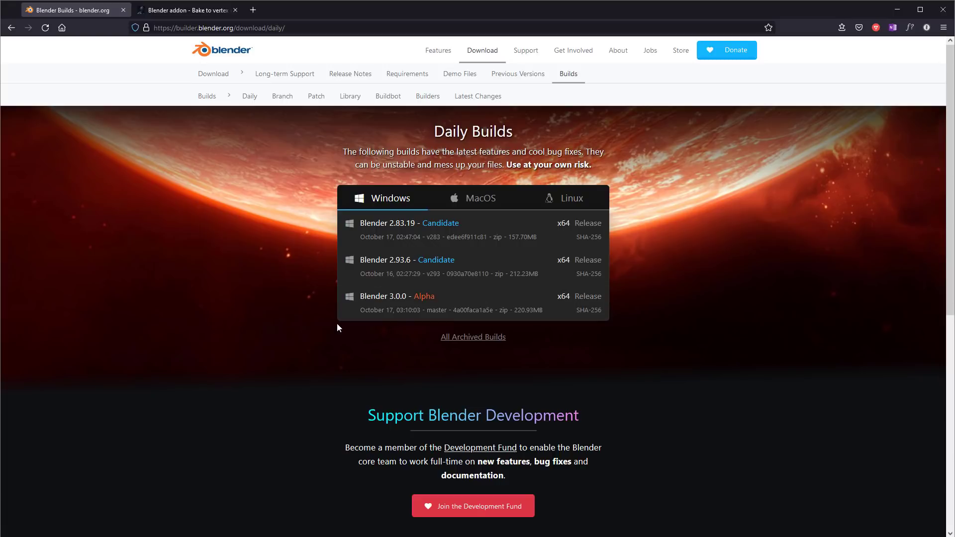
mouse_move(390, 338)
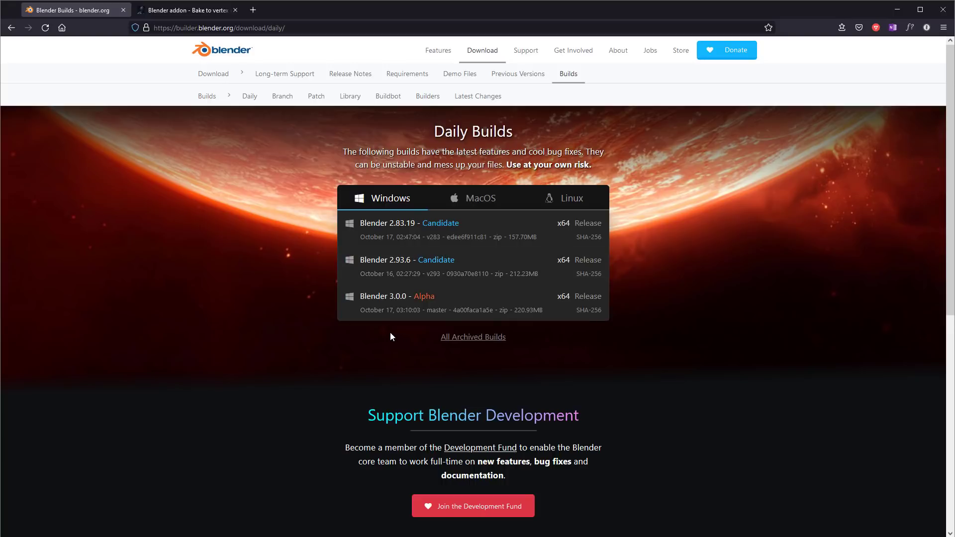
mouse_move(368, 357)
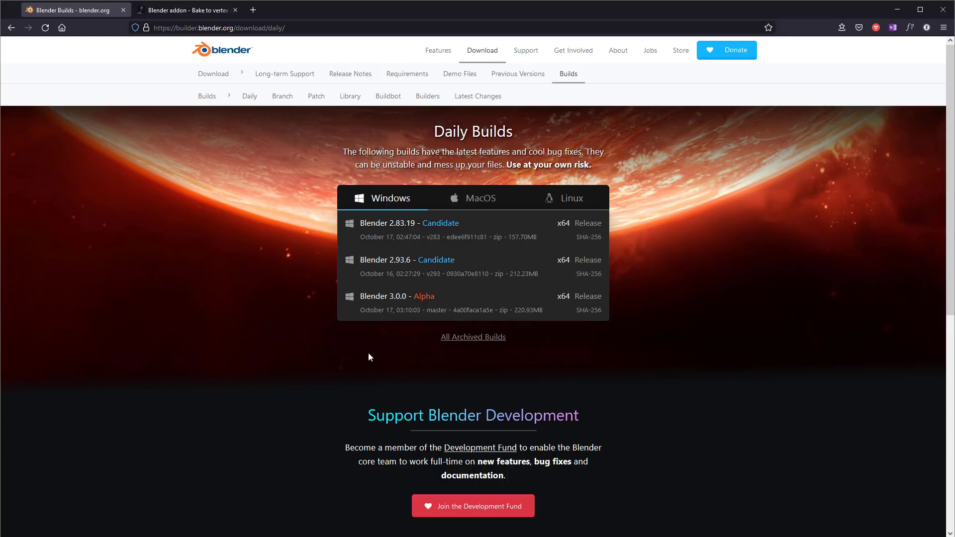
mouse_move(356, 337)
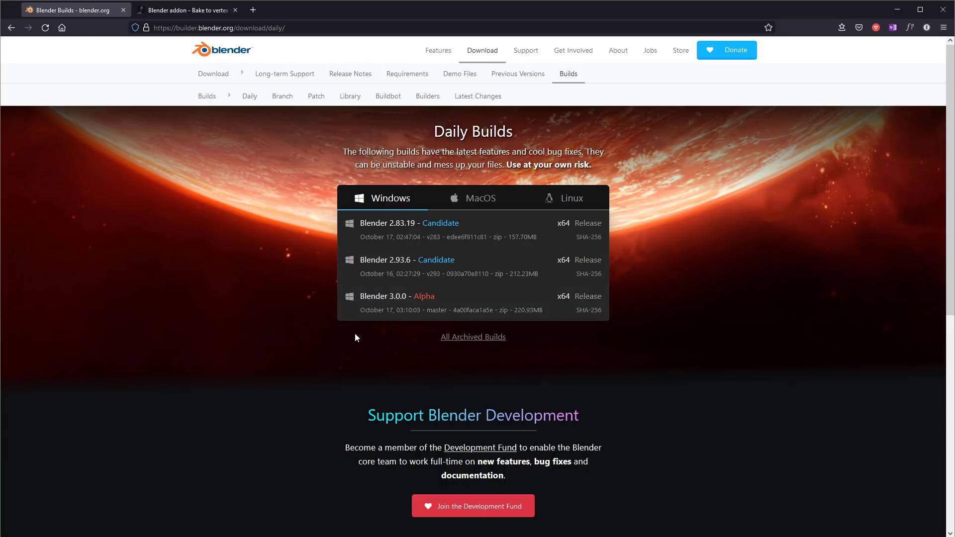
mouse_move(375, 352)
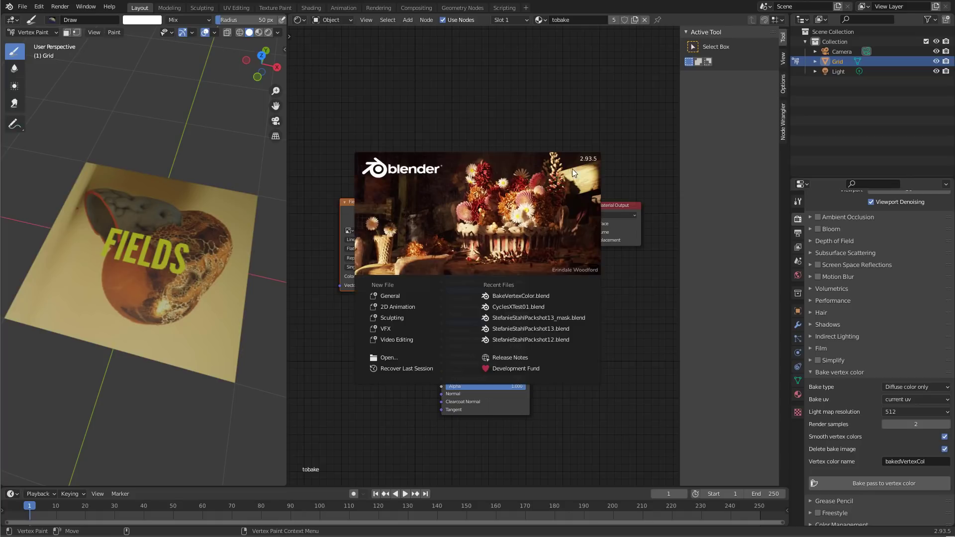
mouse_move(545, 248)
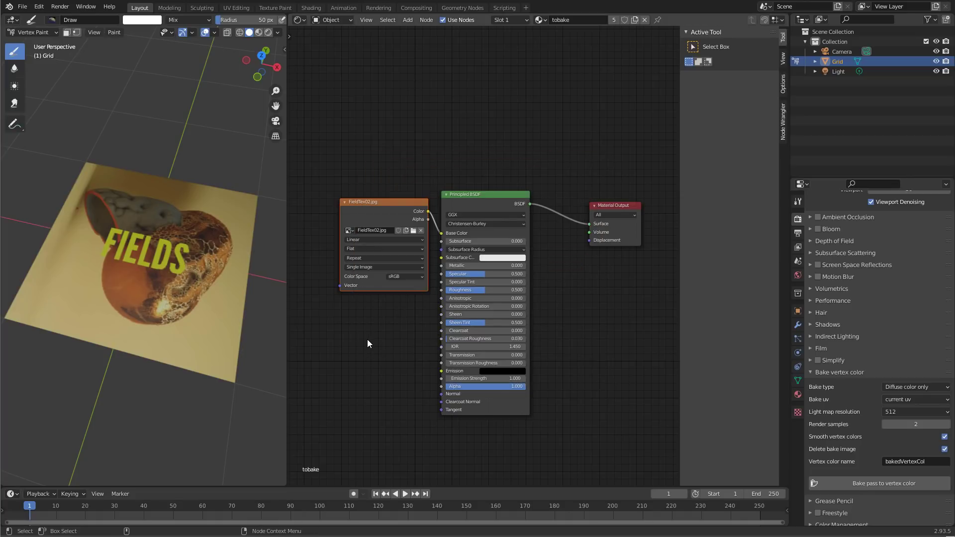
mouse_move(359, 333)
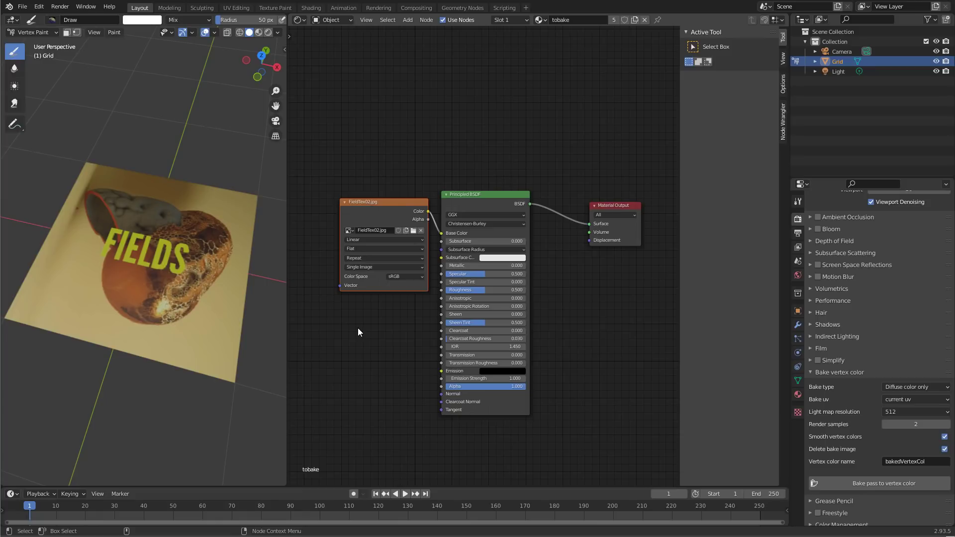
mouse_move(354, 334)
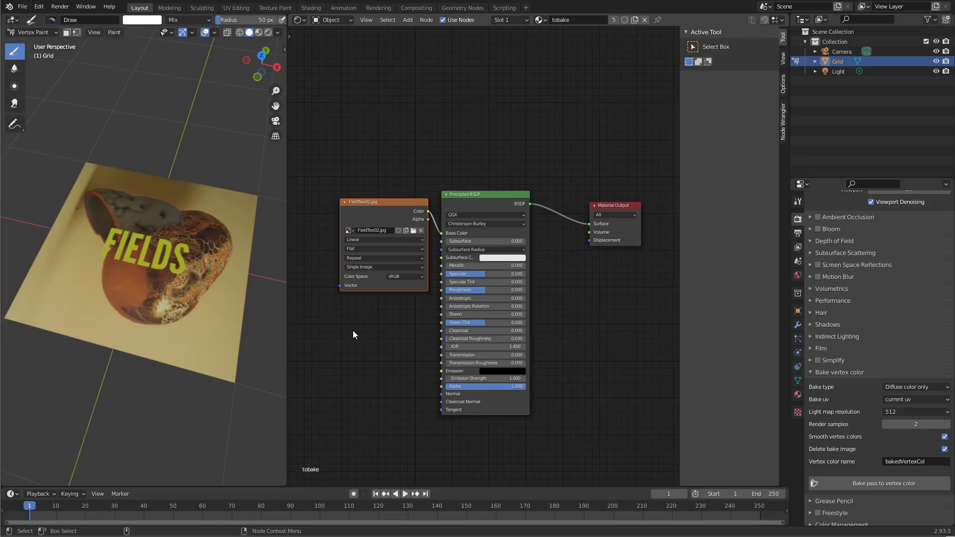
mouse_move(356, 334)
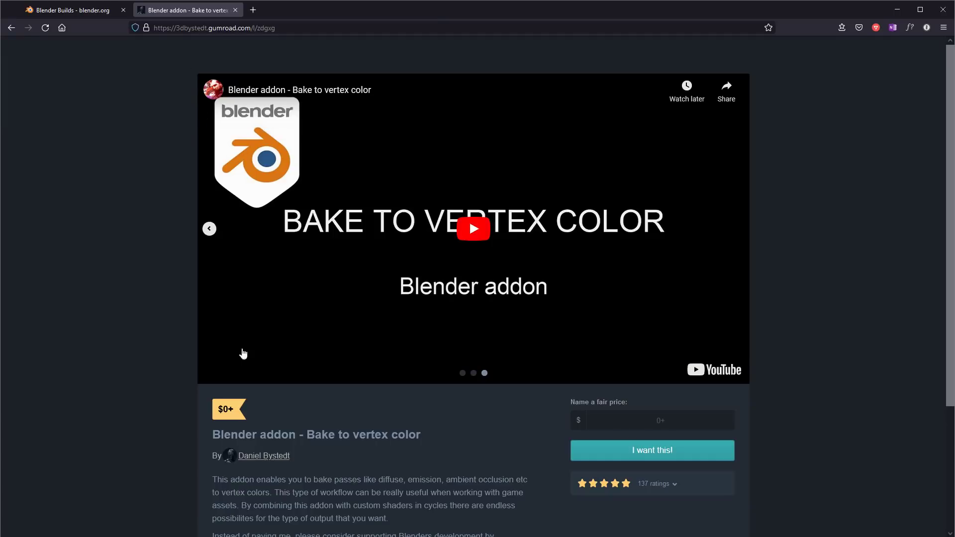
mouse_move(934, 120)
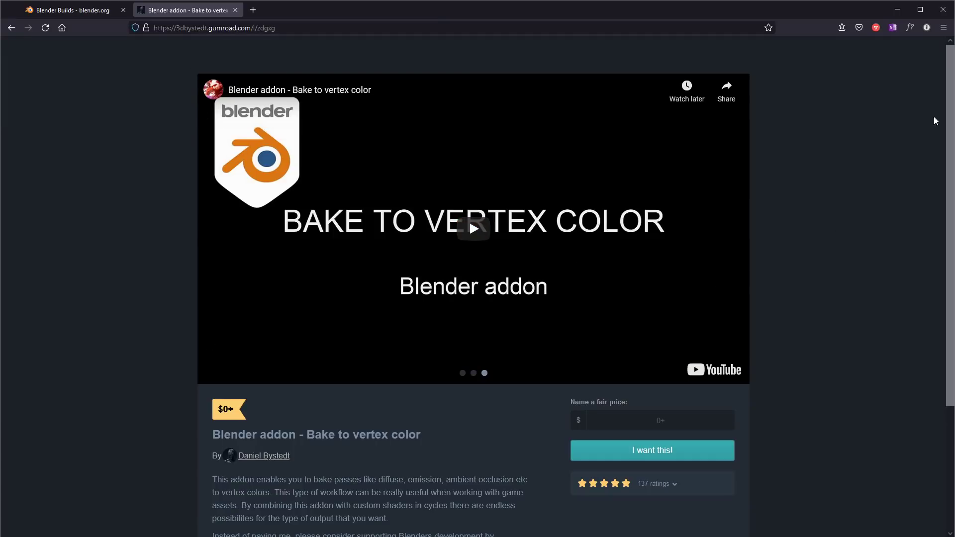
- Scroll the Bake to vertex color addon page to its description, price box and ratings
scroll("down", 3)
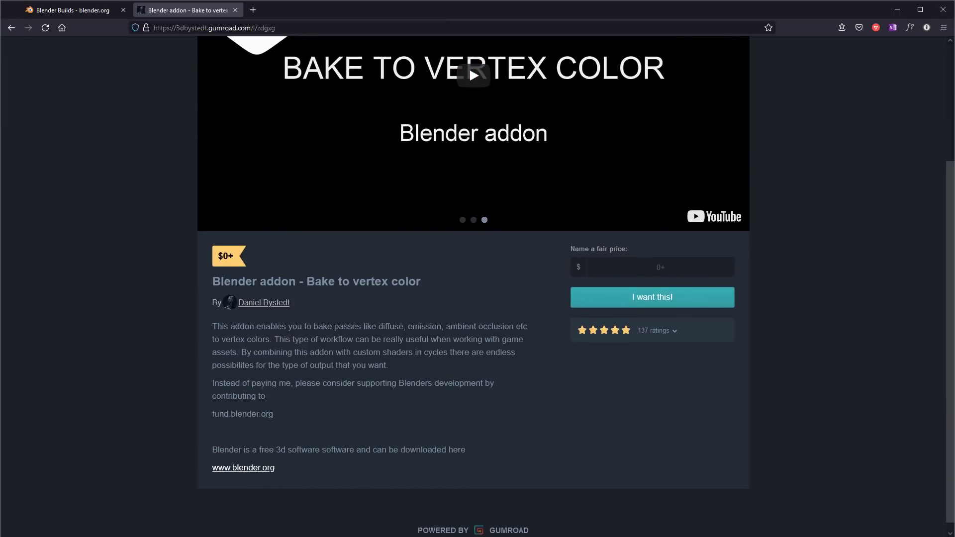
scroll("down", 3)
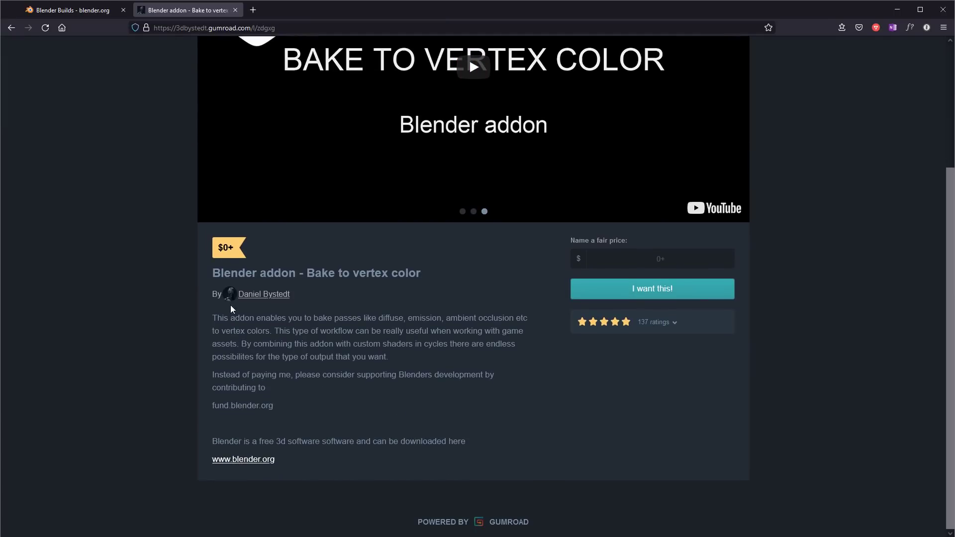
mouse_move(286, 310)
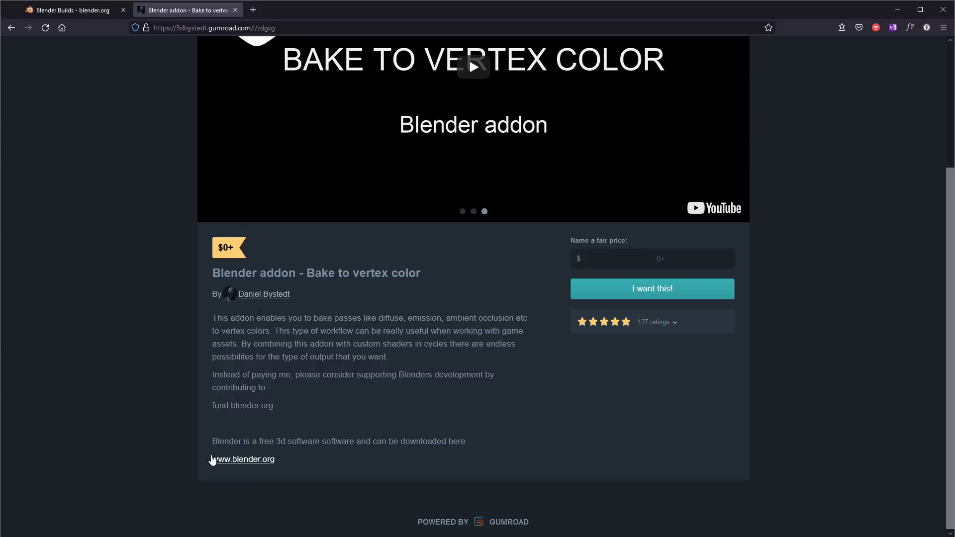
mouse_move(451, 385)
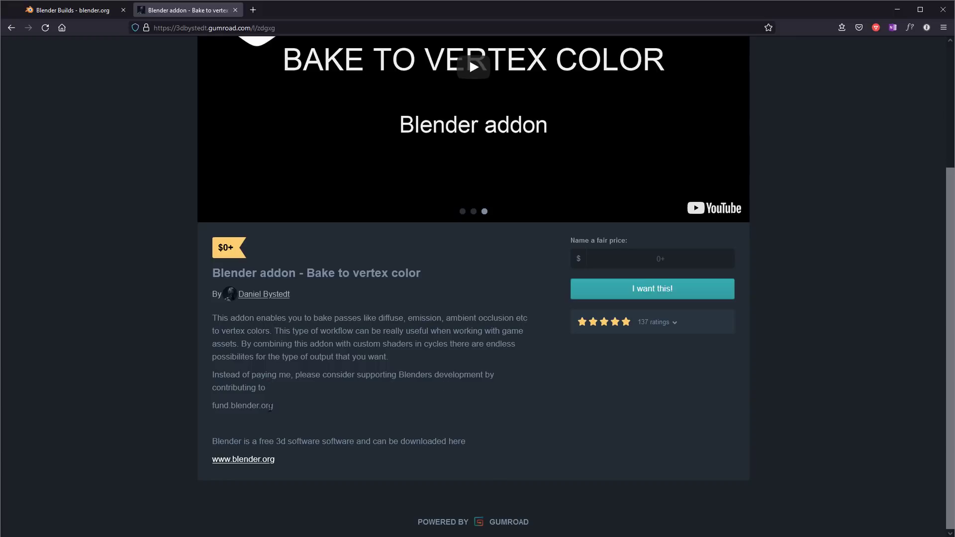
mouse_move(305, 416)
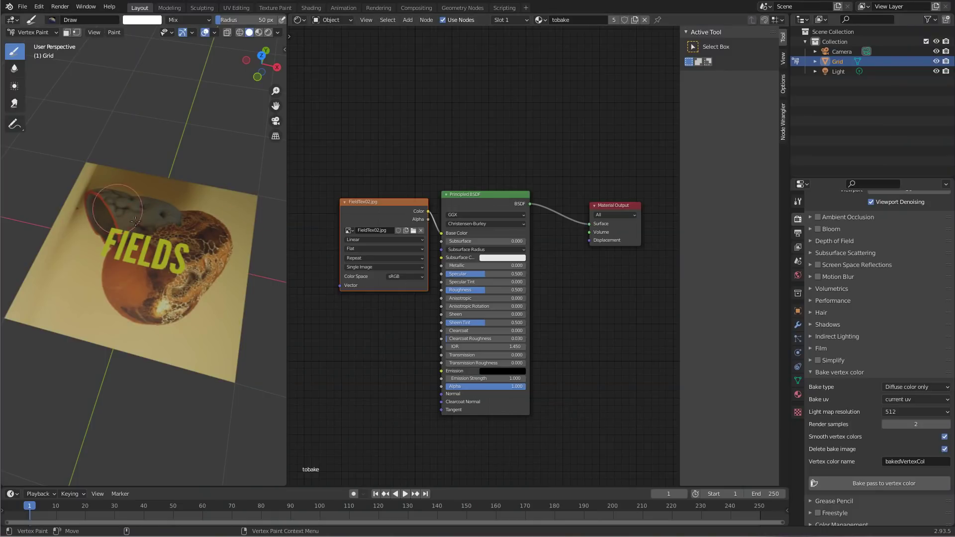
mouse_move(103, 370)
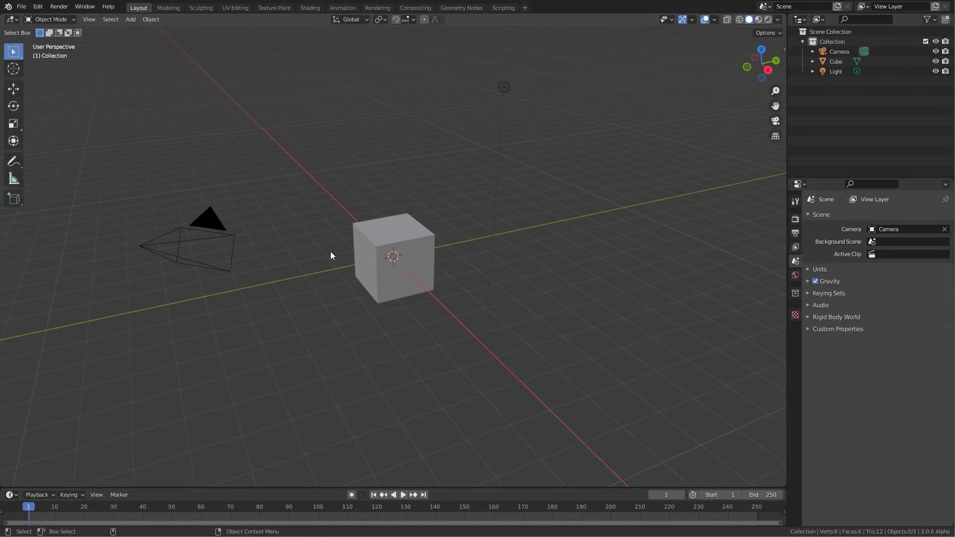
- Delete the default cube and append the Grid object from BakeVertexColor.blend
left_click(393, 256)
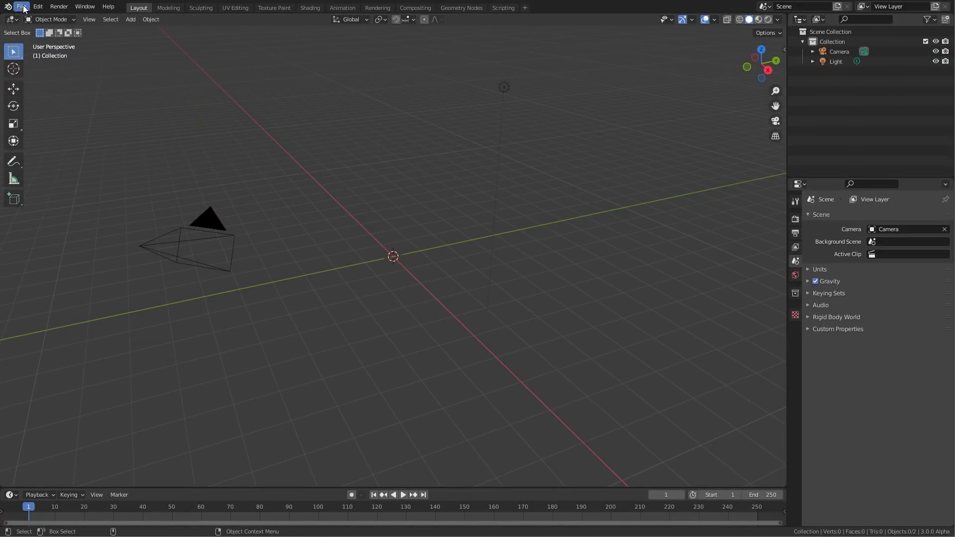
left_click(22, 6)
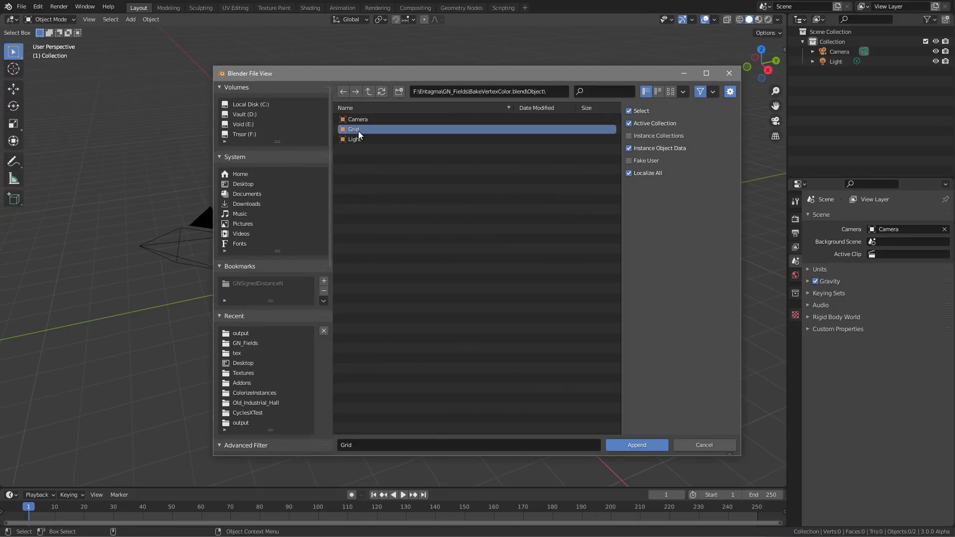
left_click(635, 444)
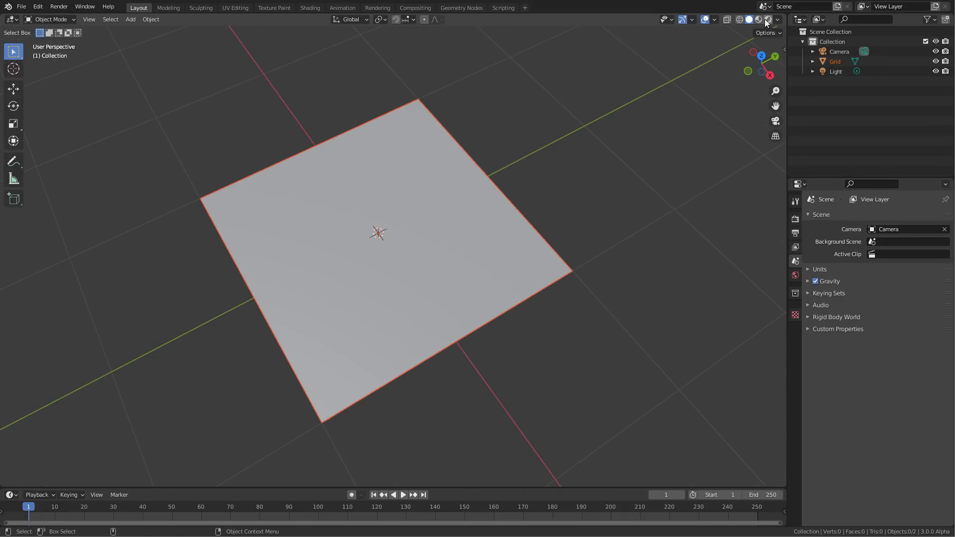
mouse_move(35, 29)
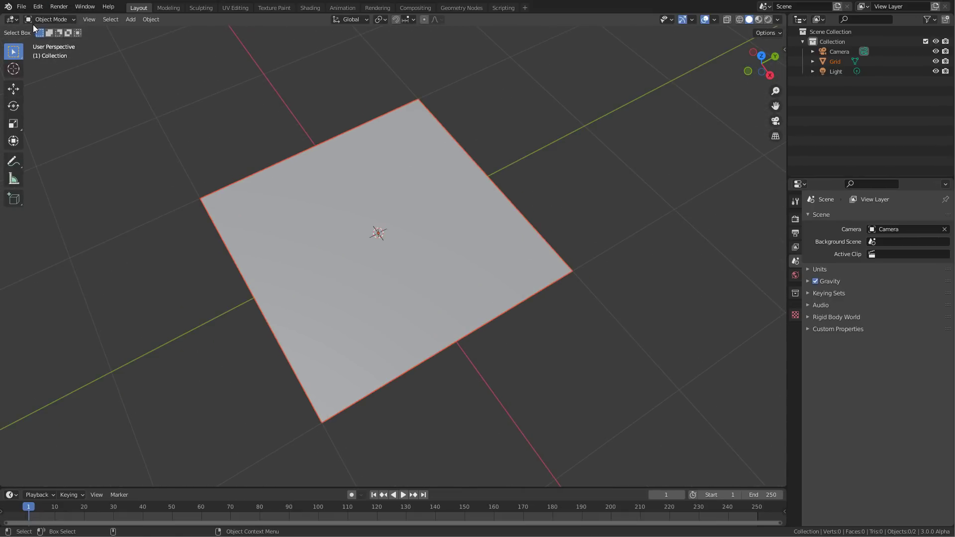
- Enable Sculpt Vertex Colors in the Experimental section of Blender's Preferences
left_click(21, 6)
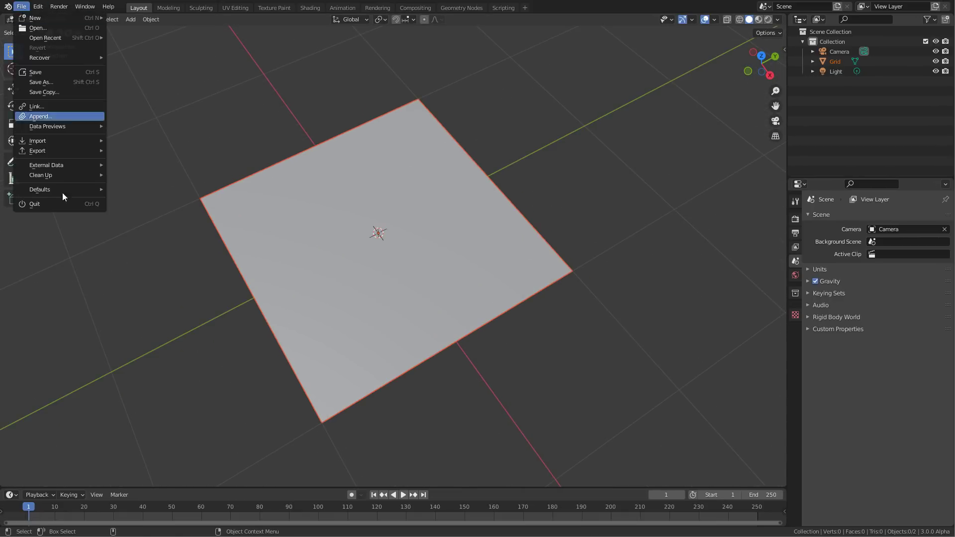
left_click(21, 7)
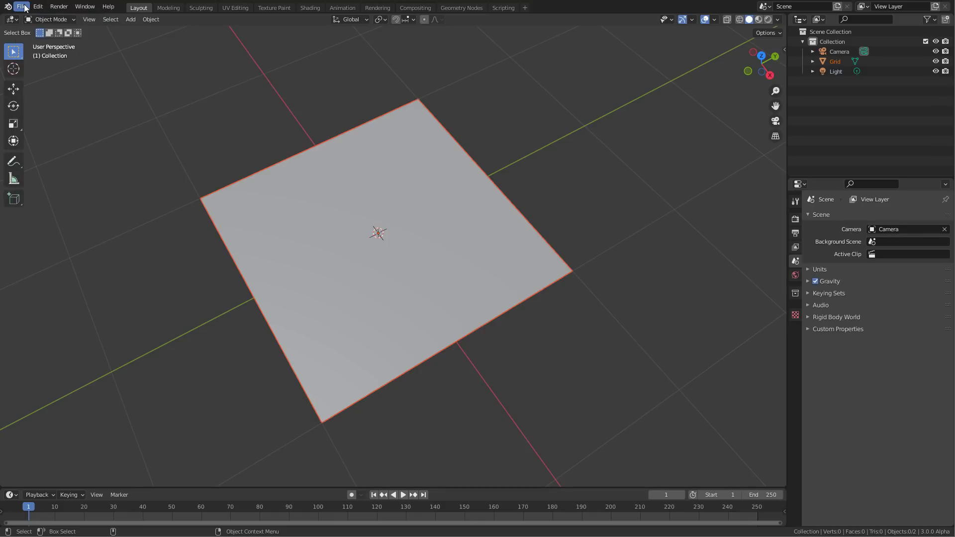
left_click(38, 7)
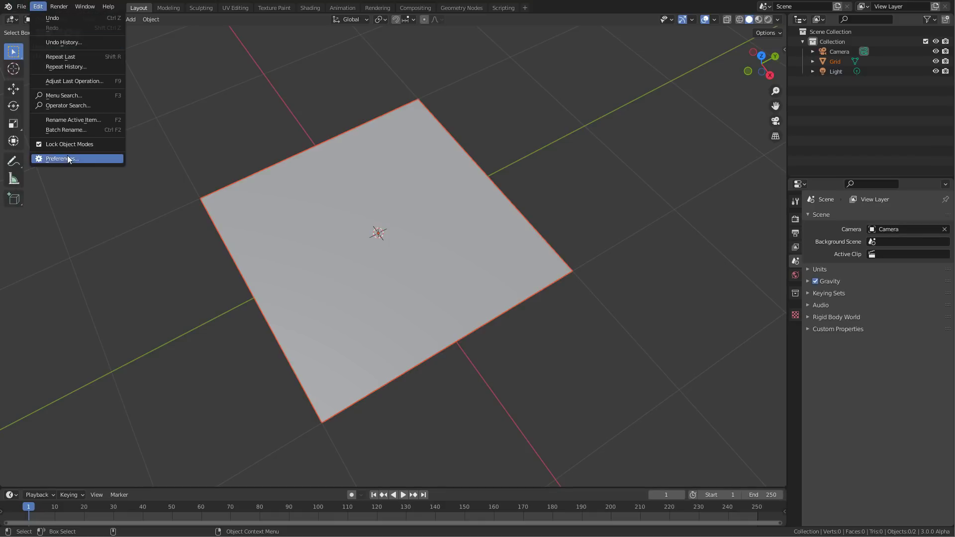
left_click(61, 159)
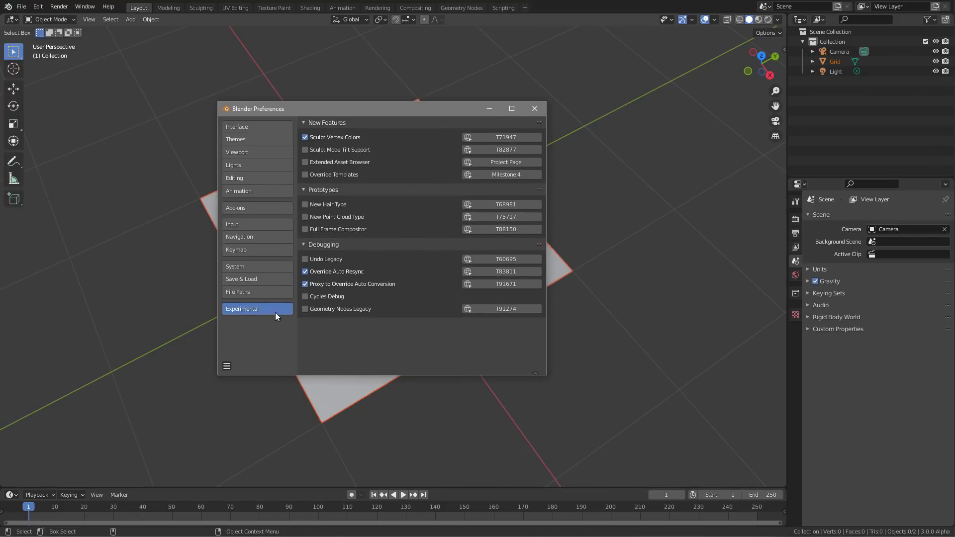
left_click(237, 126)
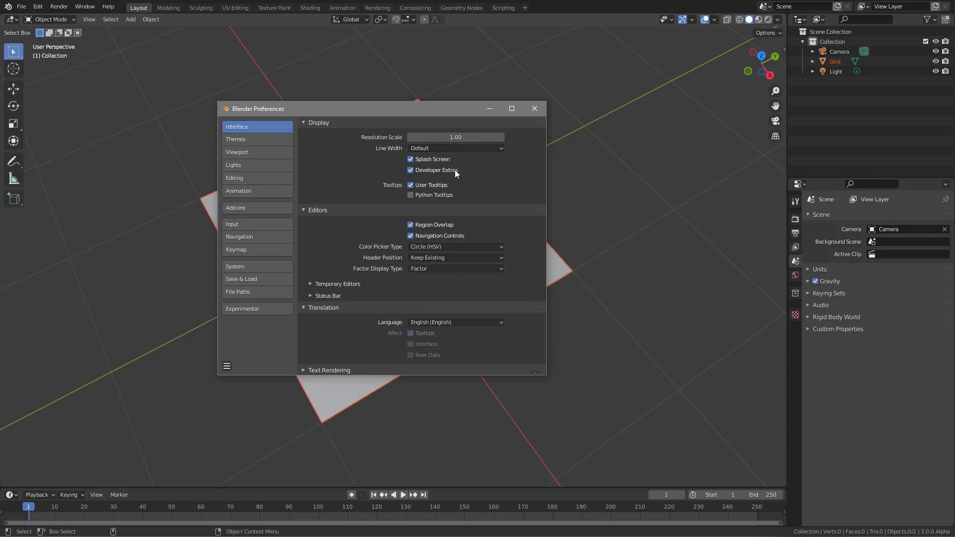
left_click(242, 309)
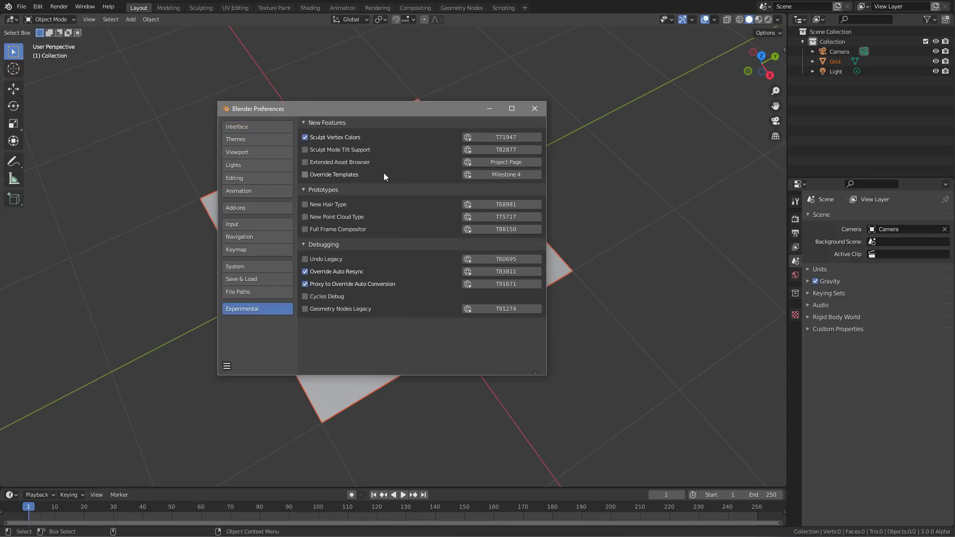
mouse_move(359, 141)
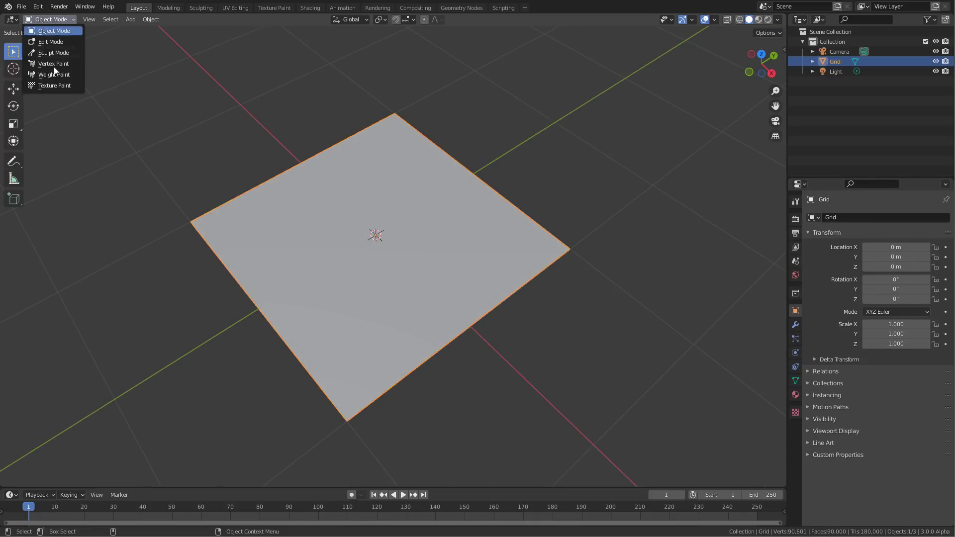
- Show the grid's FIELDS colours in Vertex Paint mode and its bakedVertexCol layer in Object Data
left_click(53, 63)
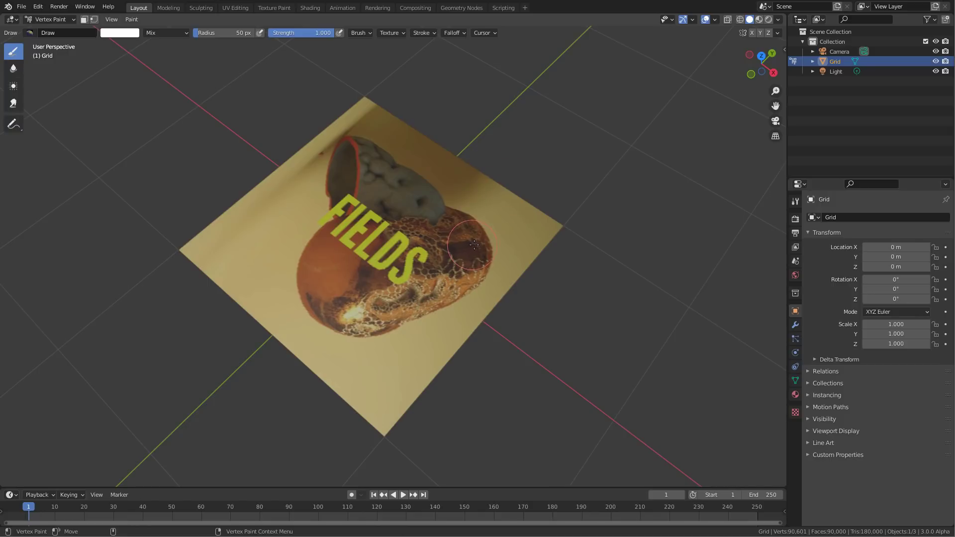
left_click(794, 379)
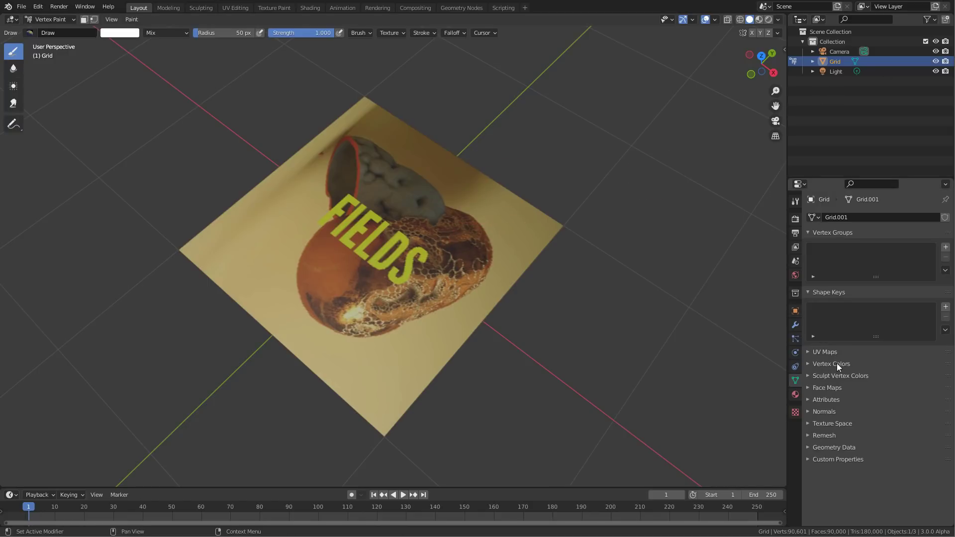
left_click(830, 364)
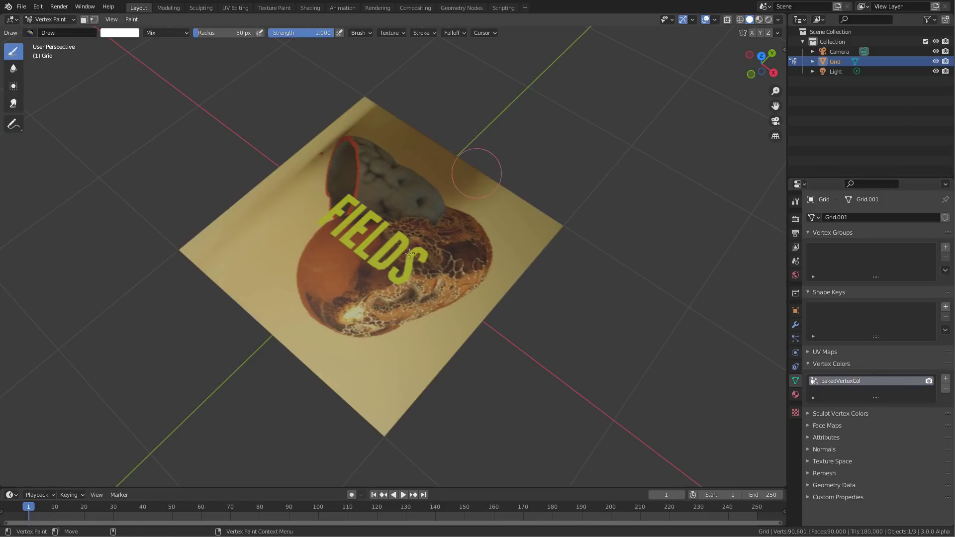
mouse_move(546, 300)
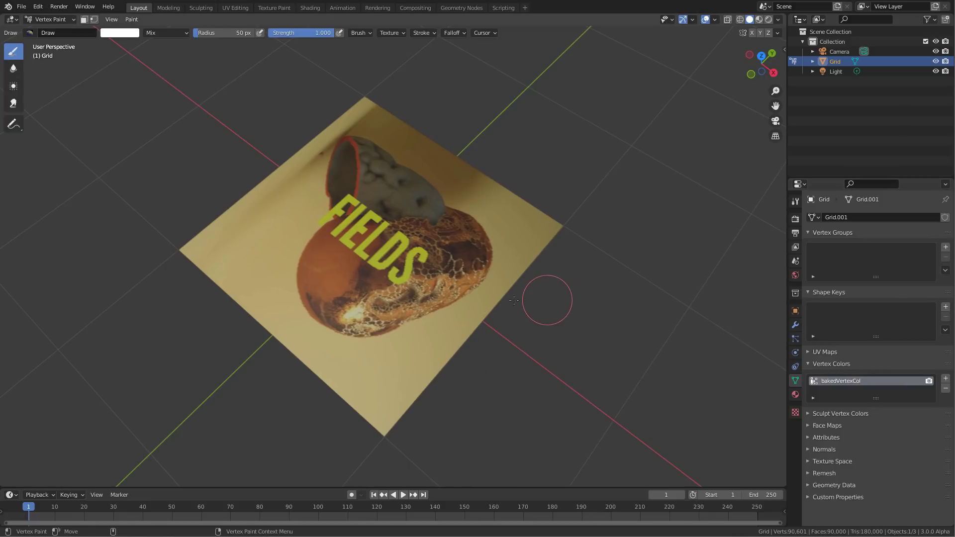
mouse_move(522, 298)
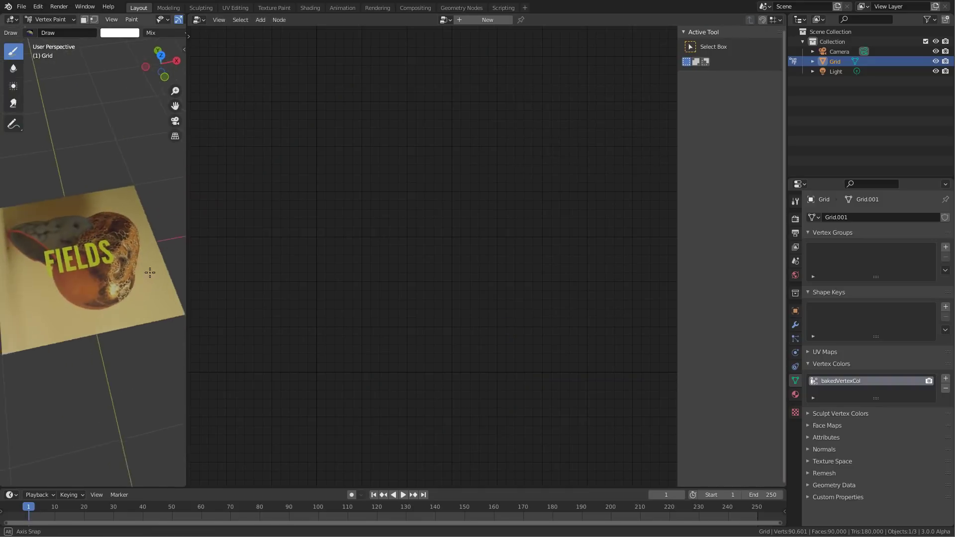
- Back in Object Mode, create a new geometry nodes tree on the grid named CubeGrid
left_click(51, 19)
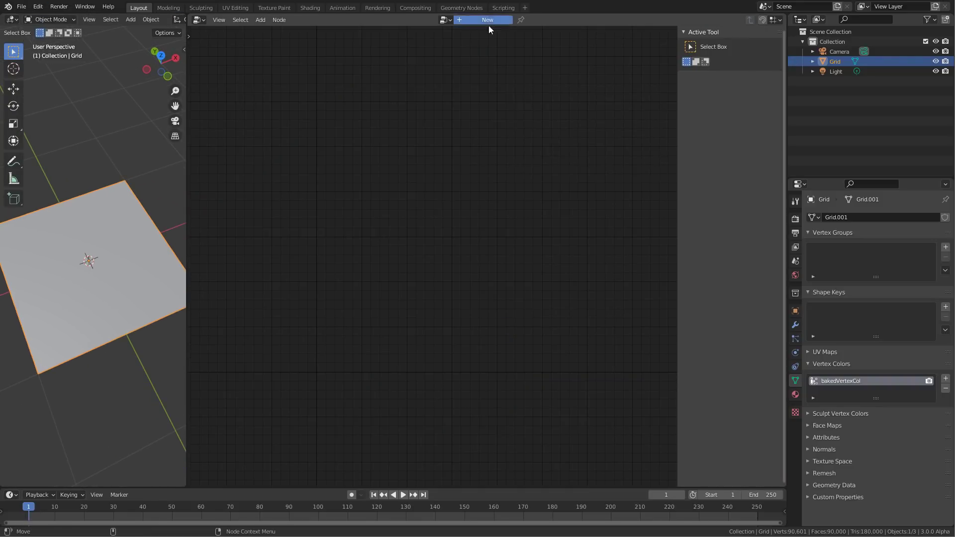
left_click(486, 20)
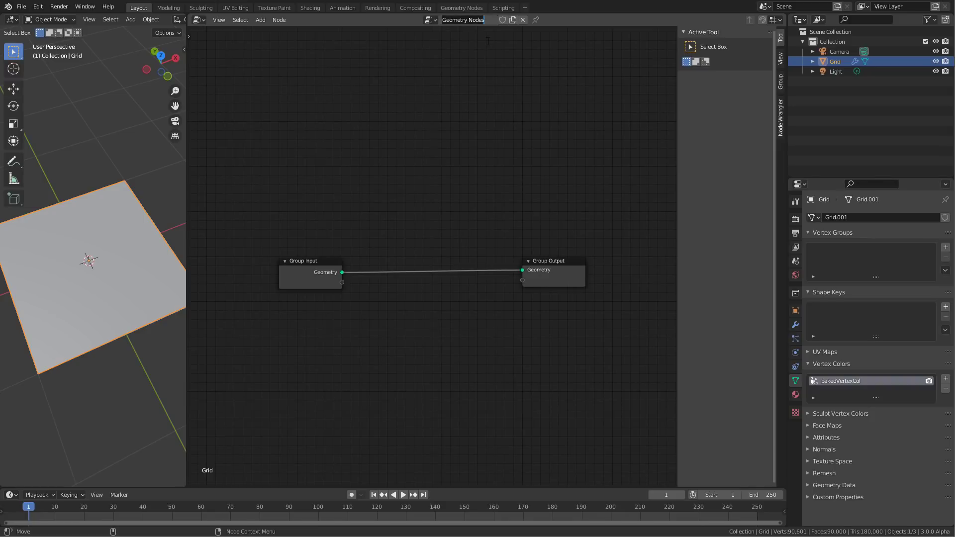
type("CubeGrid")
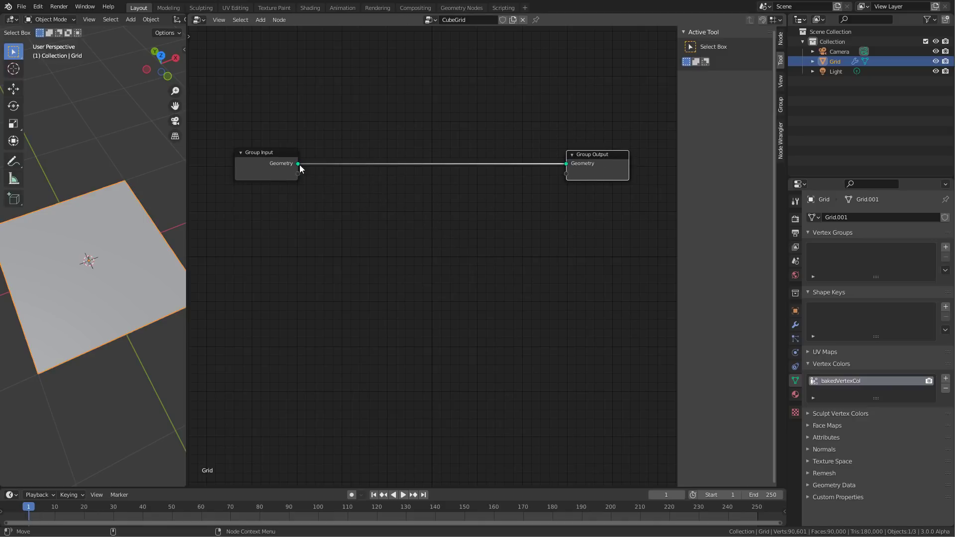
mouse_move(553, 167)
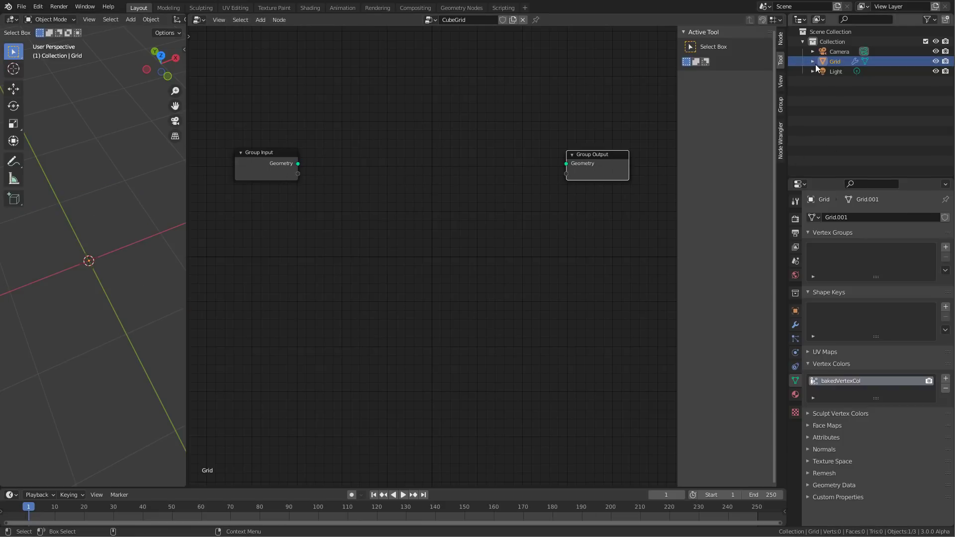
- Wire Group Input geometry to Group Output so the grid reappears, then inspect it in Edit Mode
left_click_drag(298, 163, 566, 163)
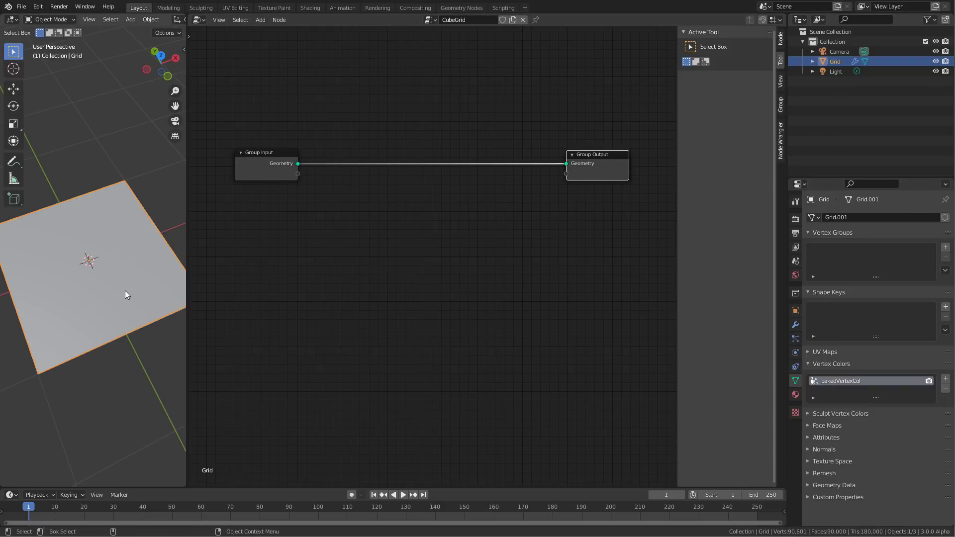
key("Tab")
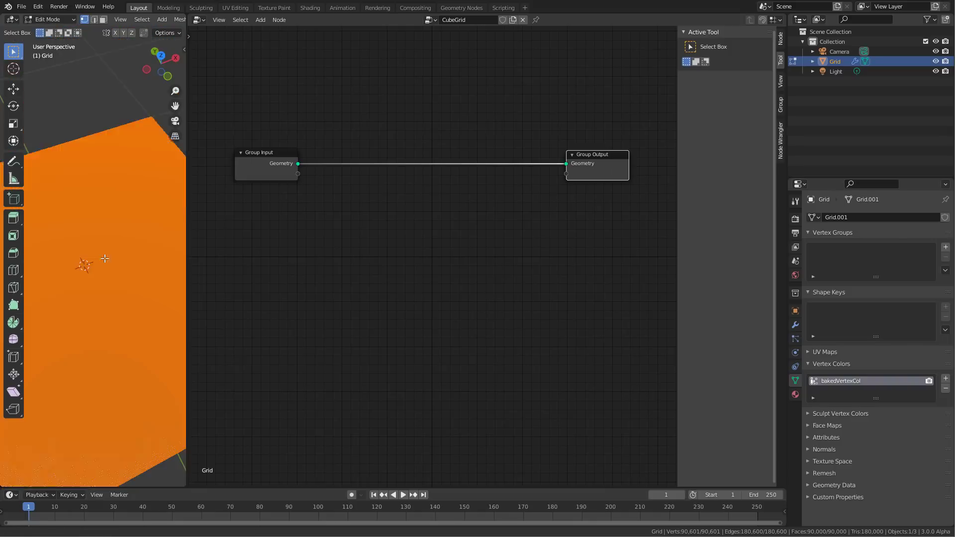
left_click_drag(104, 259, 80, 276)
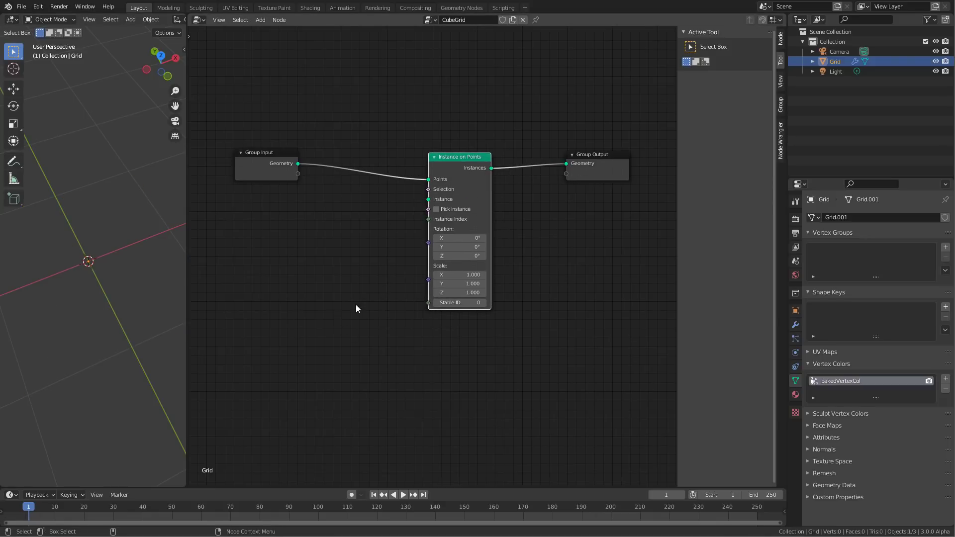
mouse_move(401, 230)
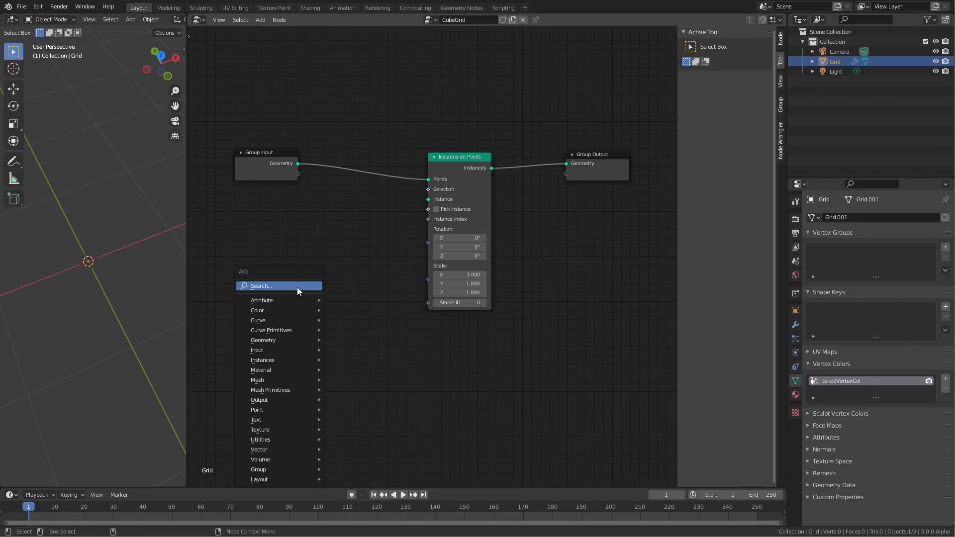
- Add a Cube primitive node and feed it into the Instance input of Instance on Points
type("c")
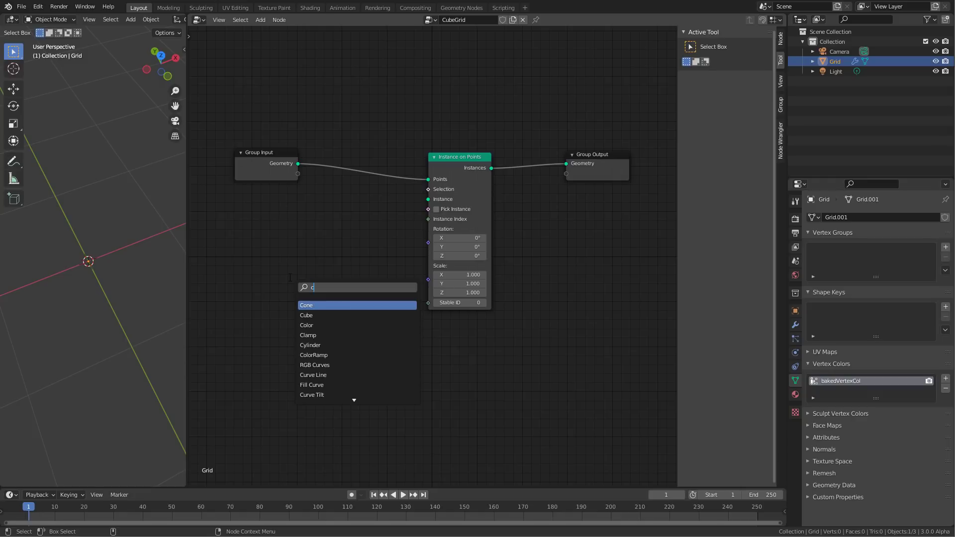
left_click(306, 316)
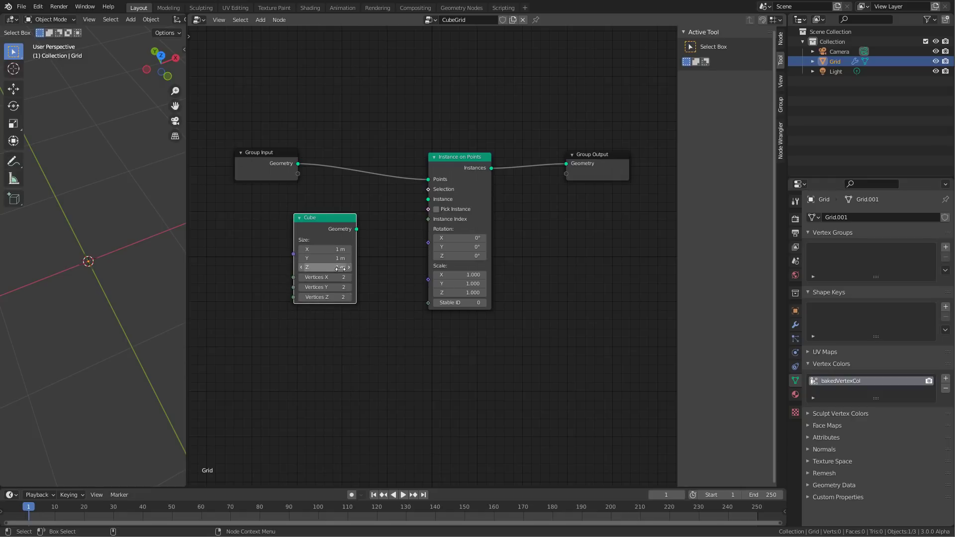
left_click_drag(358, 229, 427, 192)
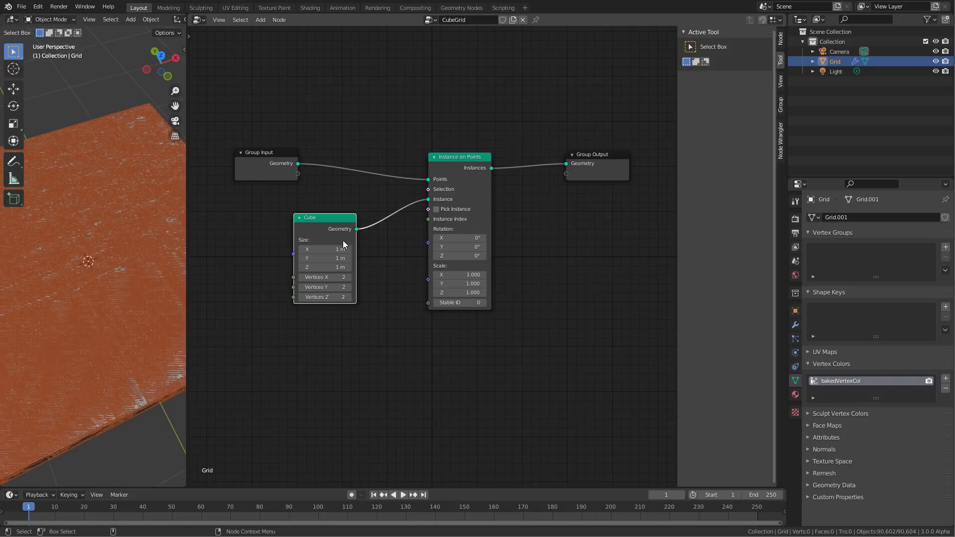
mouse_move(472, 195)
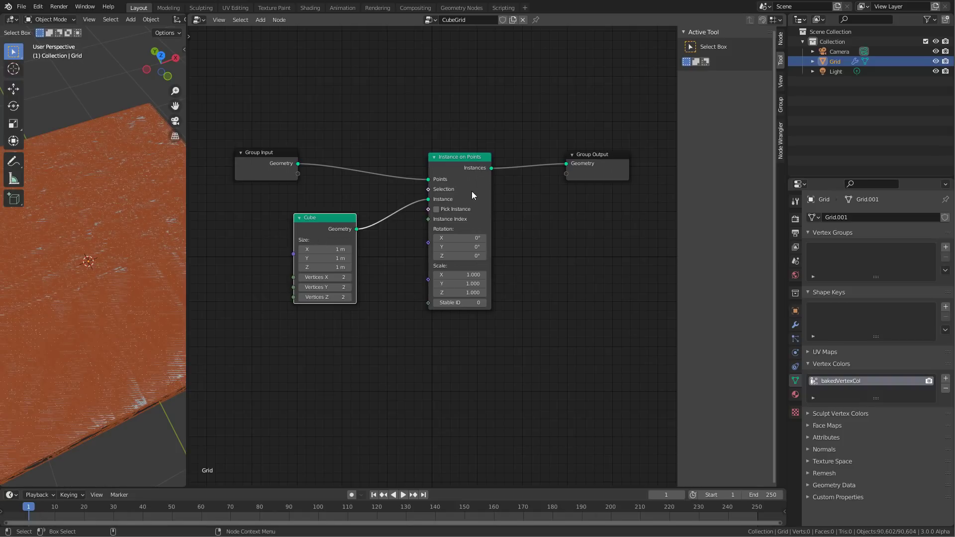
mouse_move(123, 271)
type("0.003")
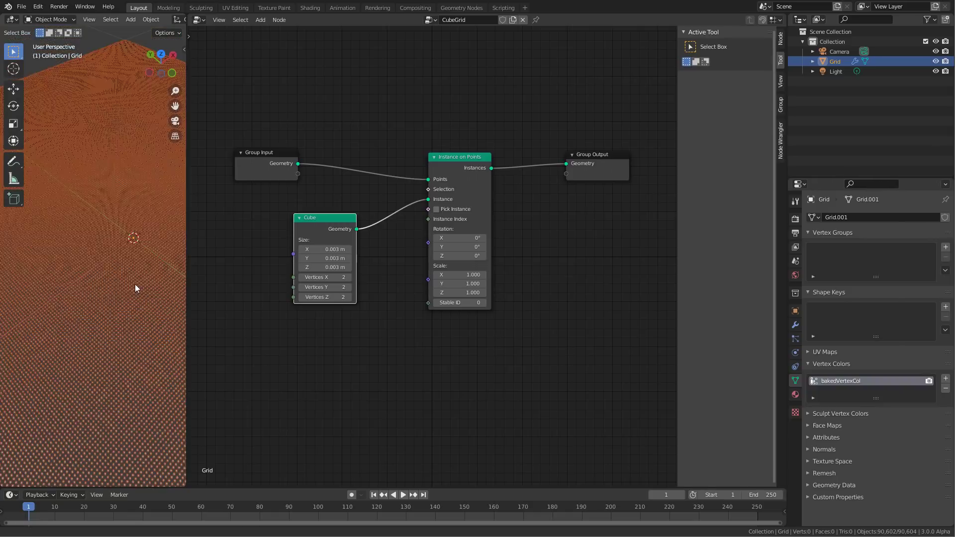
mouse_move(457, 283)
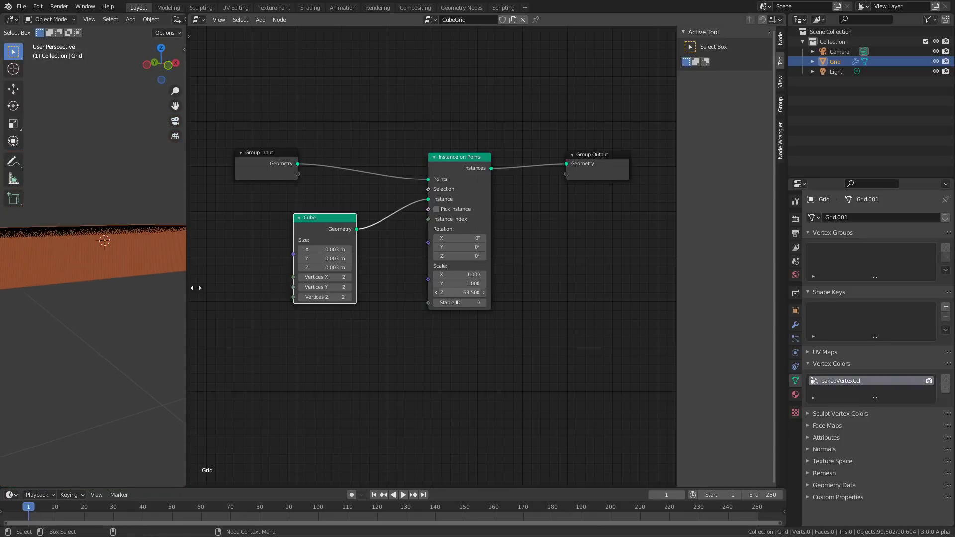
- Raise the Instance on Points Scale Z to 115, stretching the 0.003 m cubes into columns
left_click_drag(459, 292, 459, 292)
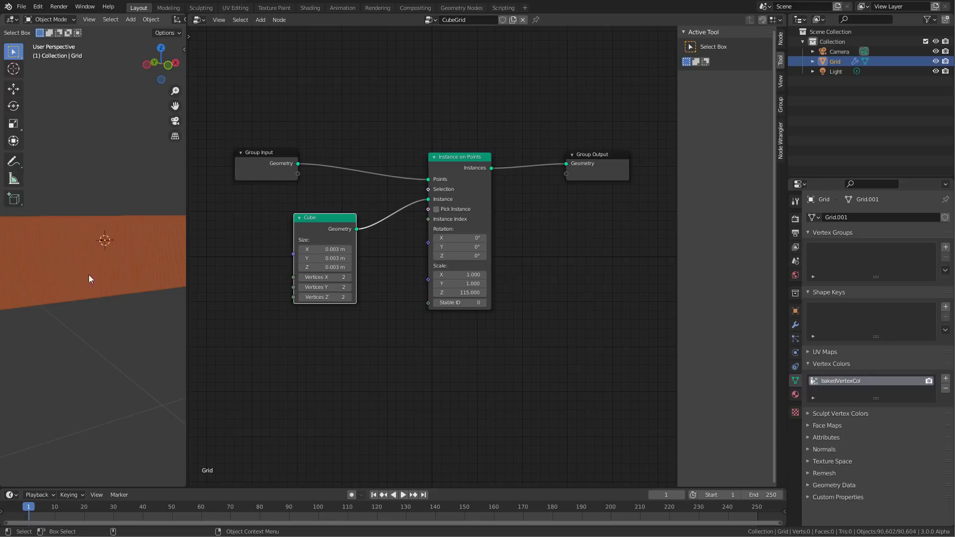
mouse_move(102, 251)
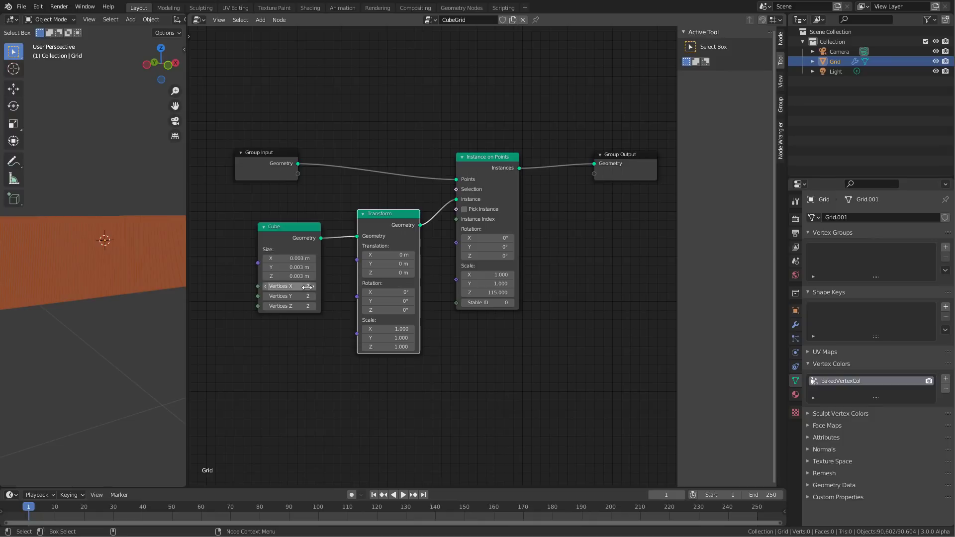
mouse_move(313, 313)
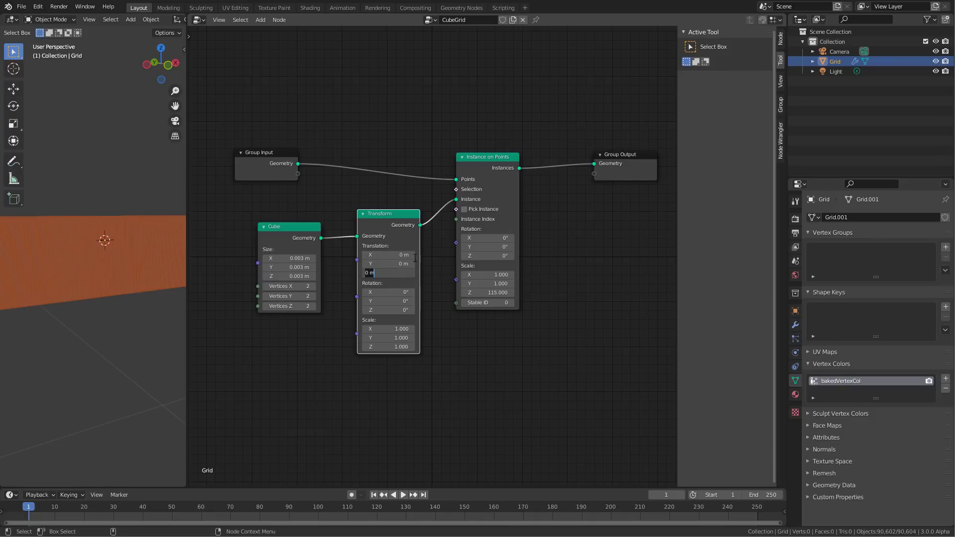
- Set the Transform node's Translation Z to 0.0015 m and adjust the instance Z scale to 127.5
type("0.00")
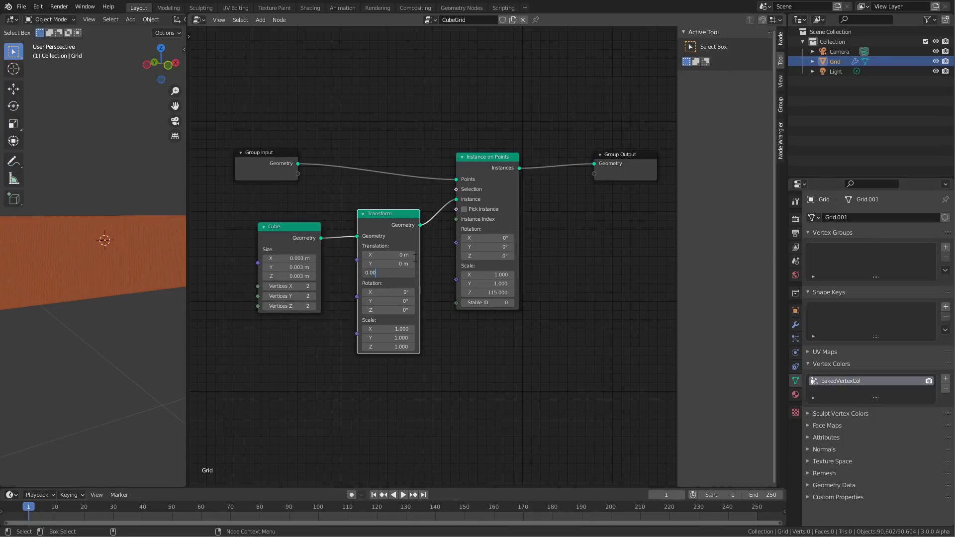
type("0.0015 m")
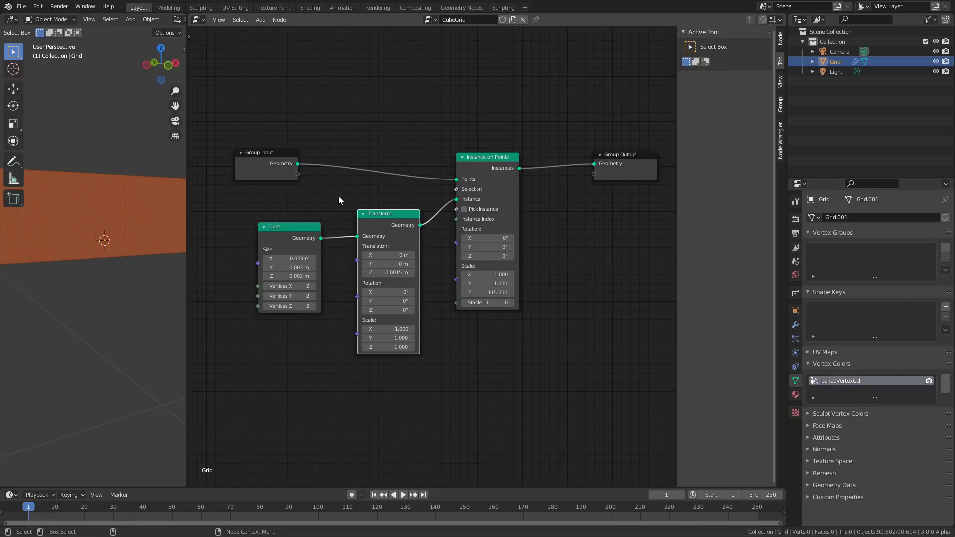
left_click_drag(499, 292, 483, 292)
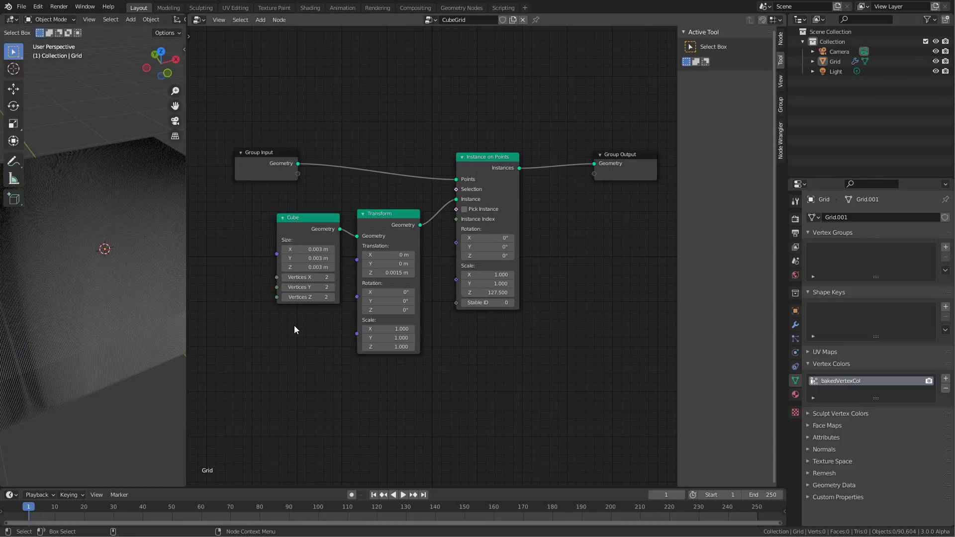
mouse_move(330, 249)
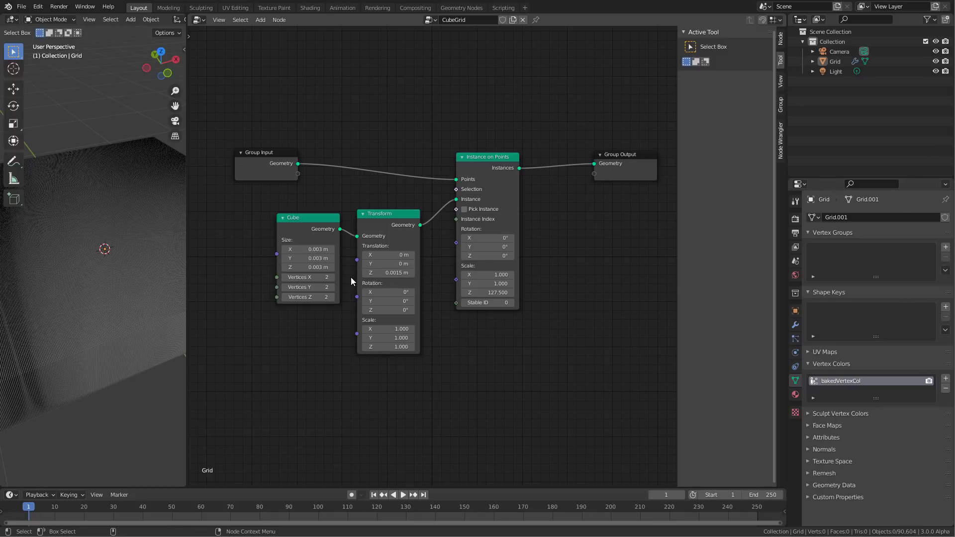
mouse_move(277, 280)
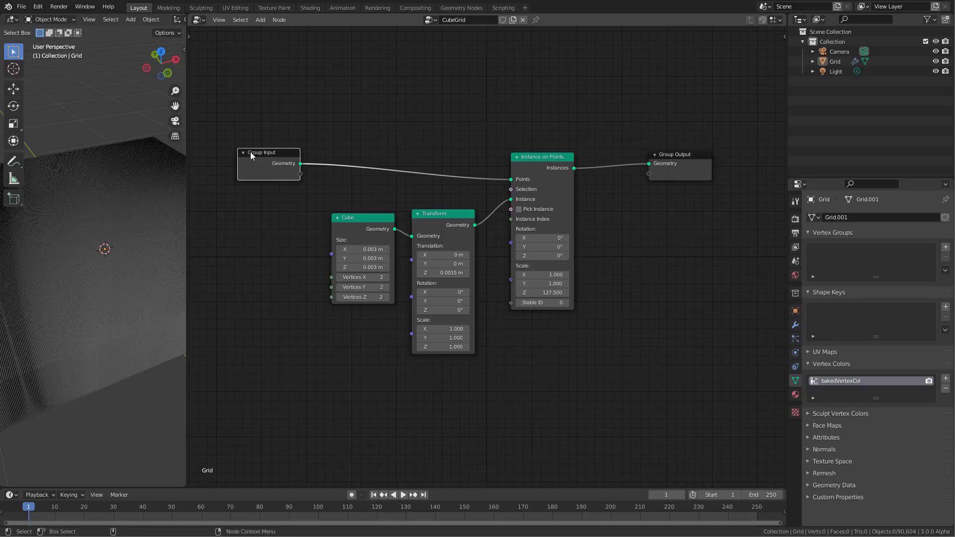
mouse_move(304, 177)
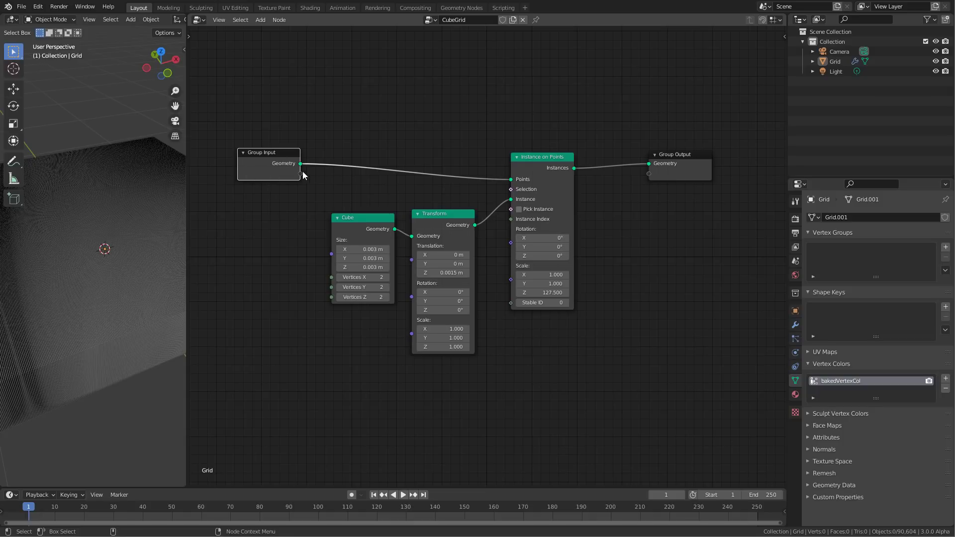
- Rearrange the CubeGrid nodes to free up working space around the cube instancing chain
left_click_drag(299, 163, 329, 192)
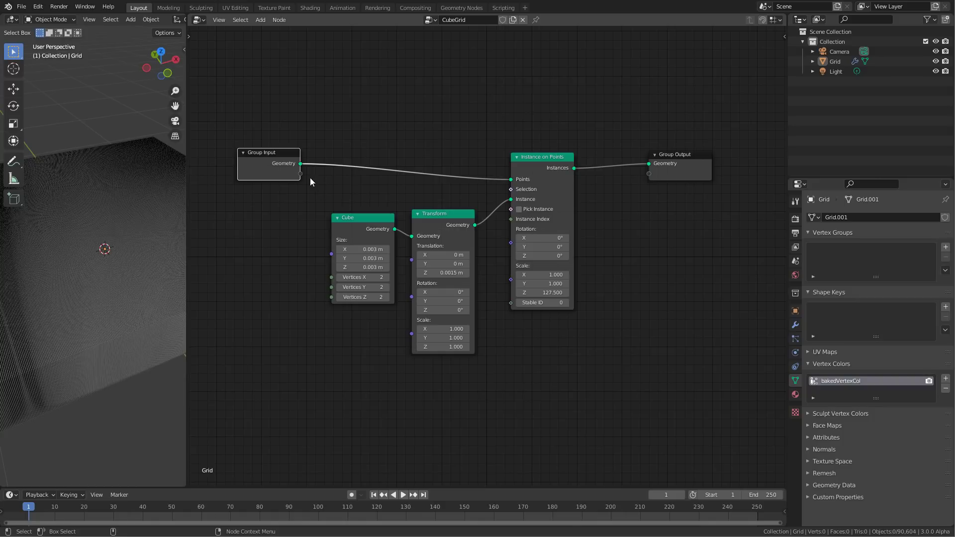
mouse_move(315, 315)
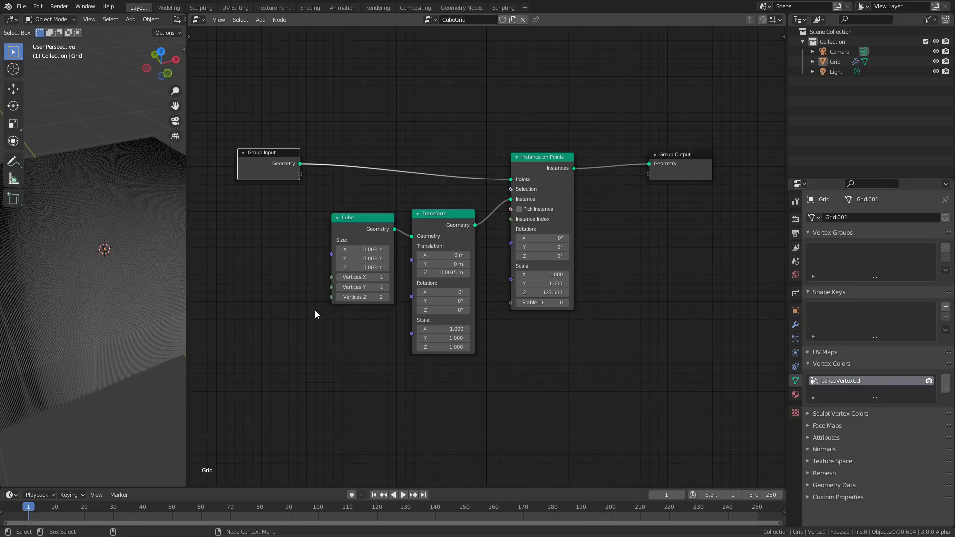
mouse_move(286, 181)
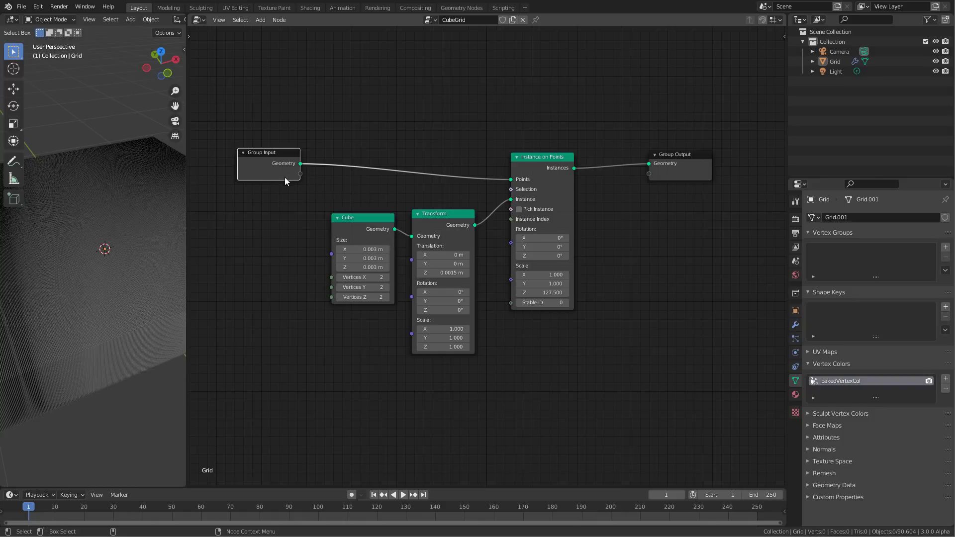
- Add a Separate RGB node to the CubeGrid tree via the node search
type("s")
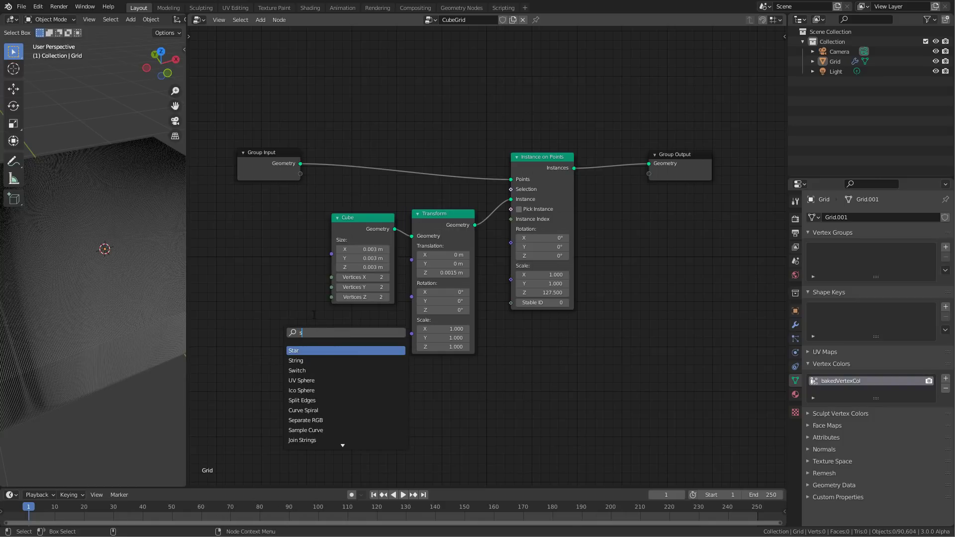
type("epa")
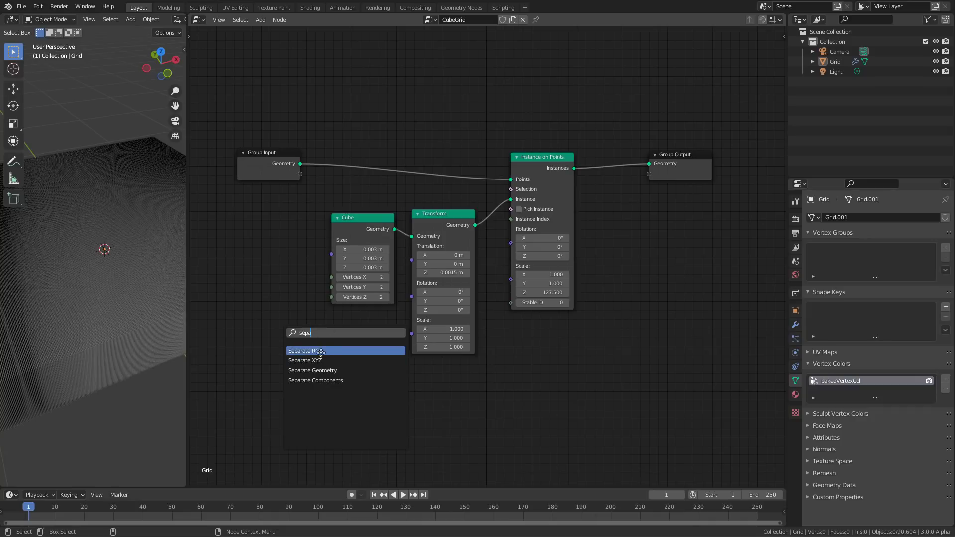
left_click(318, 350)
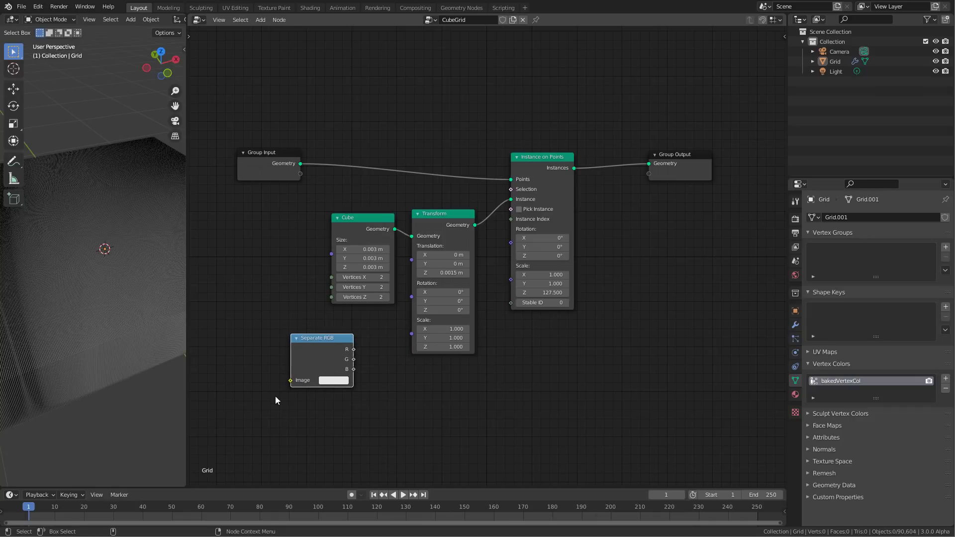
mouse_move(297, 179)
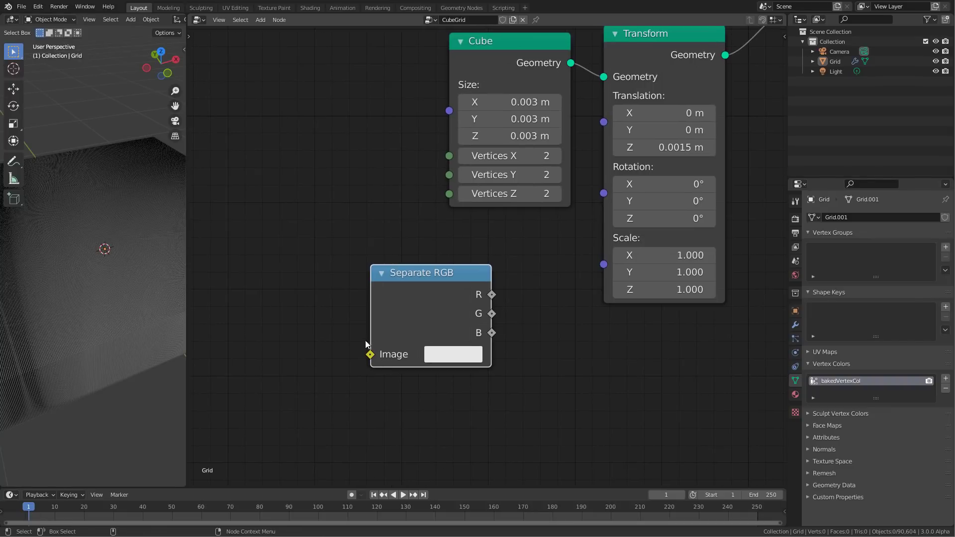
mouse_move(663, 217)
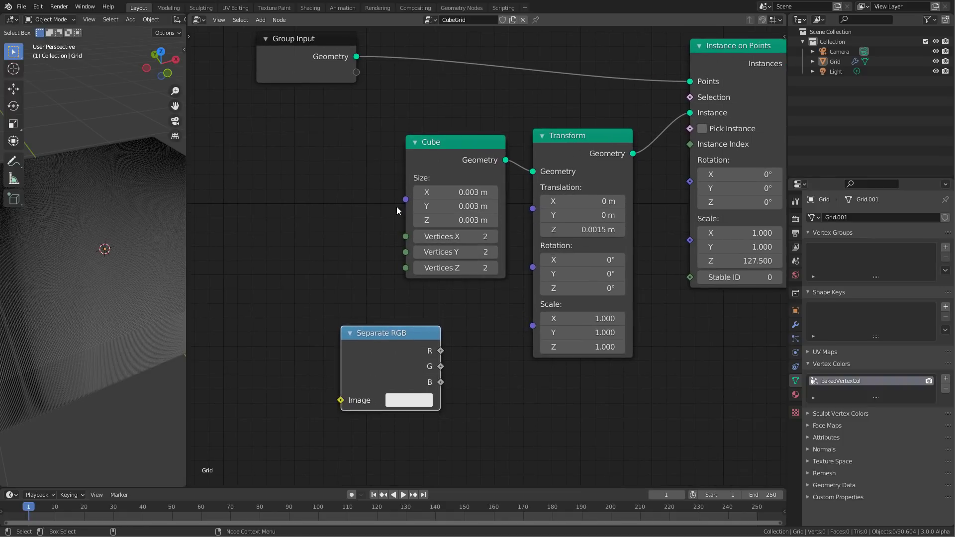
mouse_move(340, 404)
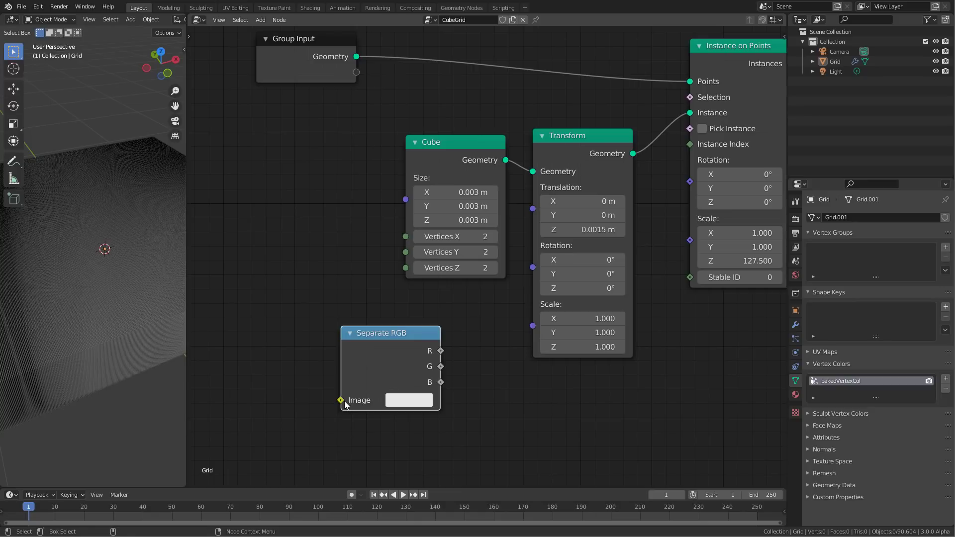
mouse_move(347, 407)
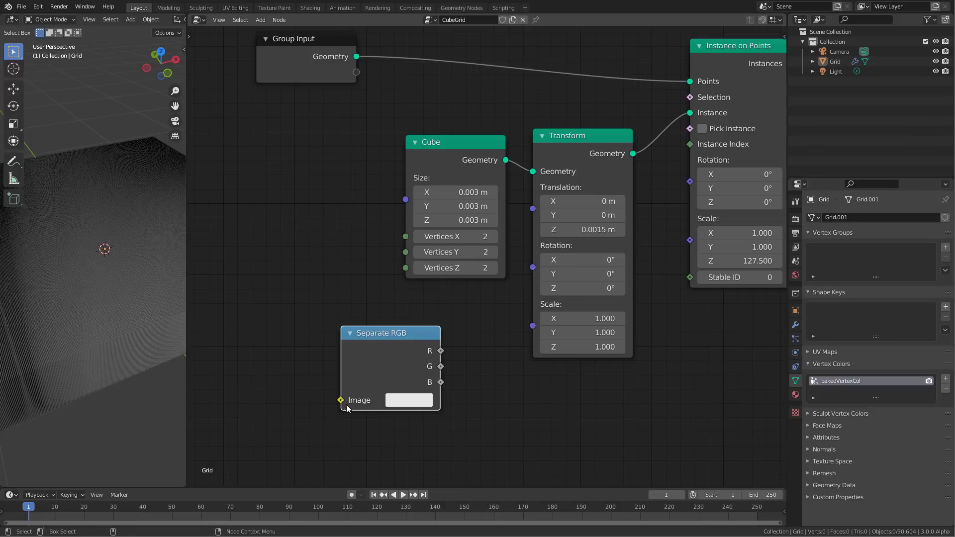
mouse_move(346, 430)
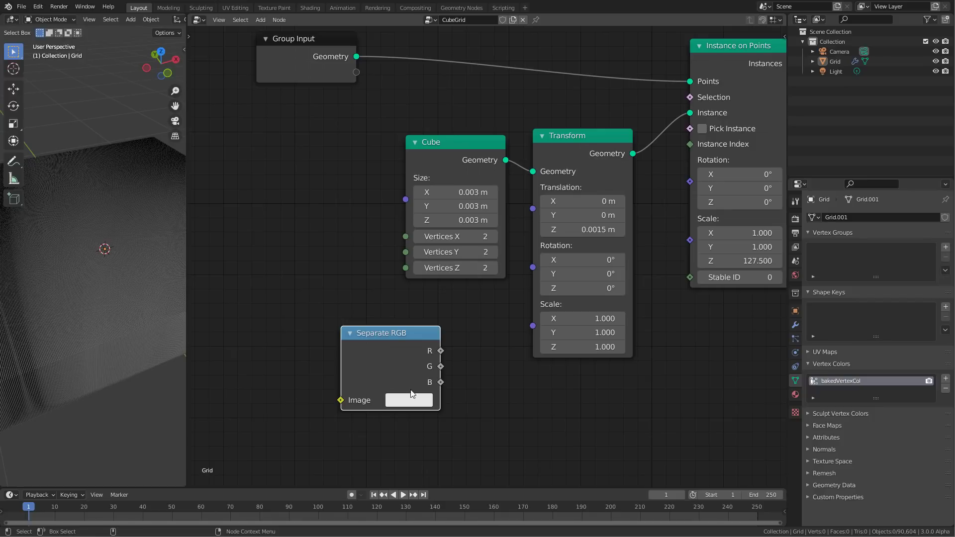
mouse_move(384, 428)
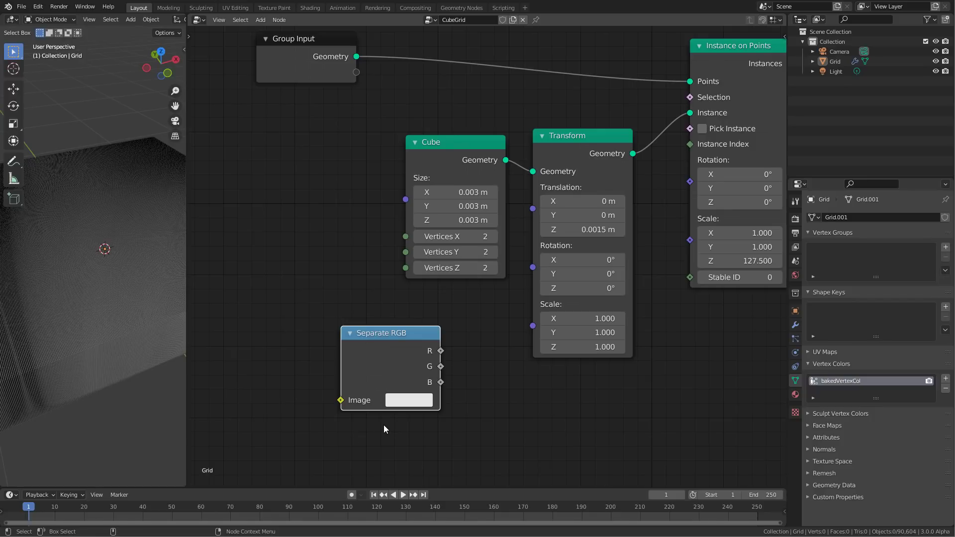
mouse_move(355, 384)
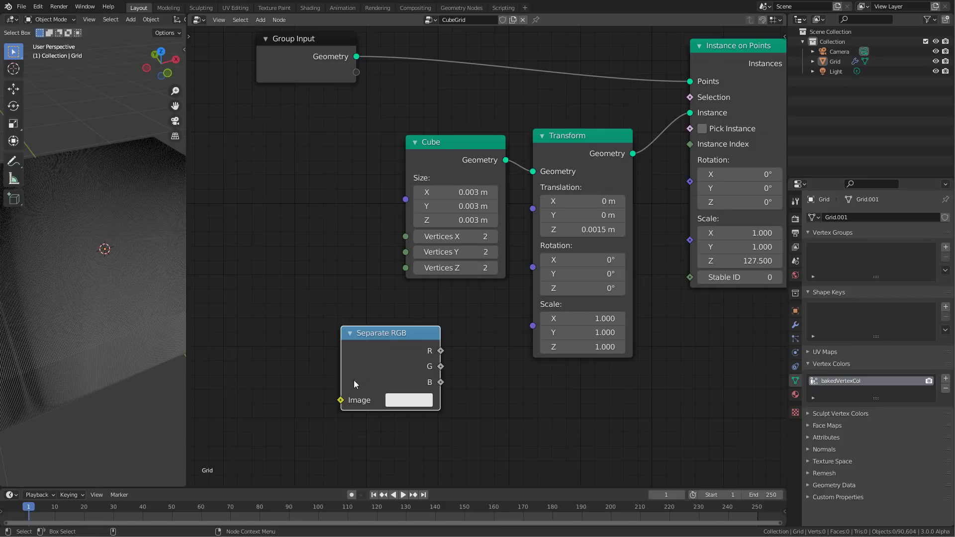
mouse_move(334, 438)
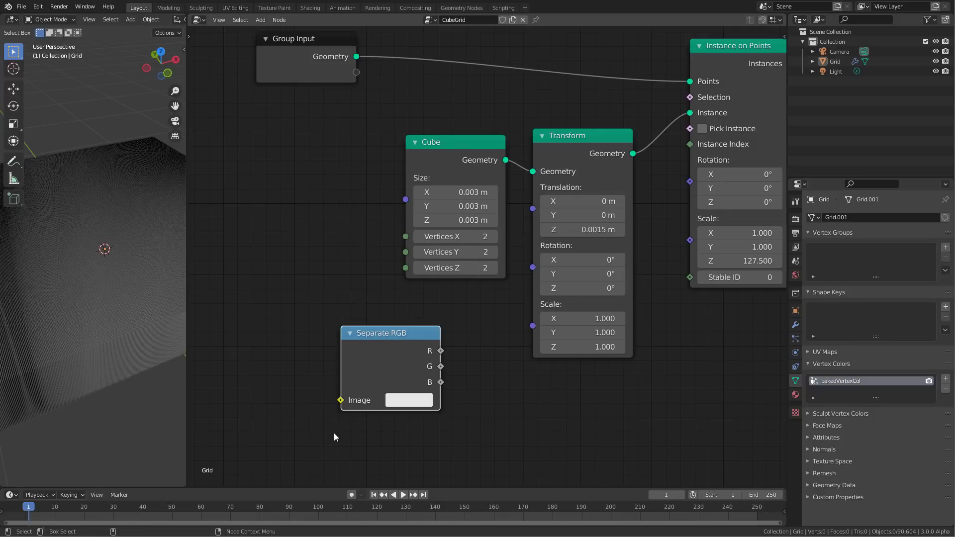
mouse_move(430, 438)
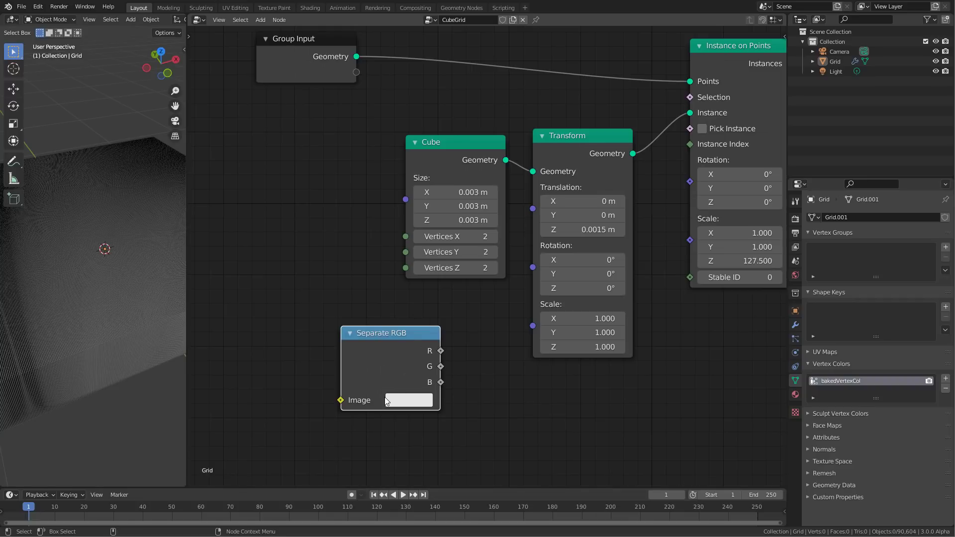
mouse_move(345, 401)
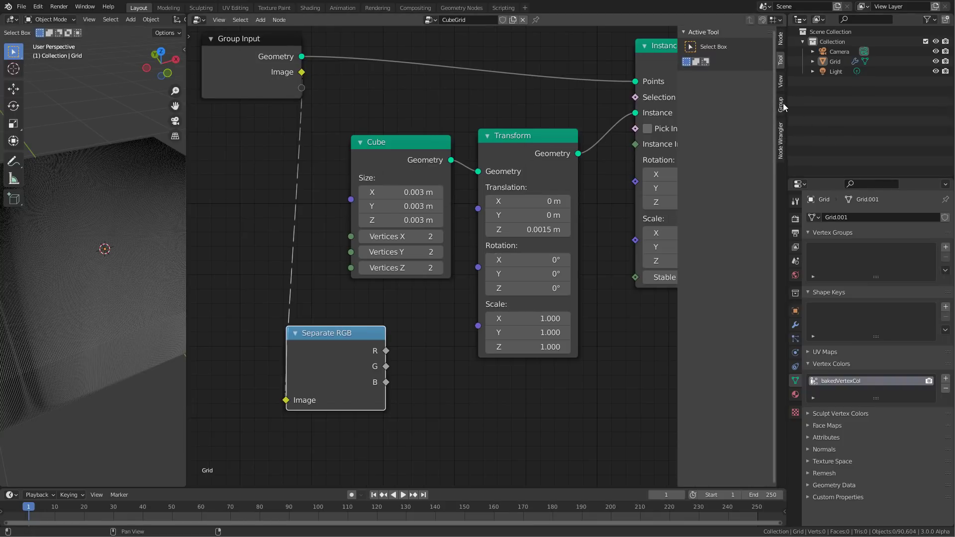
- Rename the node group's new Image input to Vertex Color in the Group sidebar
left_click(780, 102)
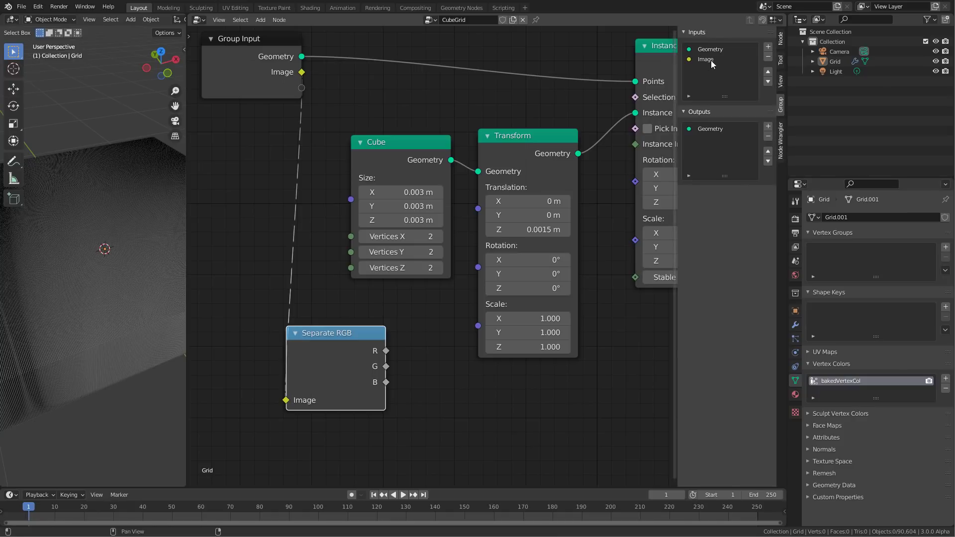
left_click(706, 59)
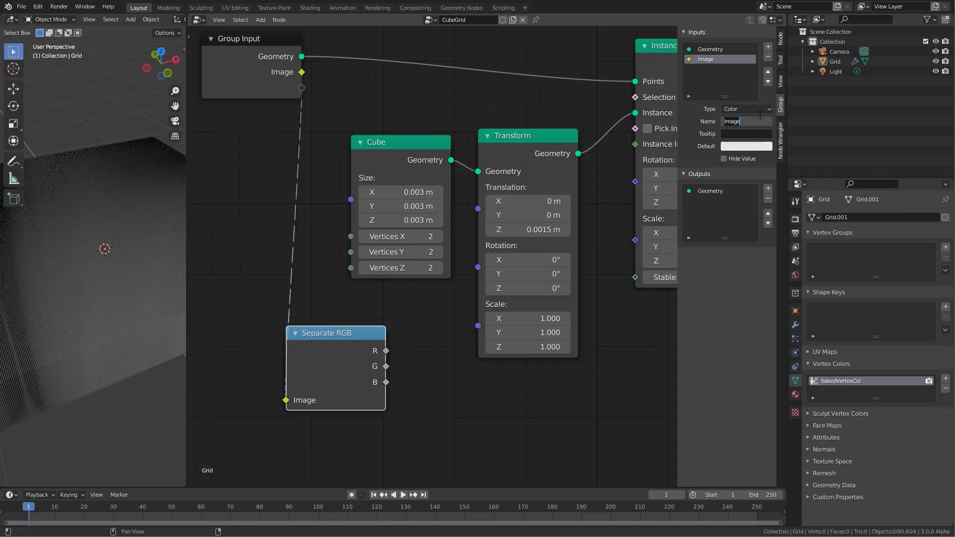
type("Vertex")
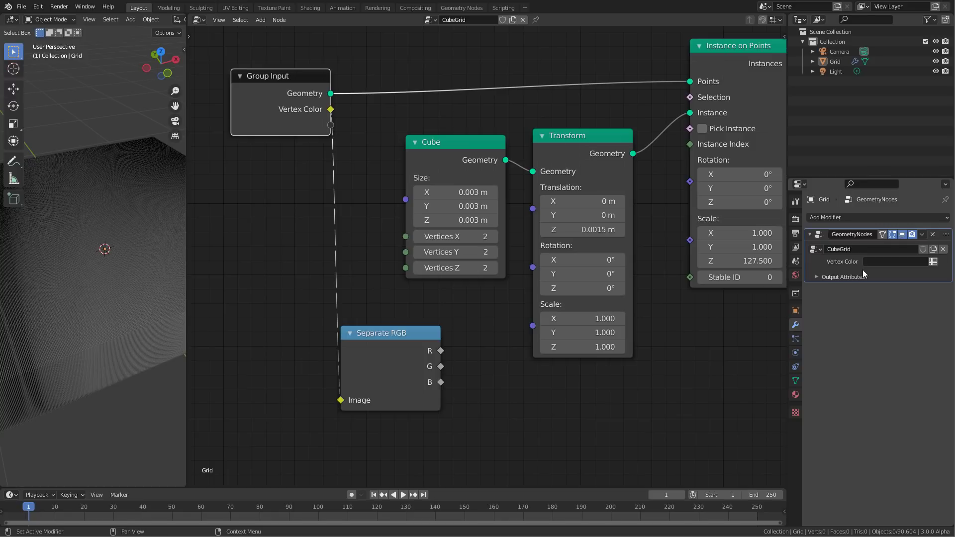
mouse_move(895, 261)
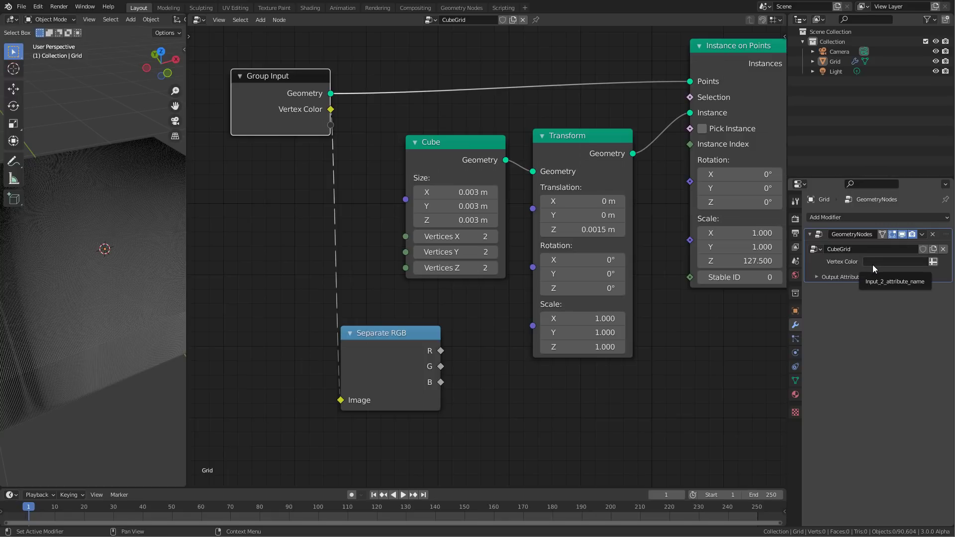
mouse_move(863, 265)
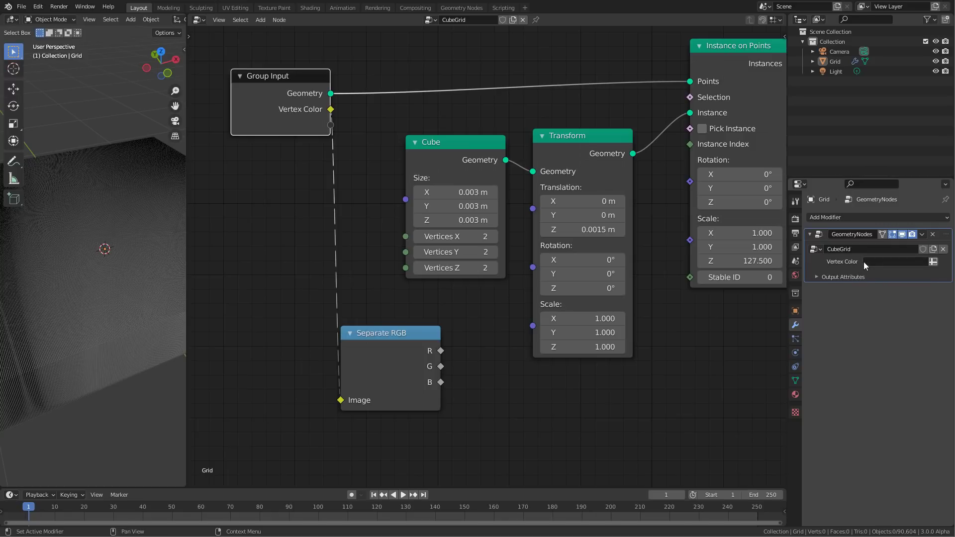
mouse_move(905, 268)
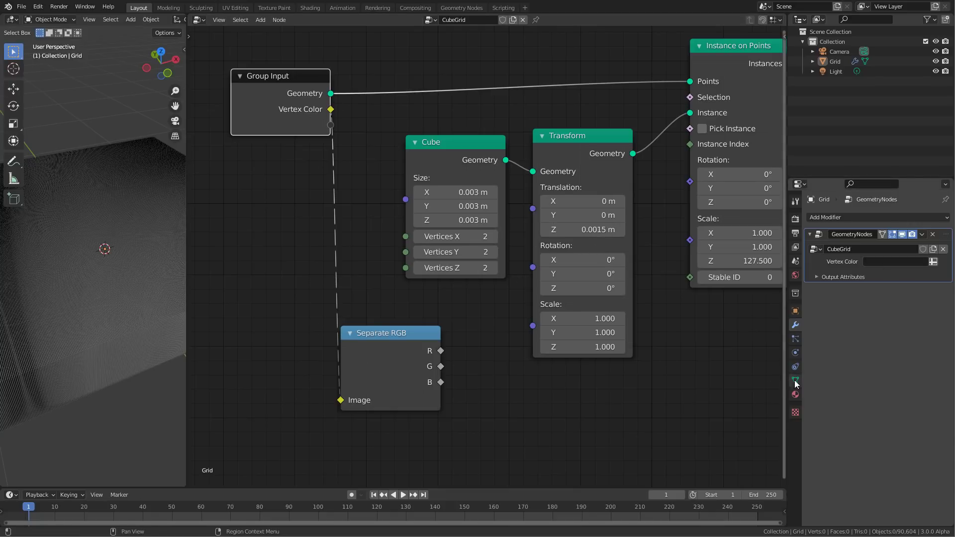
- Set the modifier's Vertex Color input to the mesh's bakedVertexCol attribute and reposition Separate RGB
left_click(796, 380)
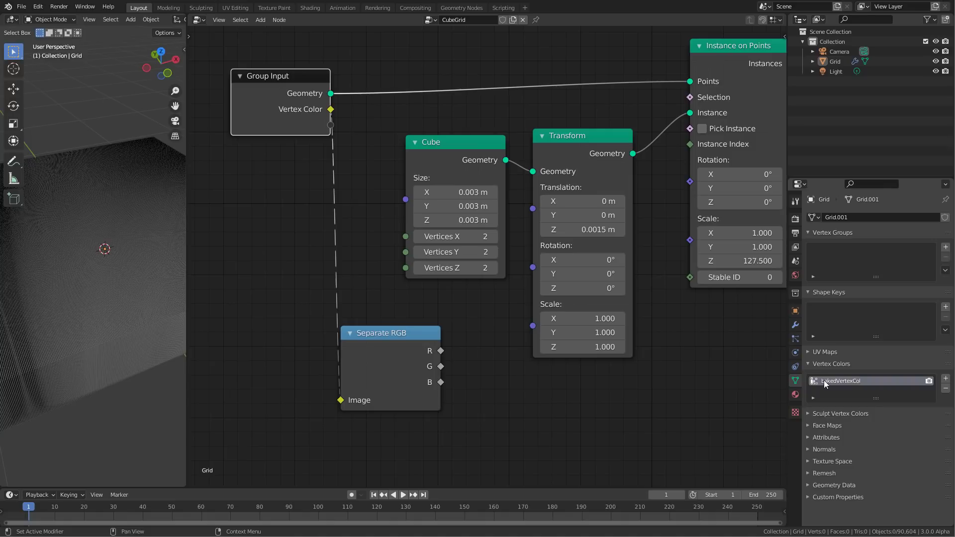
double_click(853, 381)
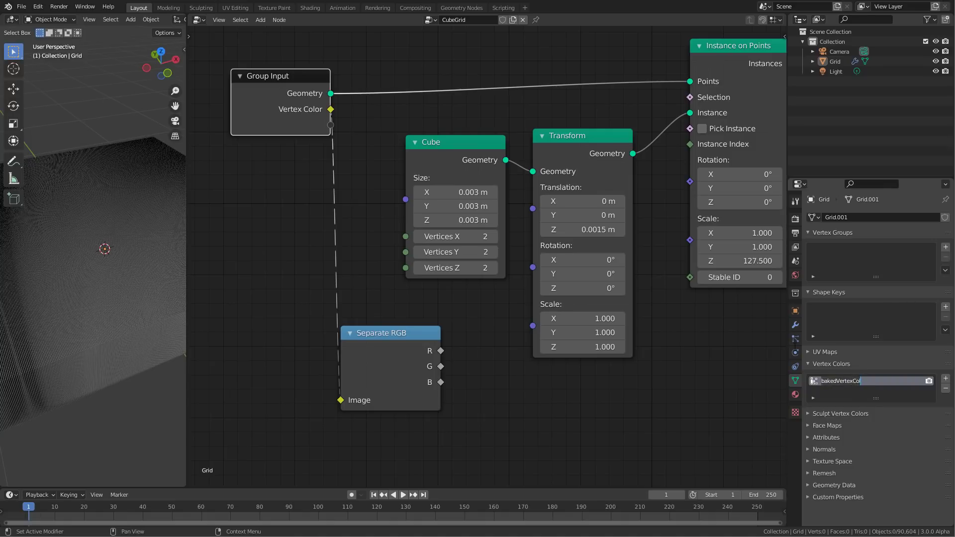
left_click(795, 324)
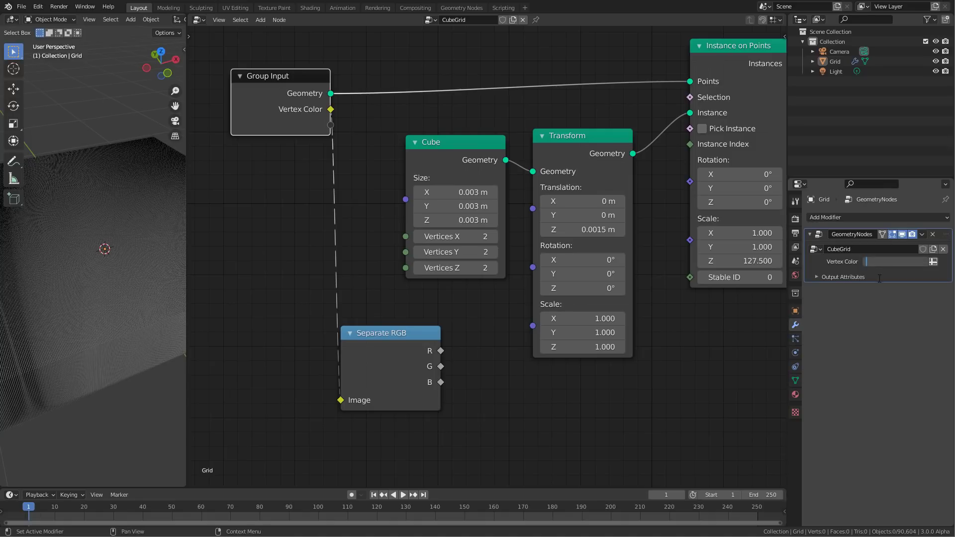
type("bakedVertexCol")
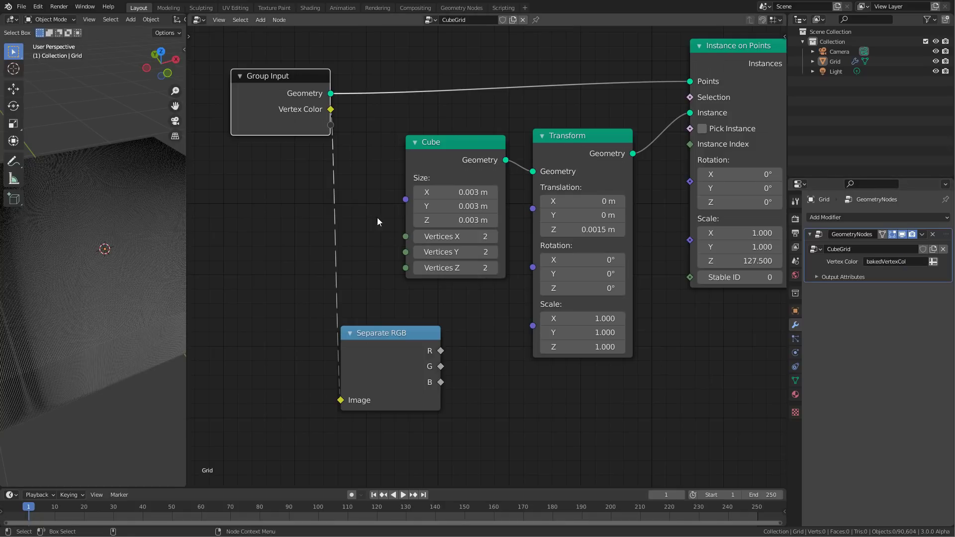
mouse_move(340, 355)
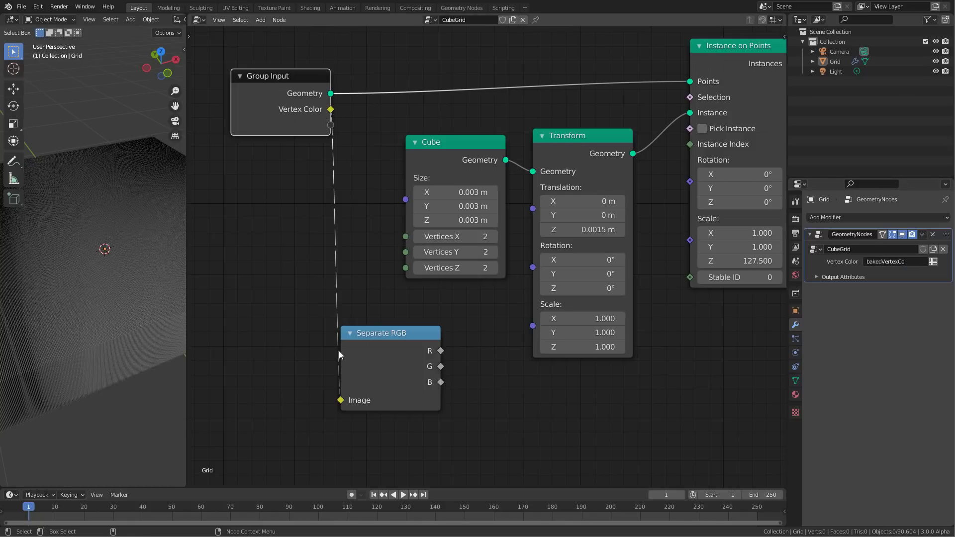
mouse_move(338, 107)
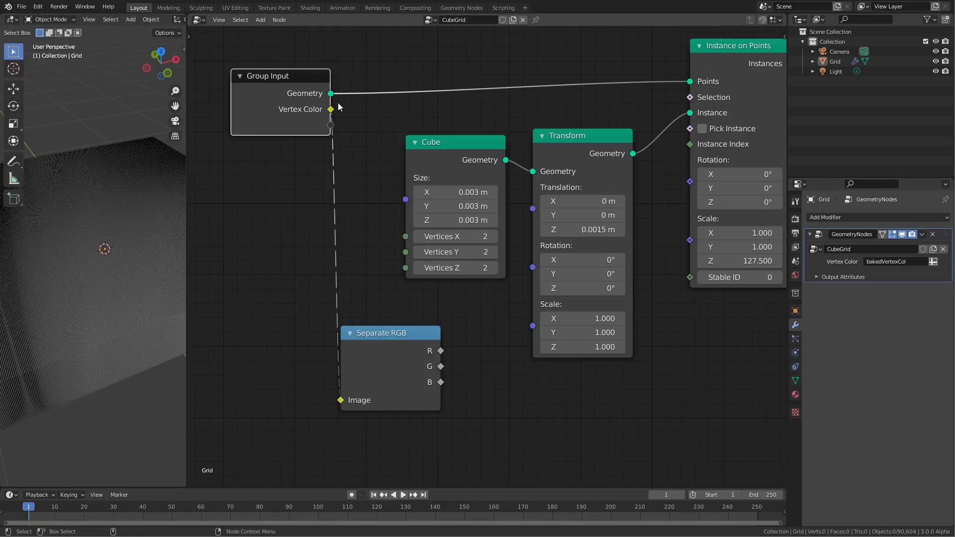
left_click_drag(390, 332, 442, 332)
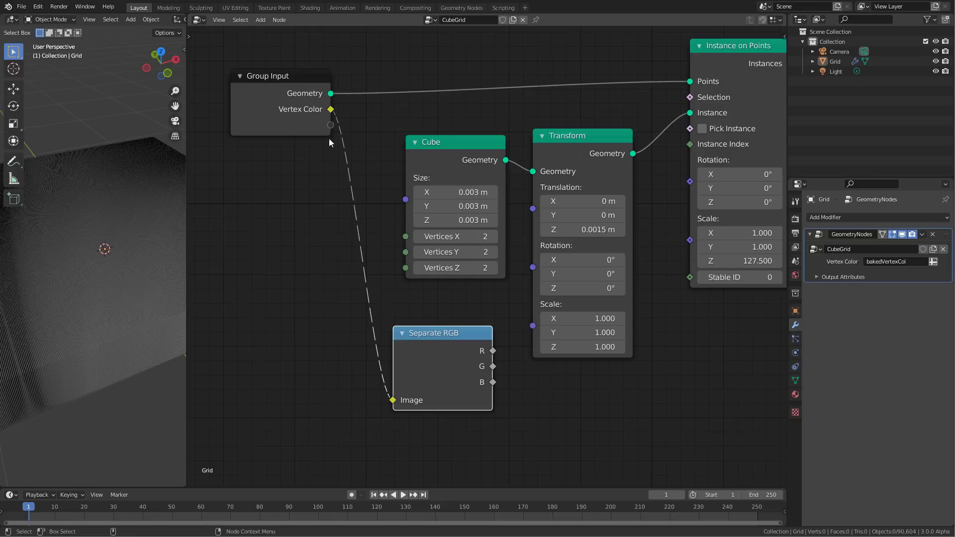
mouse_move(425, 394)
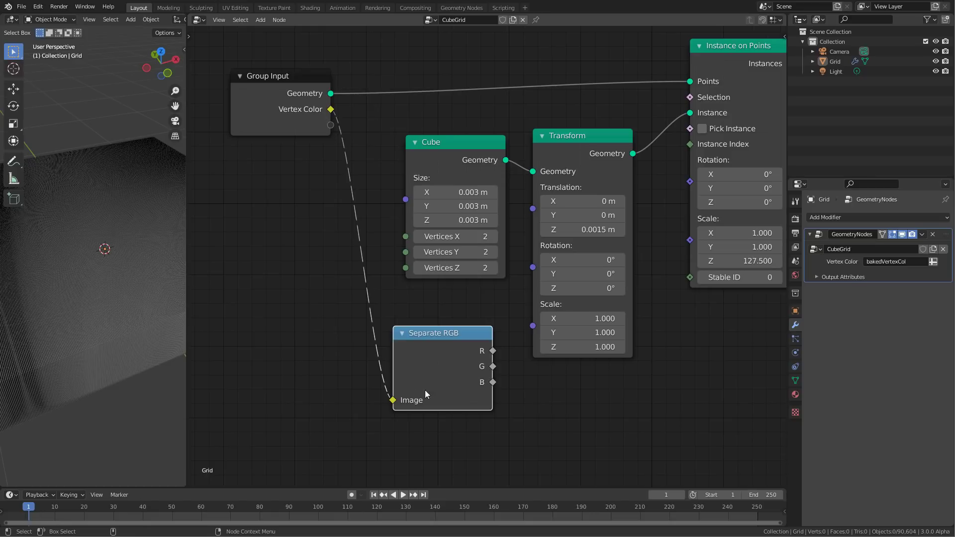
mouse_move(338, 140)
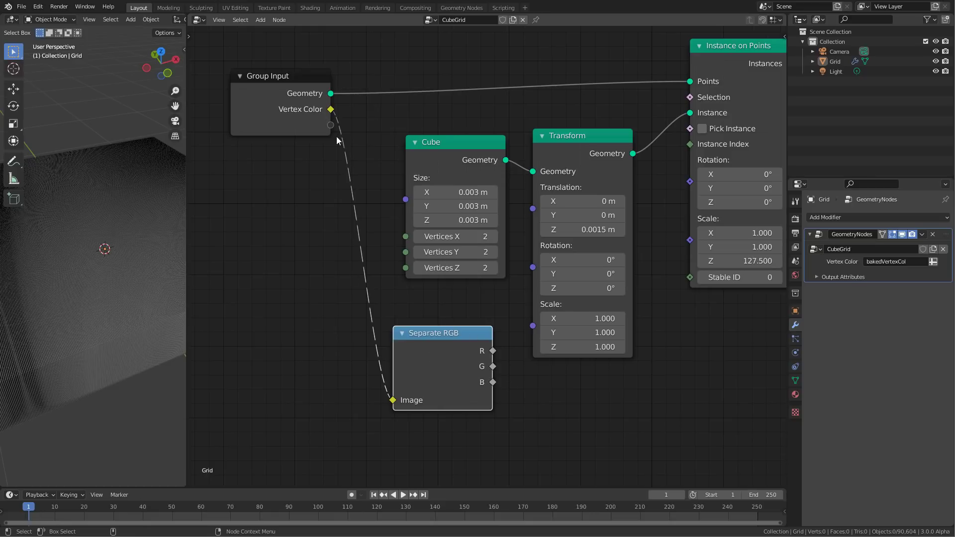
mouse_move(326, 103)
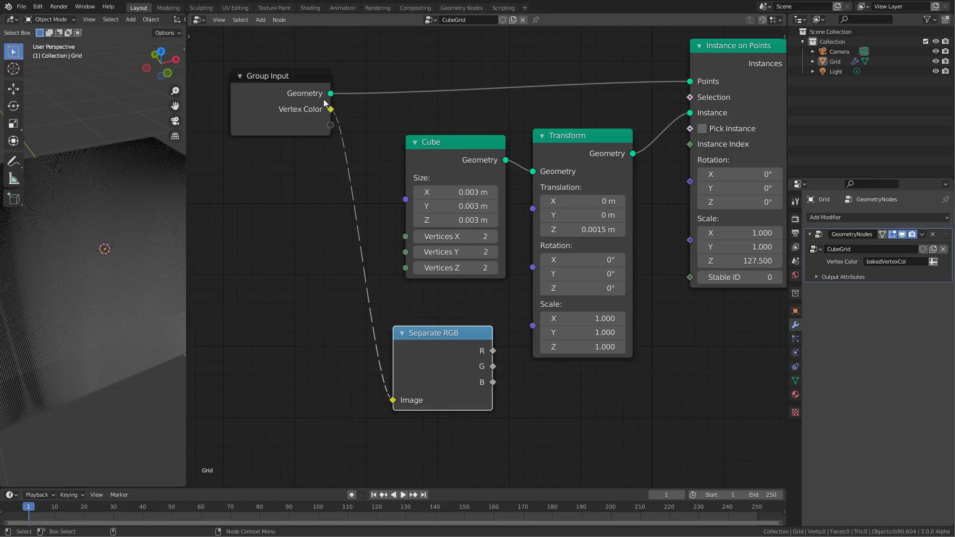
mouse_move(321, 121)
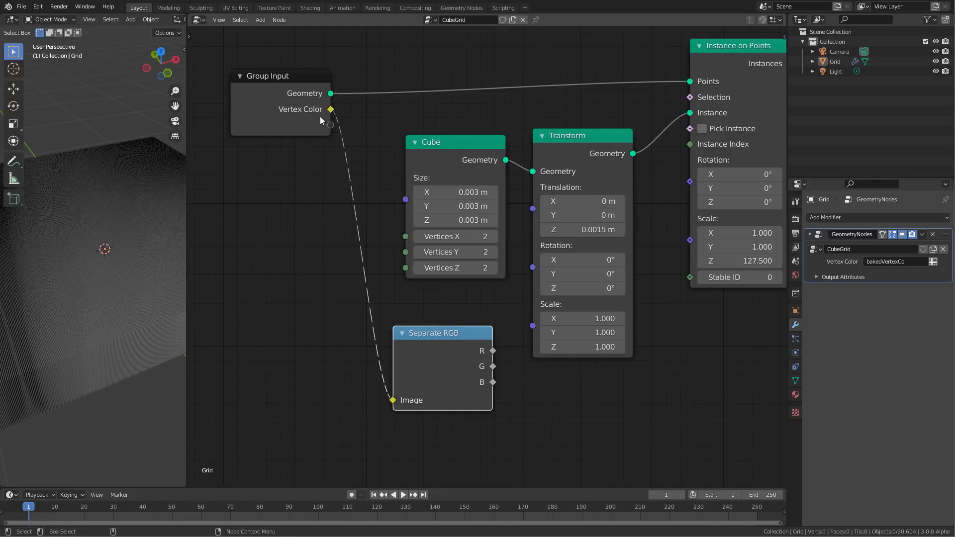
mouse_move(392, 411)
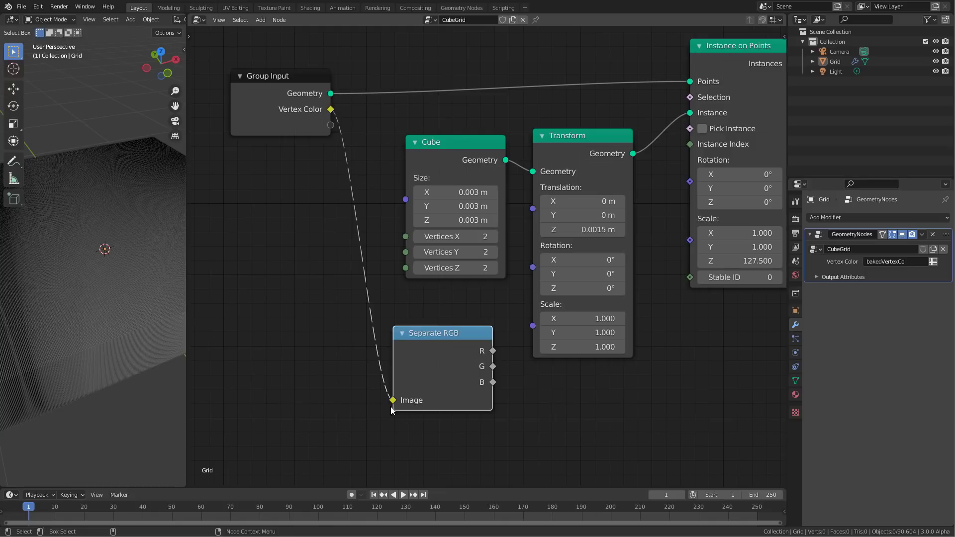
mouse_move(407, 420)
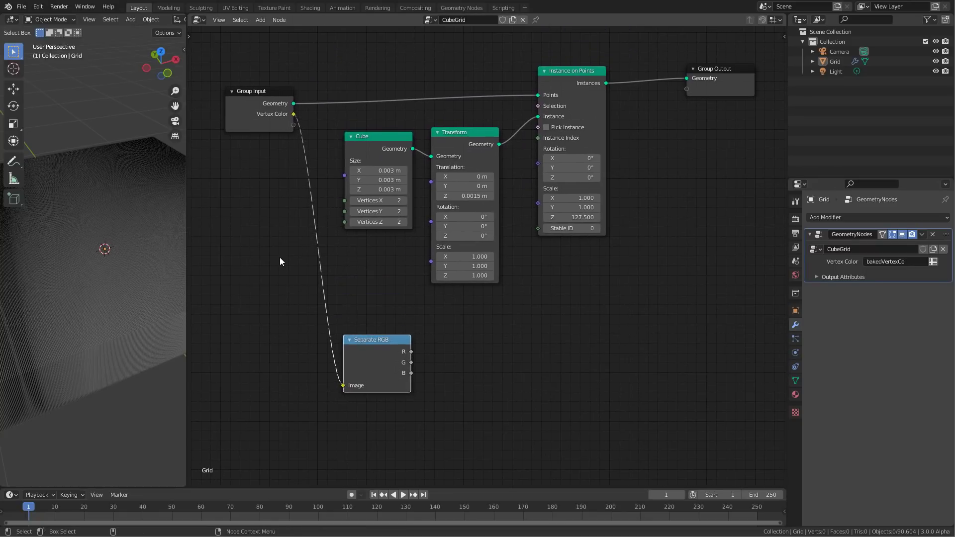
mouse_move(321, 172)
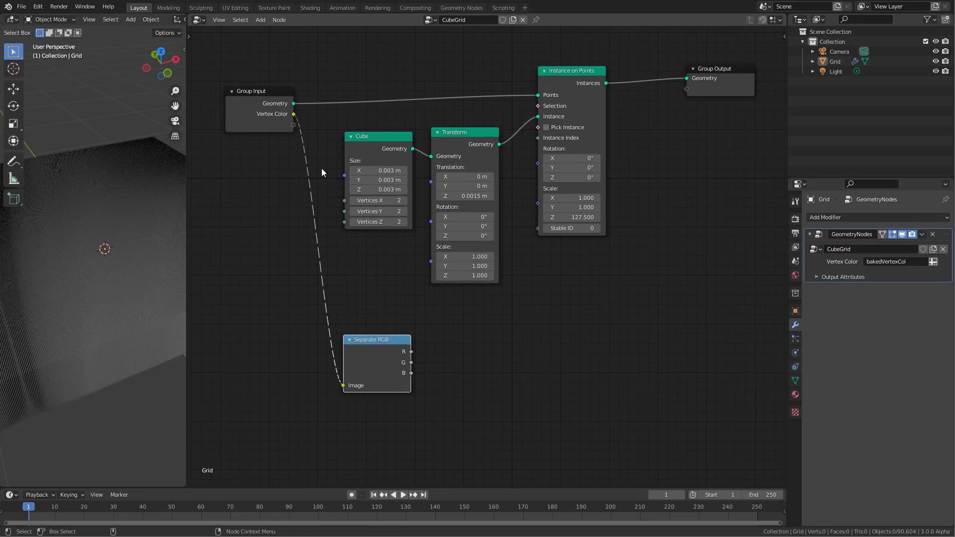
mouse_move(356, 304)
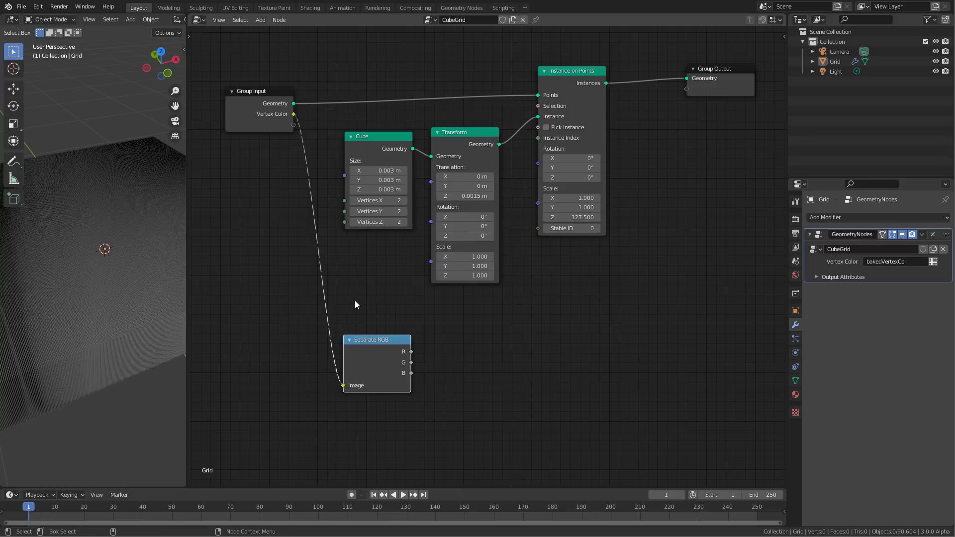
mouse_move(359, 306)
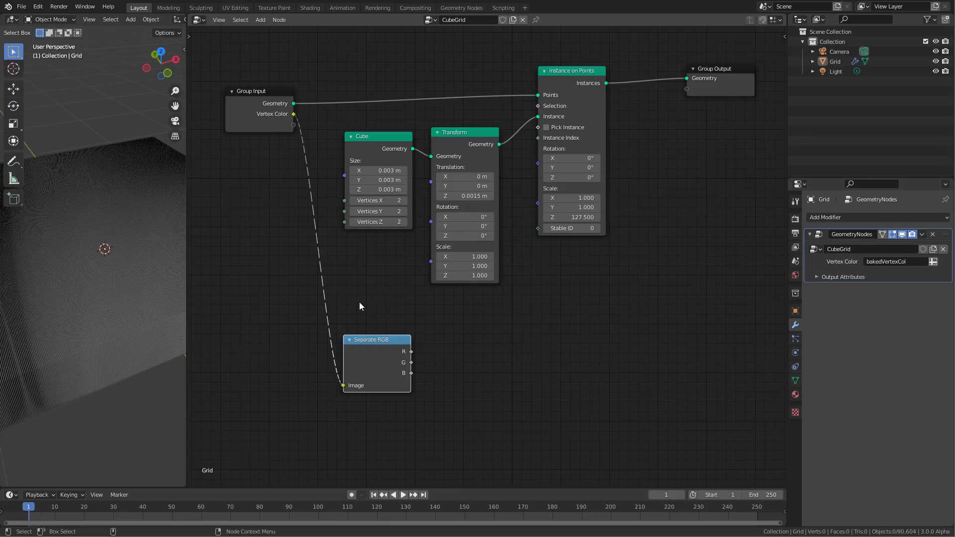
mouse_move(406, 351)
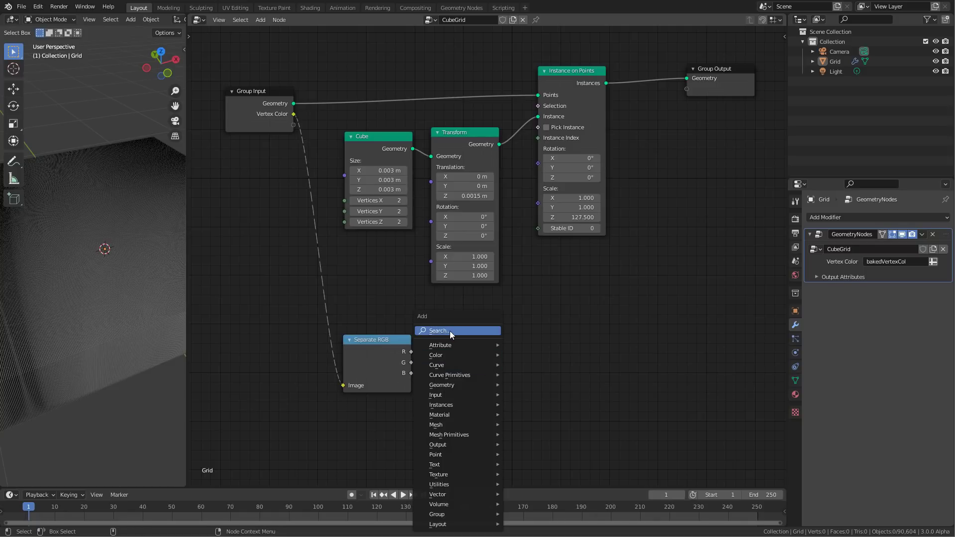
- Add a Combine XYZ node and feed a Separate RGB colour channel into its Z component
left_click(437, 494)
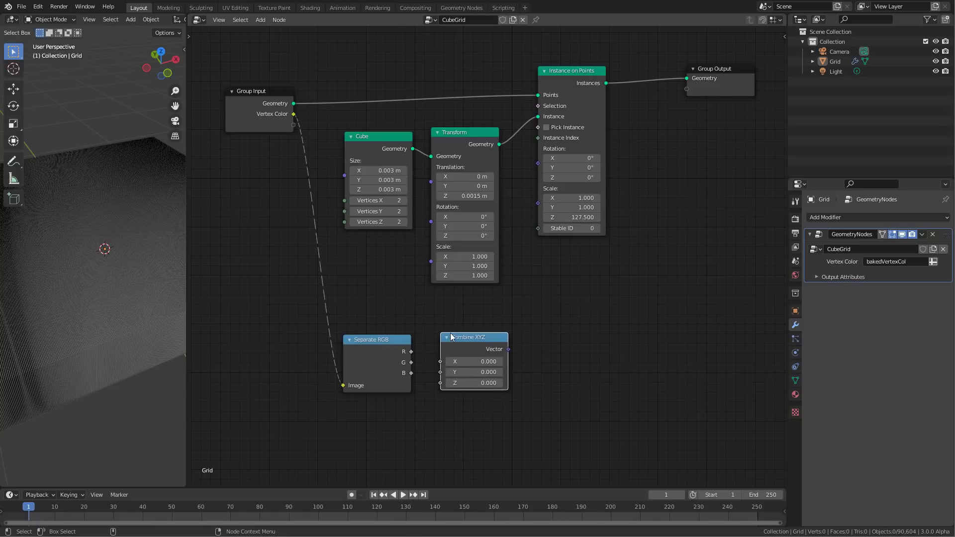
mouse_move(407, 388)
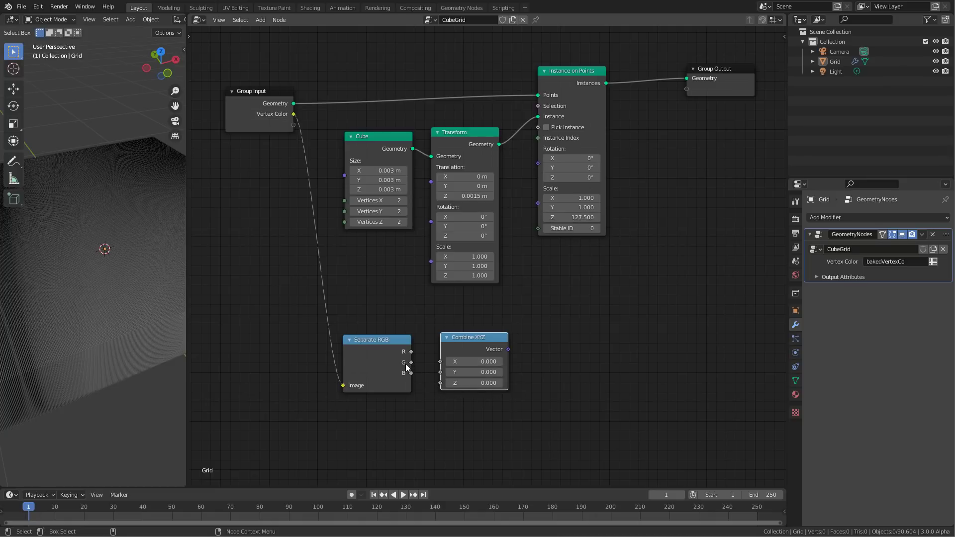
left_click_drag(410, 361, 442, 382)
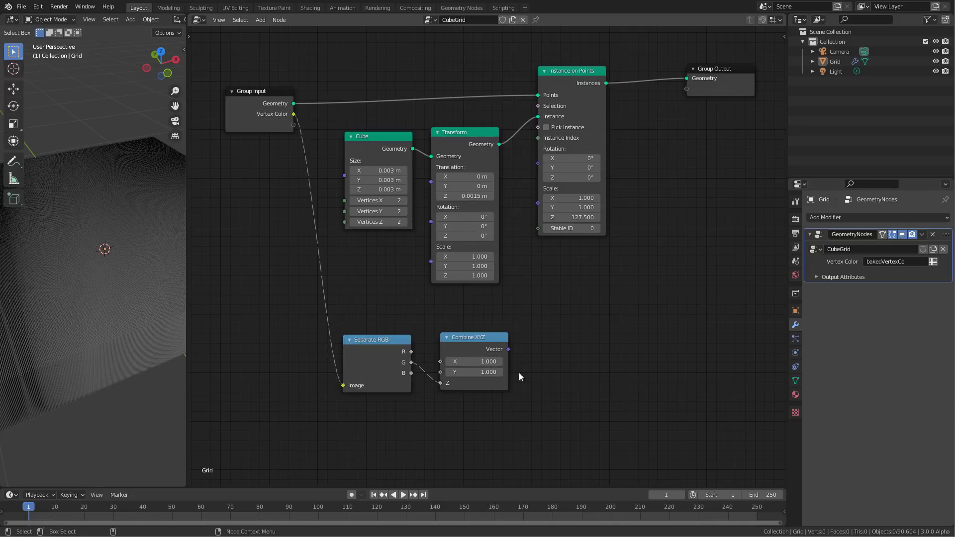
mouse_move(503, 361)
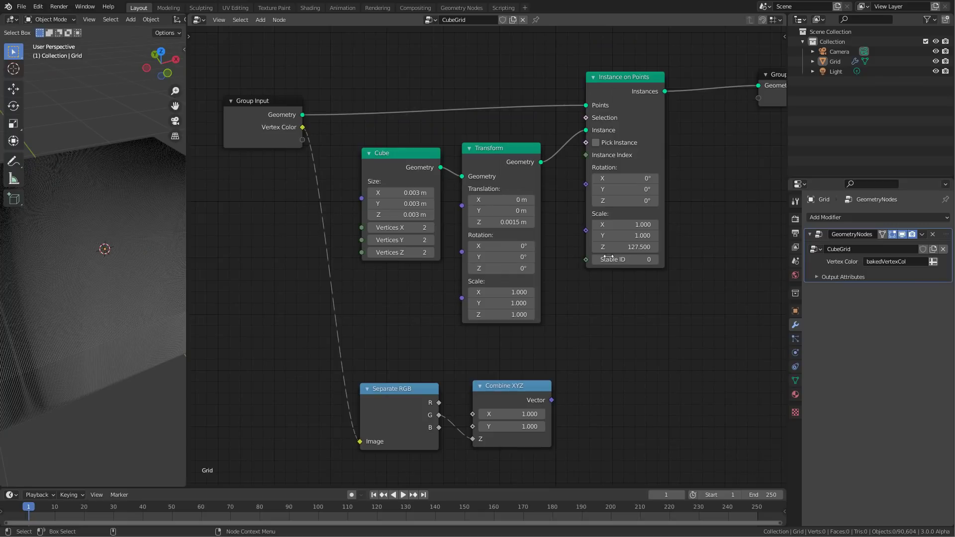
mouse_move(571, 245)
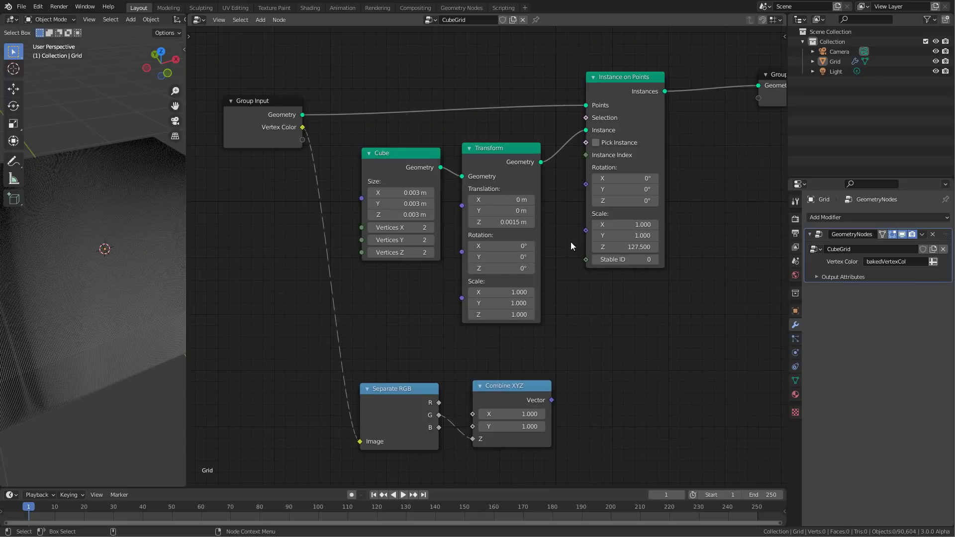
mouse_move(583, 107)
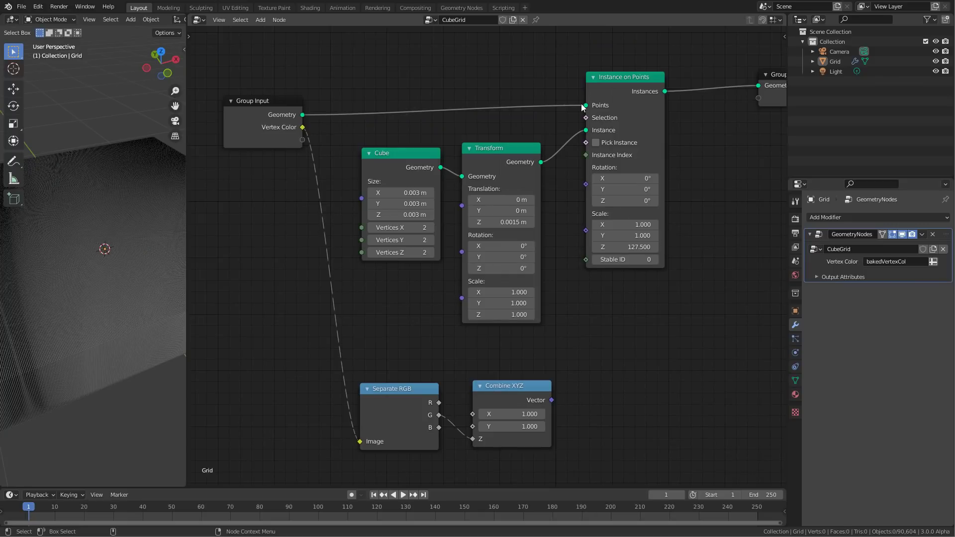
mouse_move(640, 177)
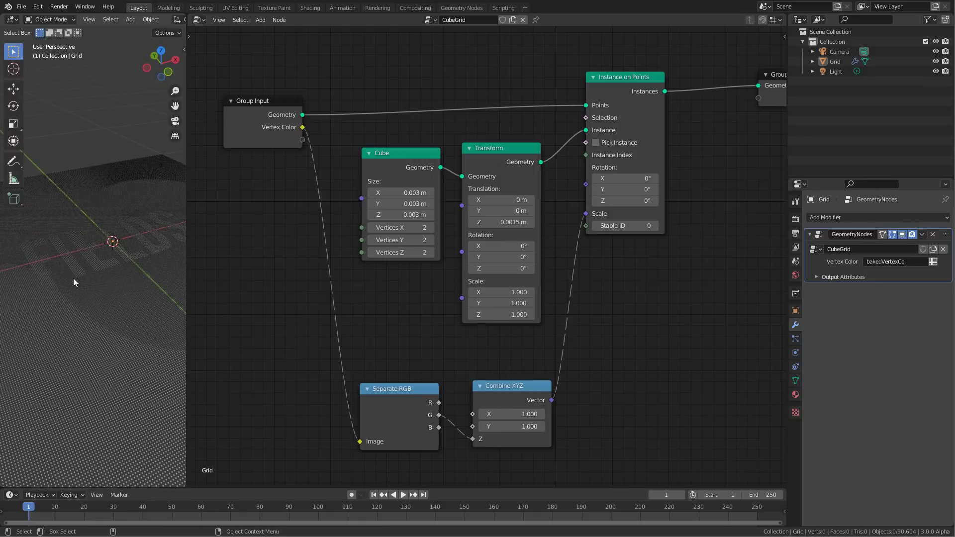
mouse_move(95, 262)
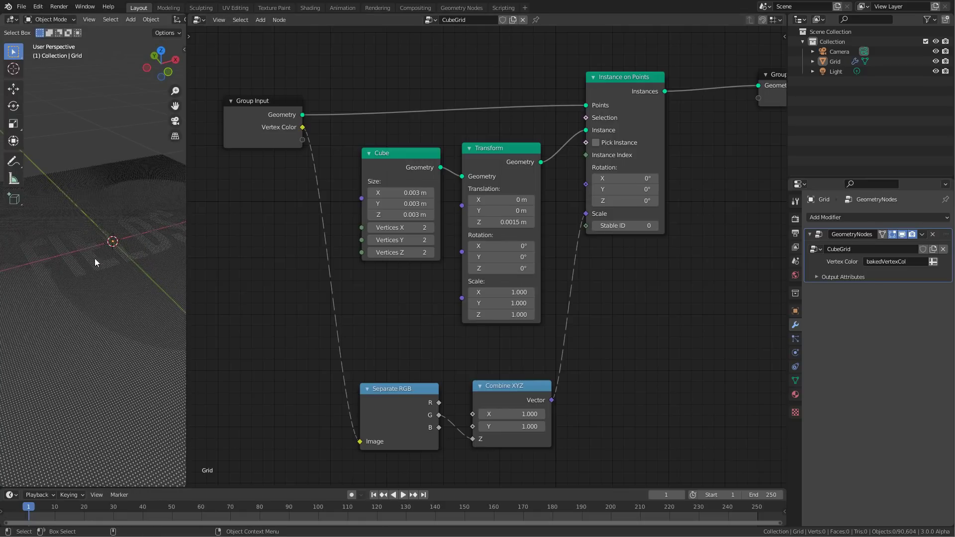
mouse_move(113, 276)
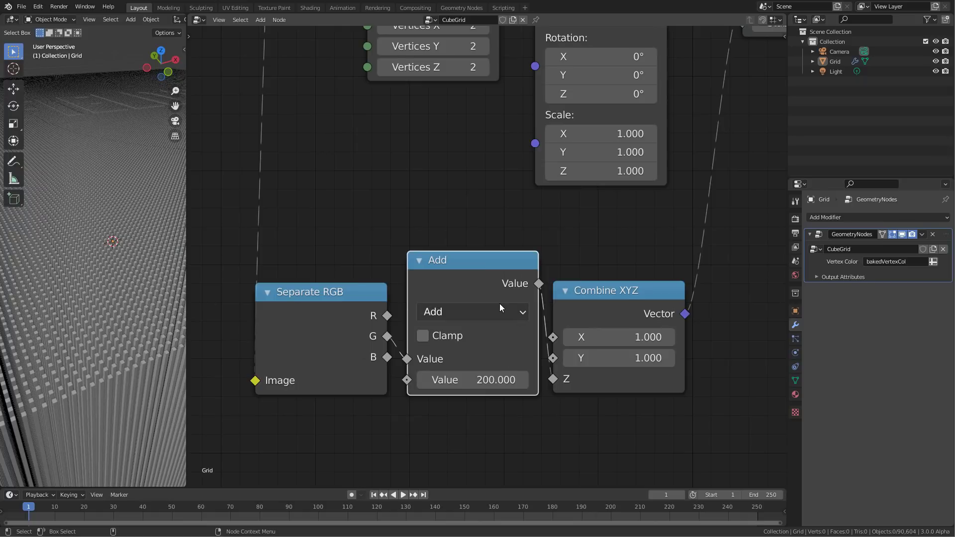
- Switch the inserted Math node's operation to Multiply for the colour channel
left_click(471, 311)
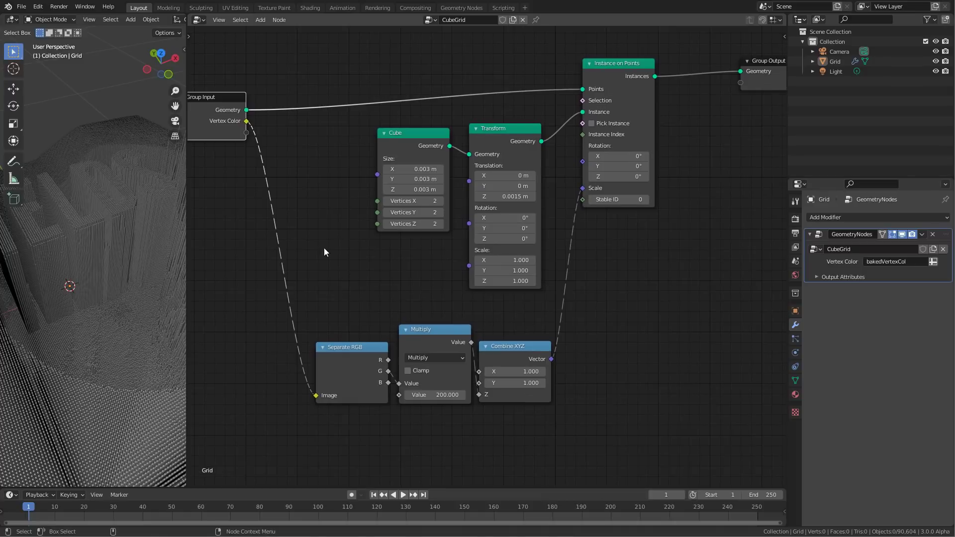
mouse_move(280, 142)
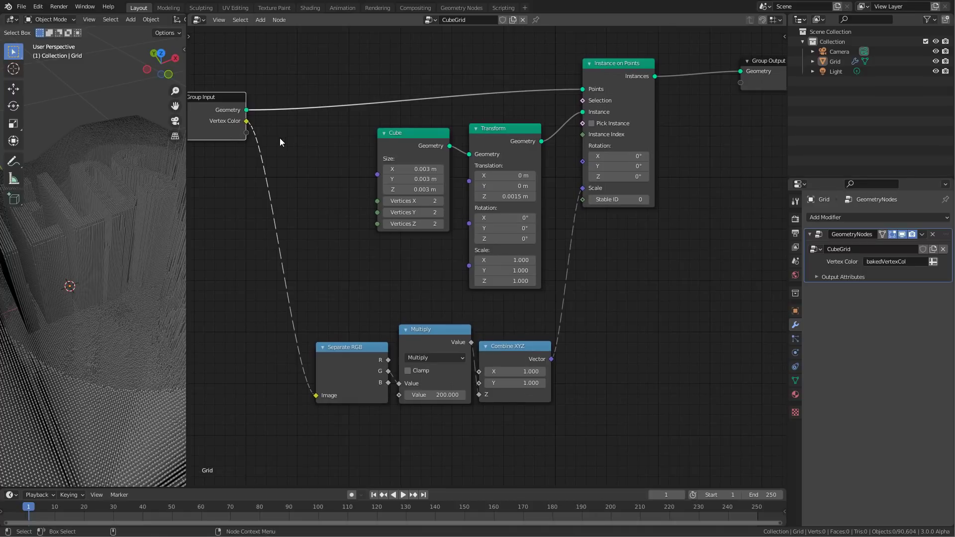
mouse_move(356, 153)
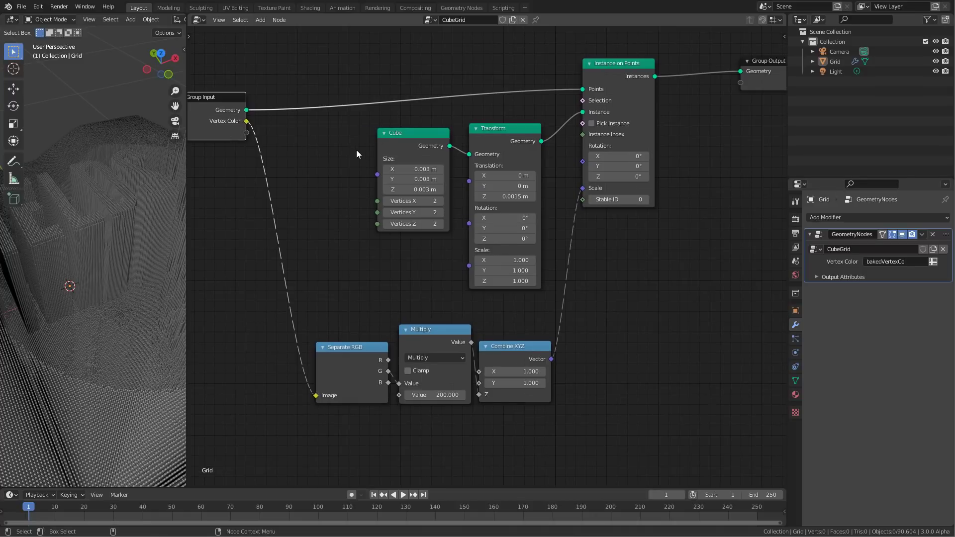
mouse_move(299, 221)
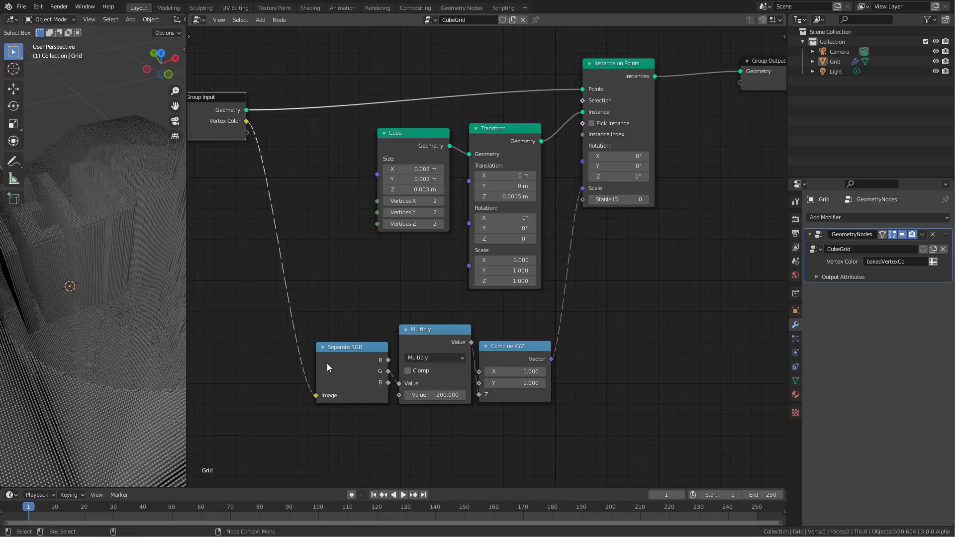
mouse_move(415, 390)
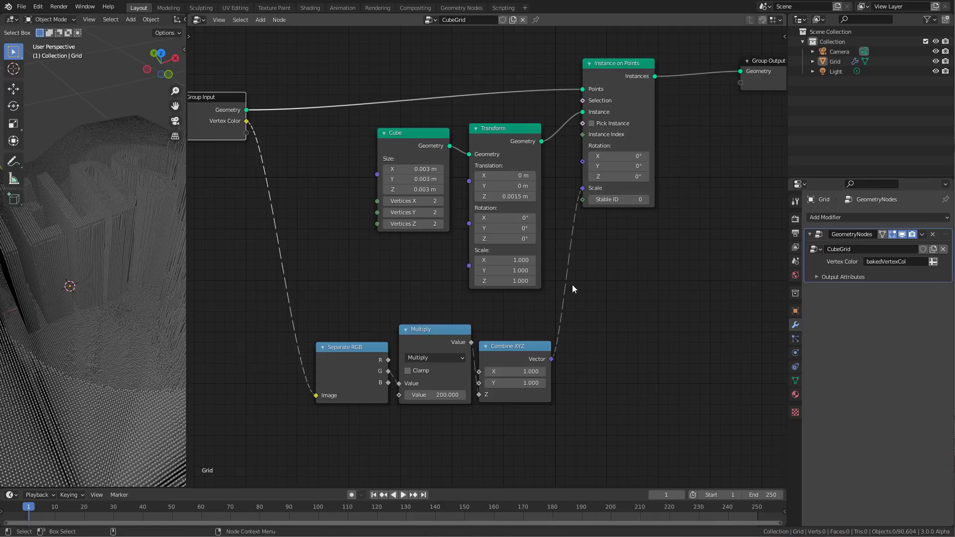
mouse_move(638, 278)
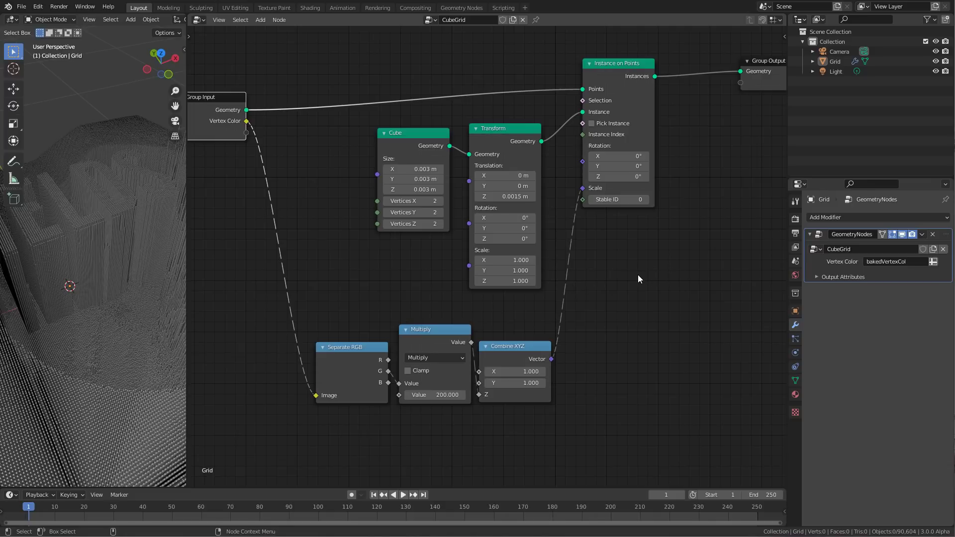
mouse_move(215, 130)
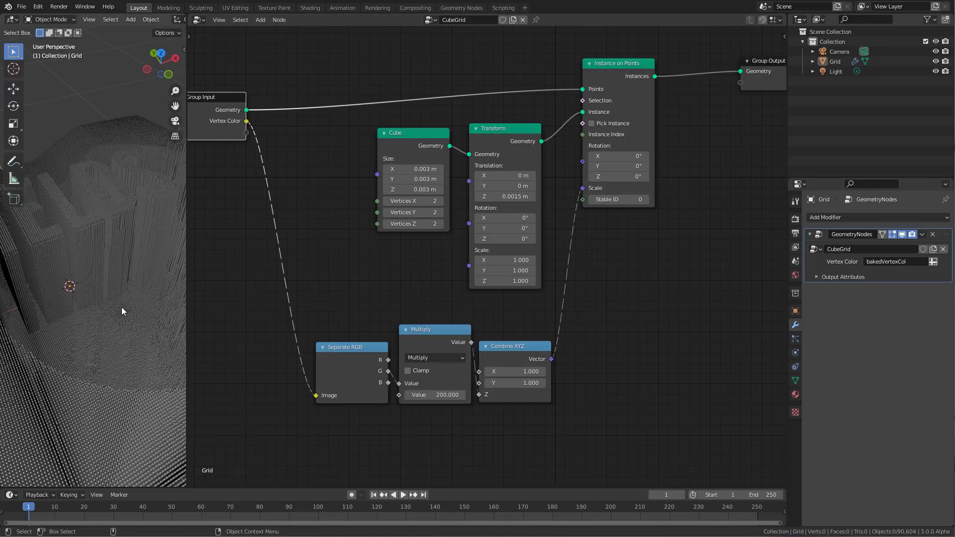
mouse_move(167, 305)
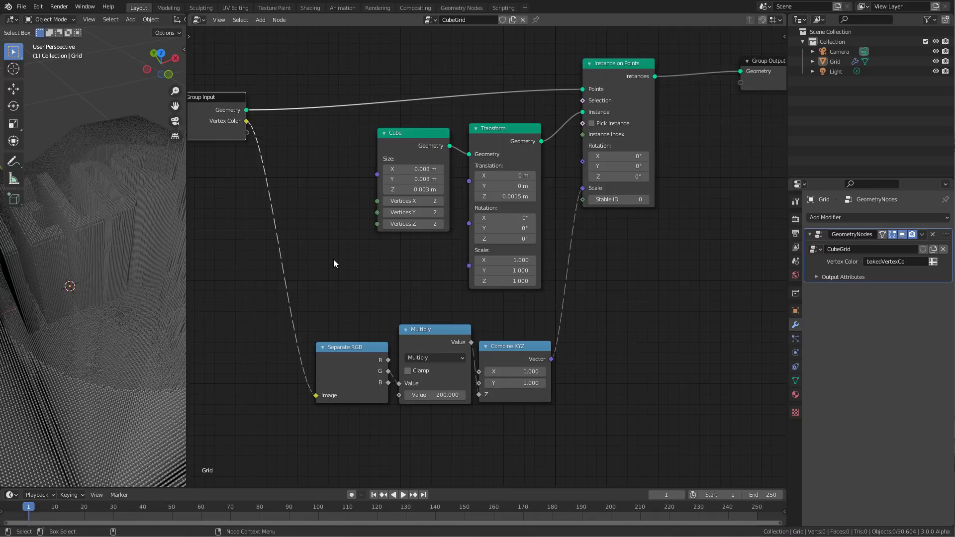
mouse_move(333, 263)
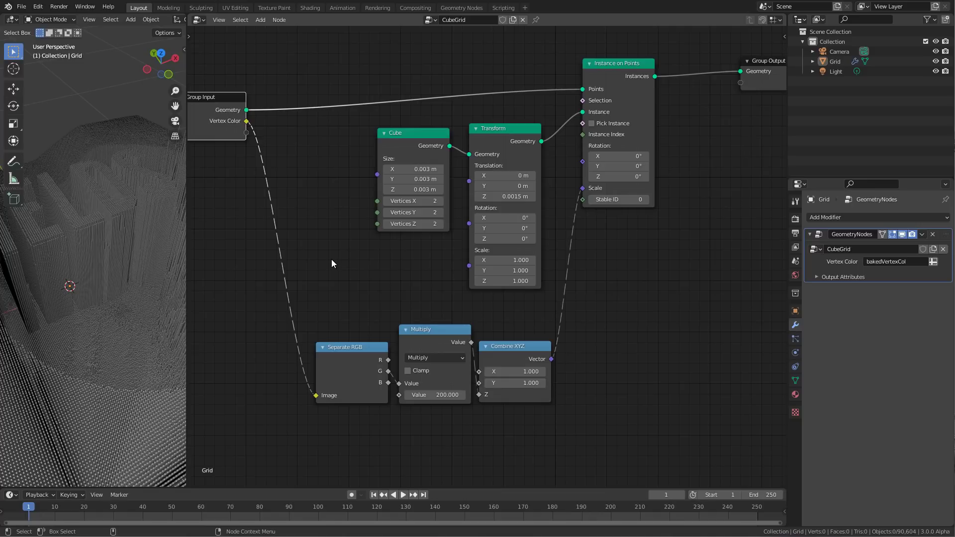
mouse_move(173, 317)
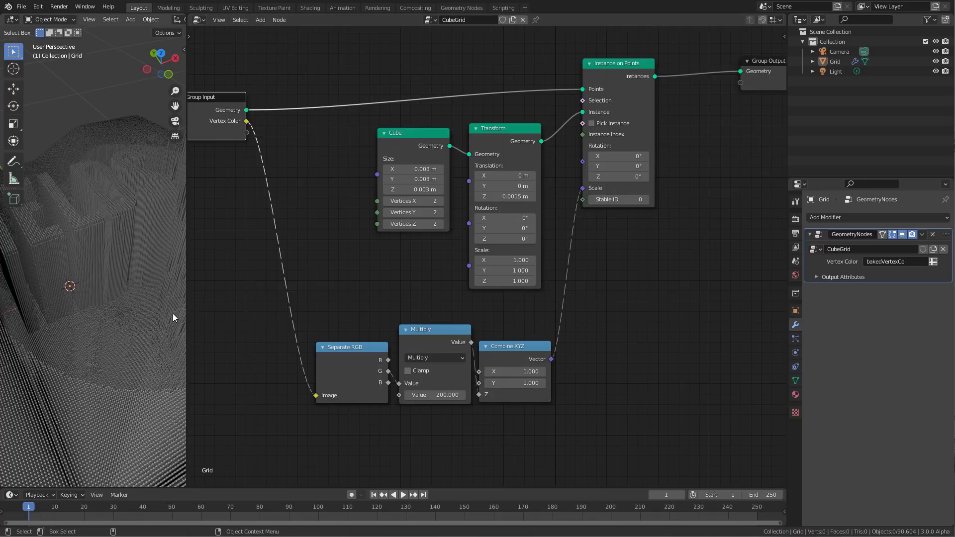
mouse_move(188, 279)
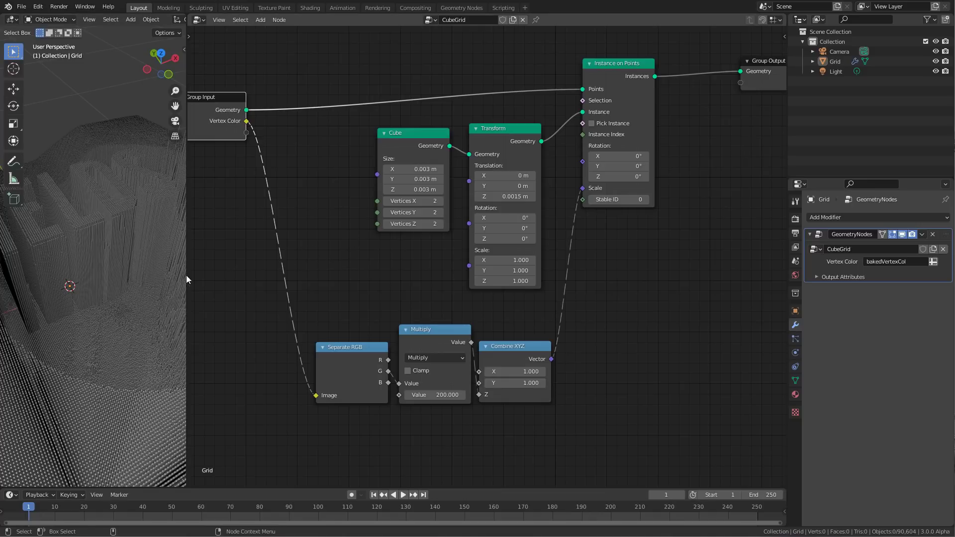
mouse_move(197, 279)
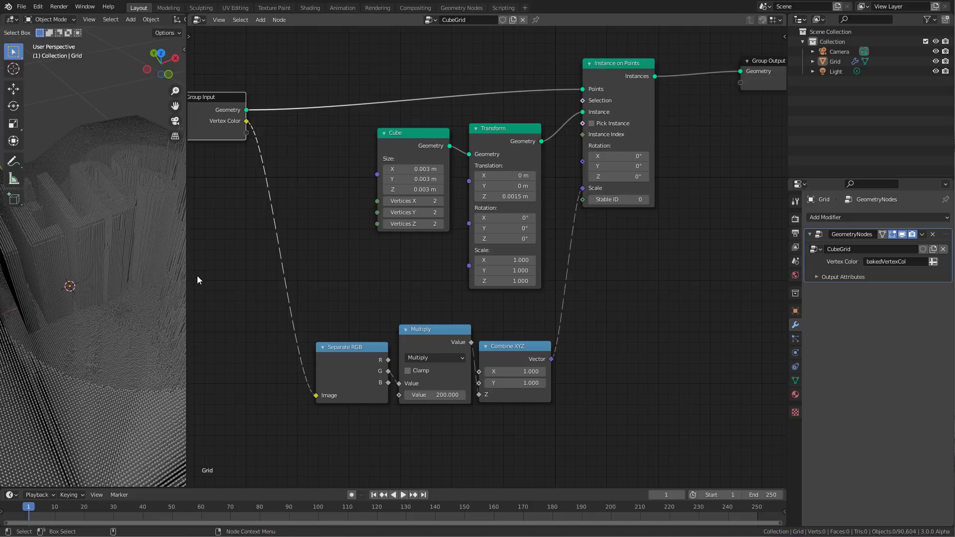
mouse_move(669, 305)
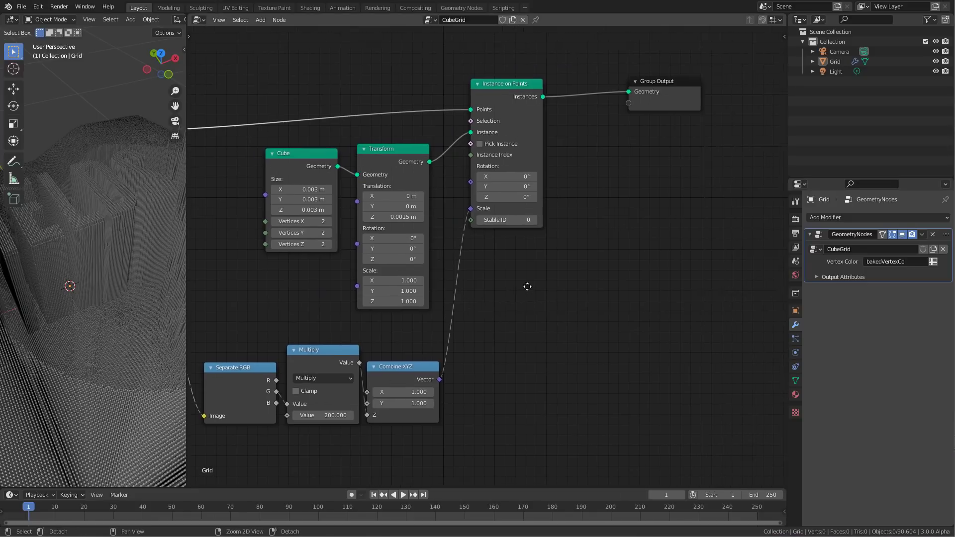
- Add a Realize Instances node between Instance on Points and the Group Output
key("shift+a")
type("inta")
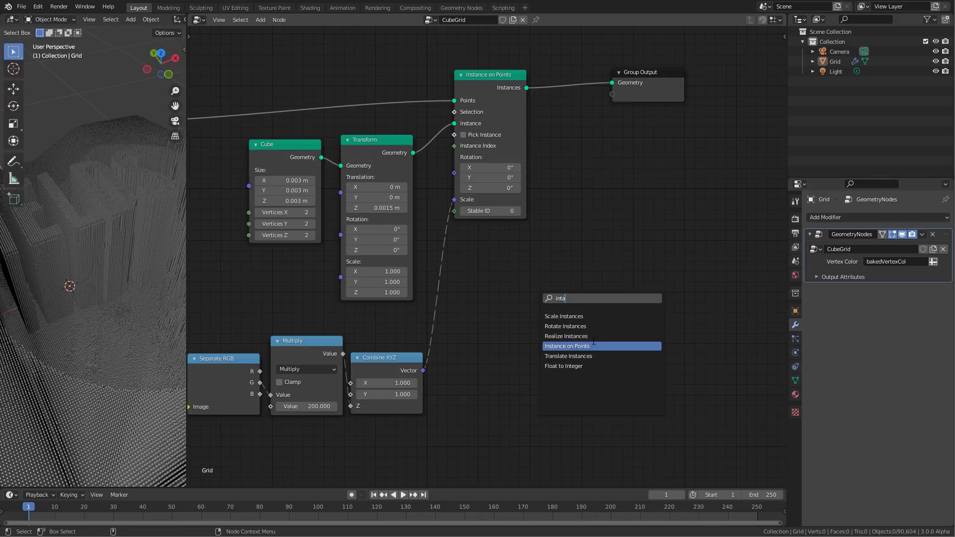
left_click(565, 337)
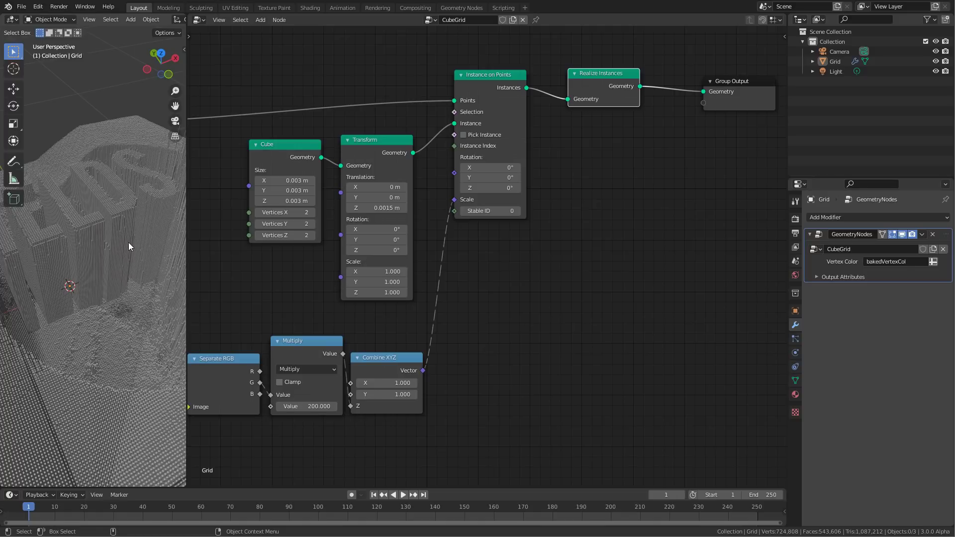
mouse_move(101, 250)
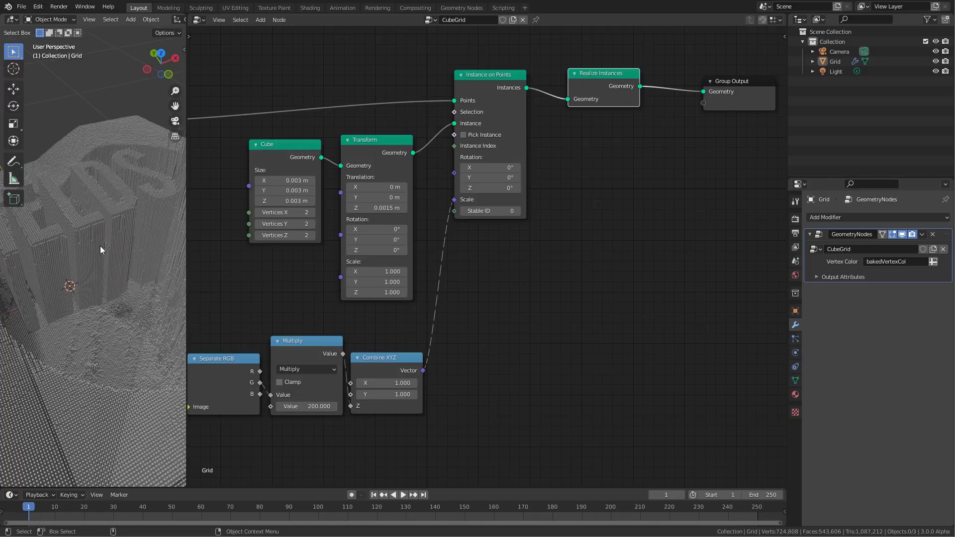
mouse_move(153, 268)
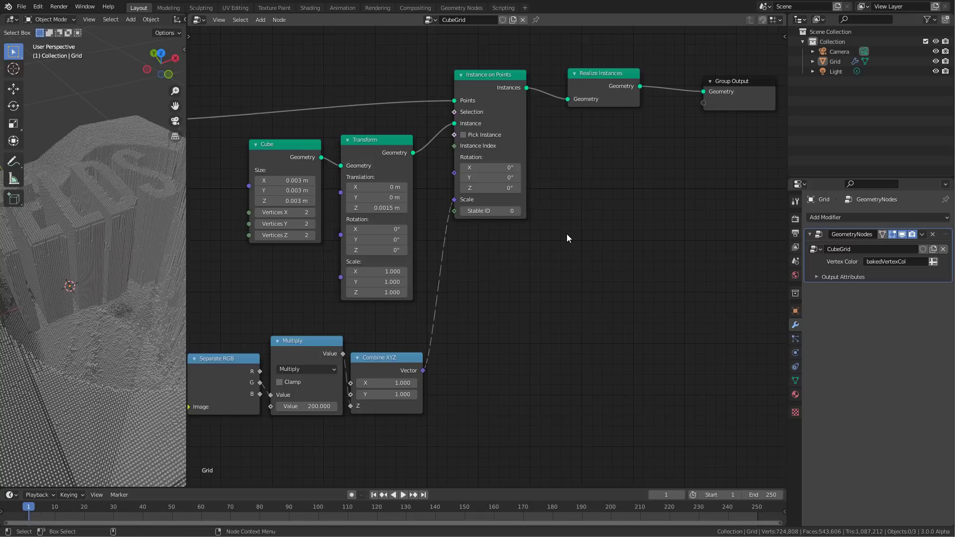
mouse_move(563, 231)
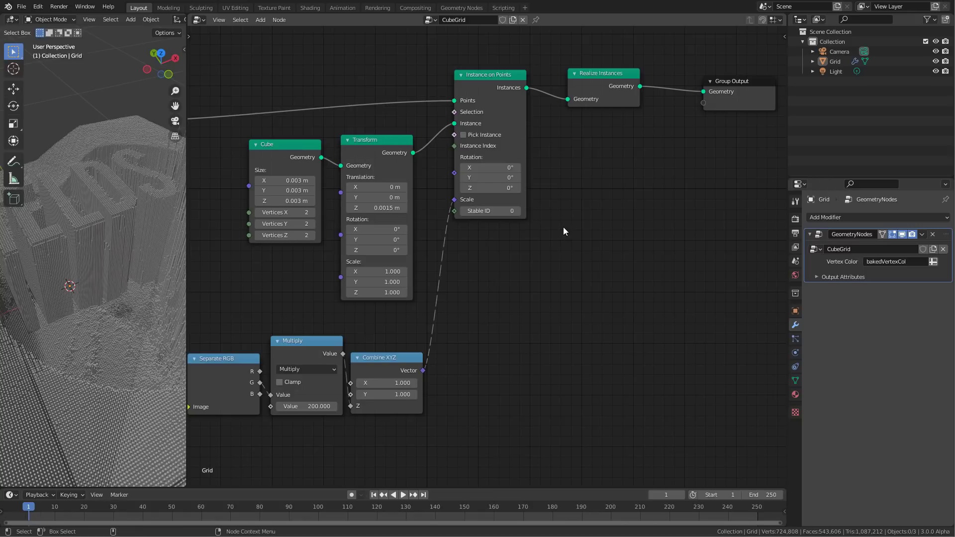
mouse_move(587, 213)
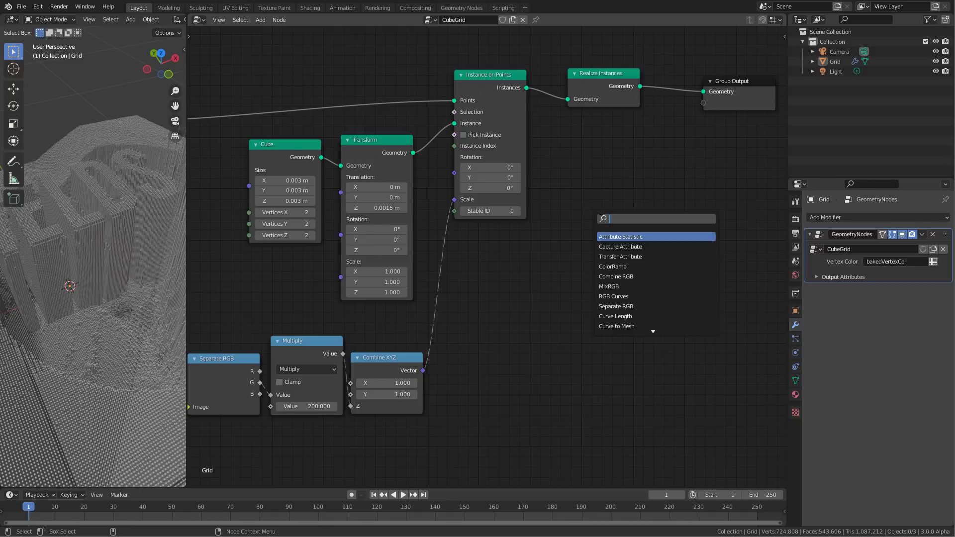
- Drop a Set Material node between Realize Instances and the Group Output
type("mater")
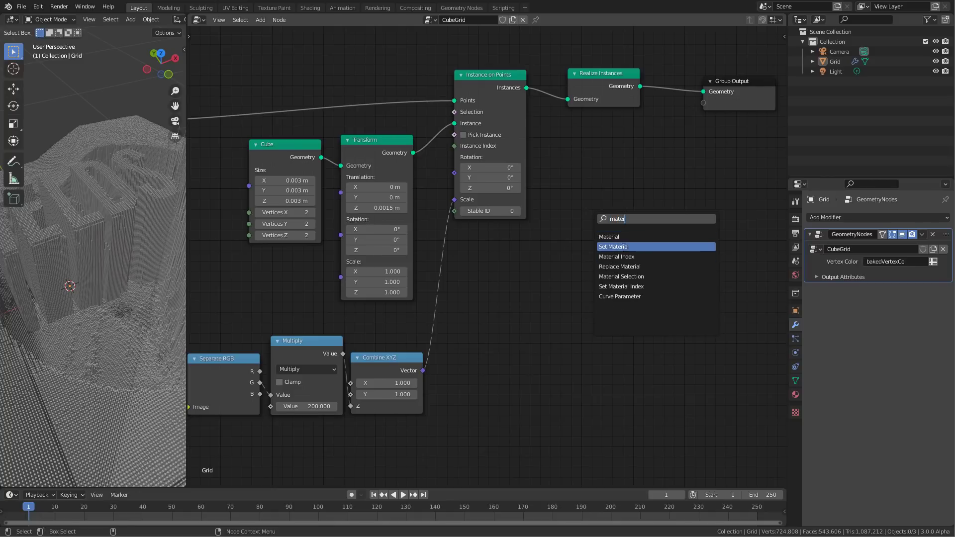
left_click(613, 245)
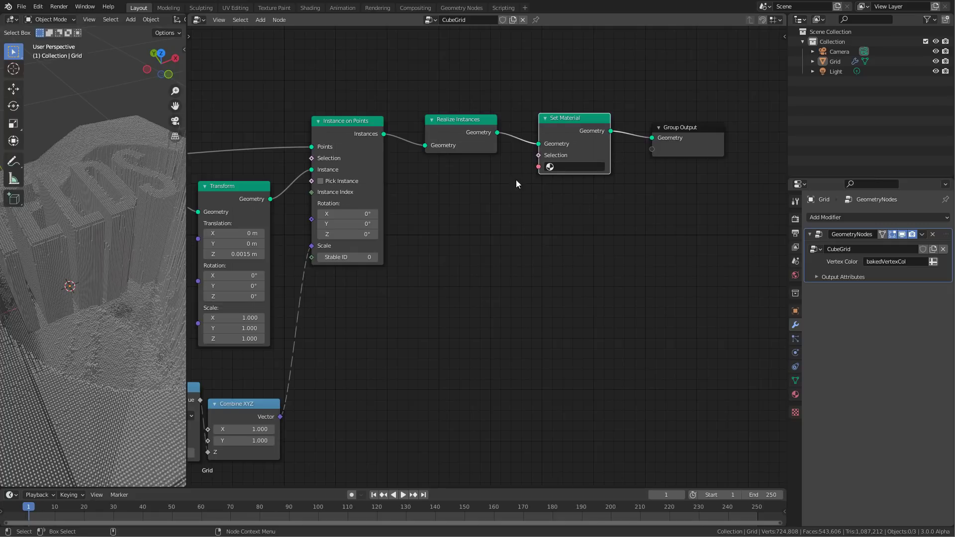
mouse_move(469, 237)
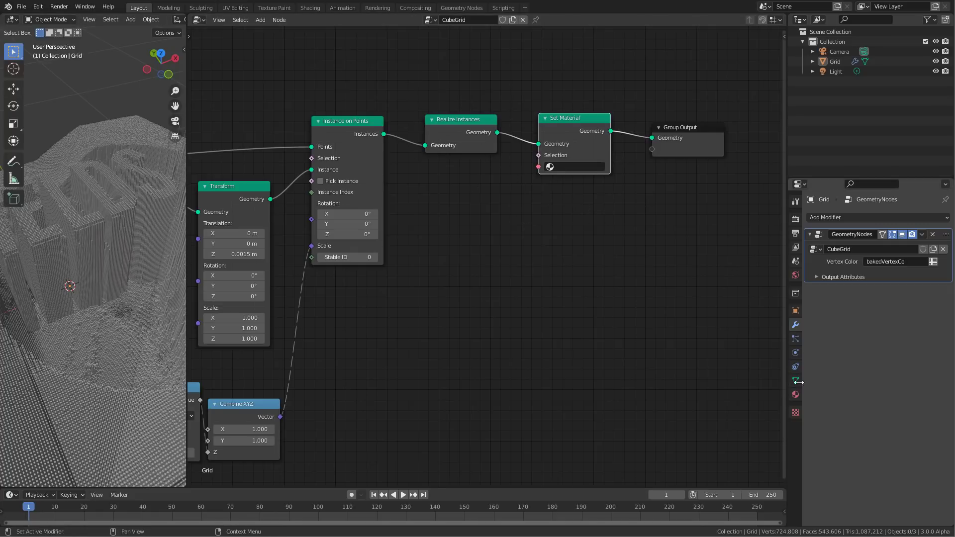
- Create a new material for the Grid and name it 'instances'
left_click(795, 395)
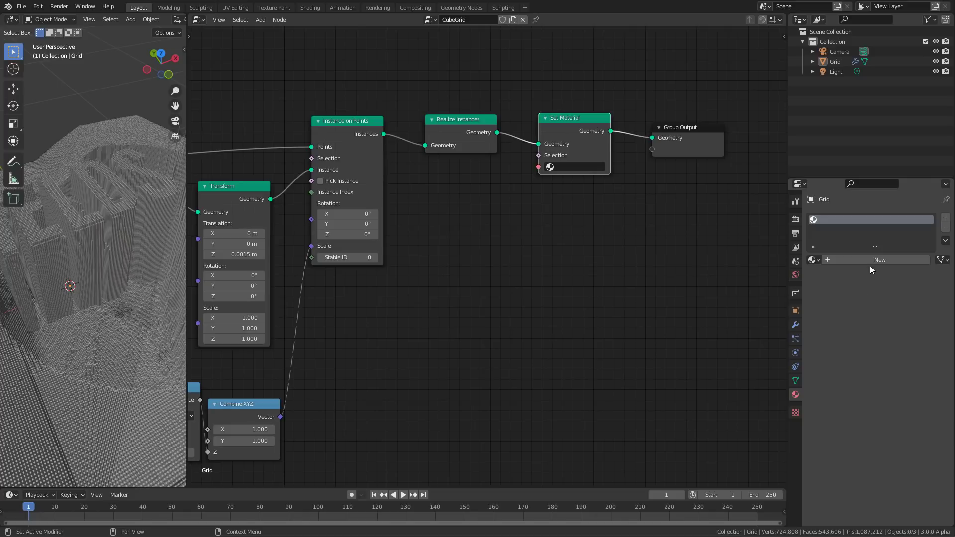
left_click(879, 260)
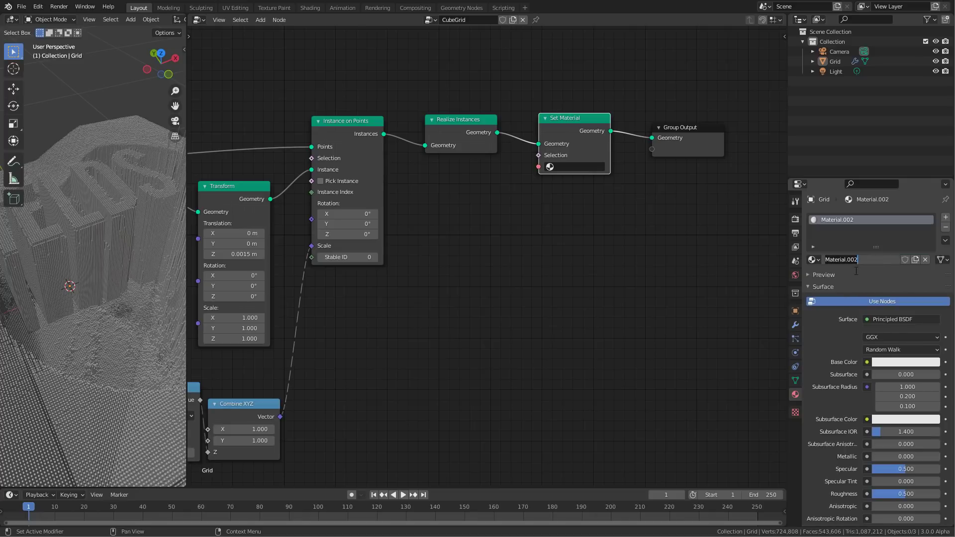
type("insta")
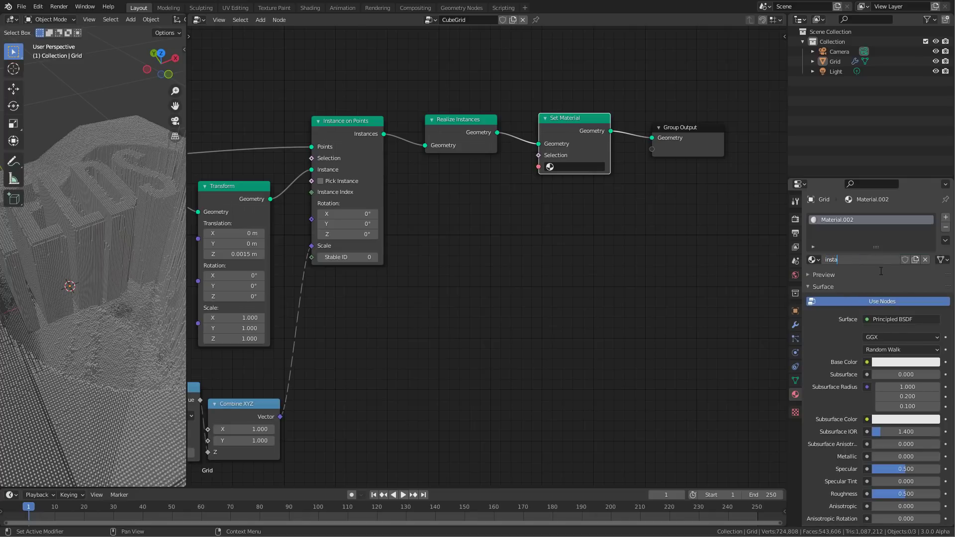
type("instances")
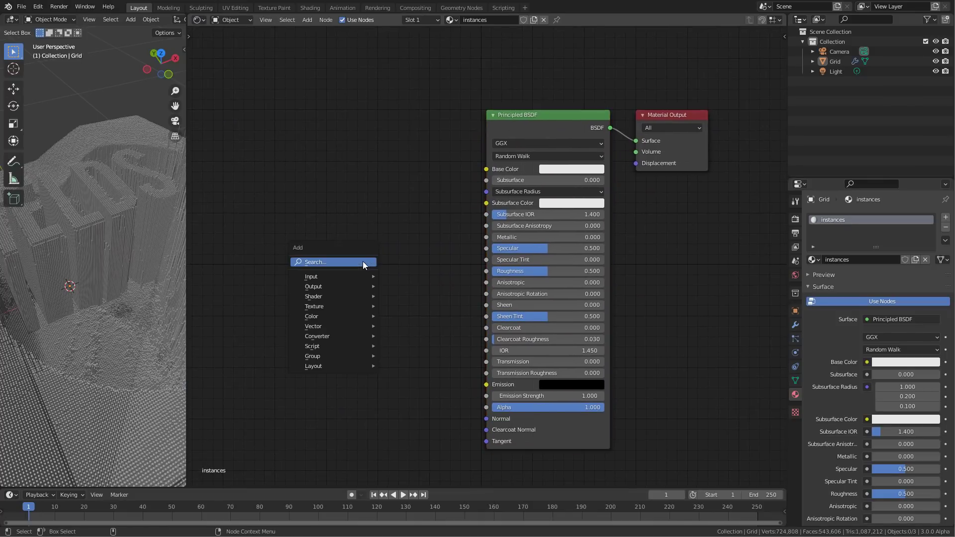
- Add an Attribute node reading instancecolor to drive the material's Base Color
type("attr")
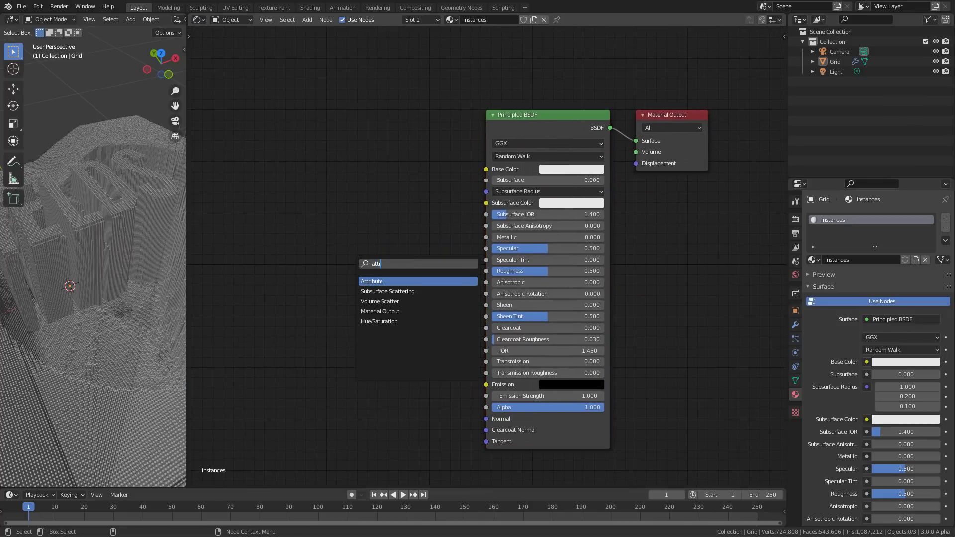
left_click(371, 281)
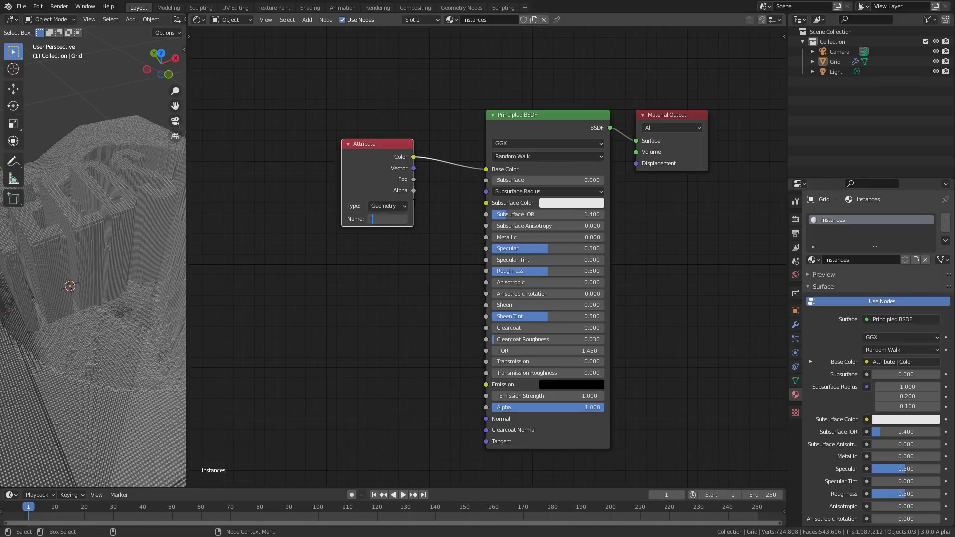
type("instancecolor")
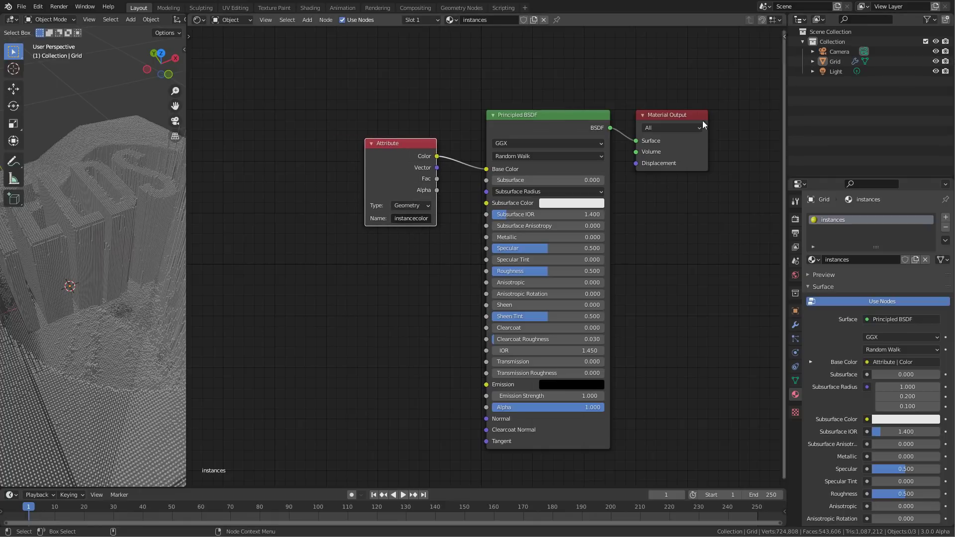
- Return to the geometry node tree and set the Set Material node to the instances material
left_click(197, 20)
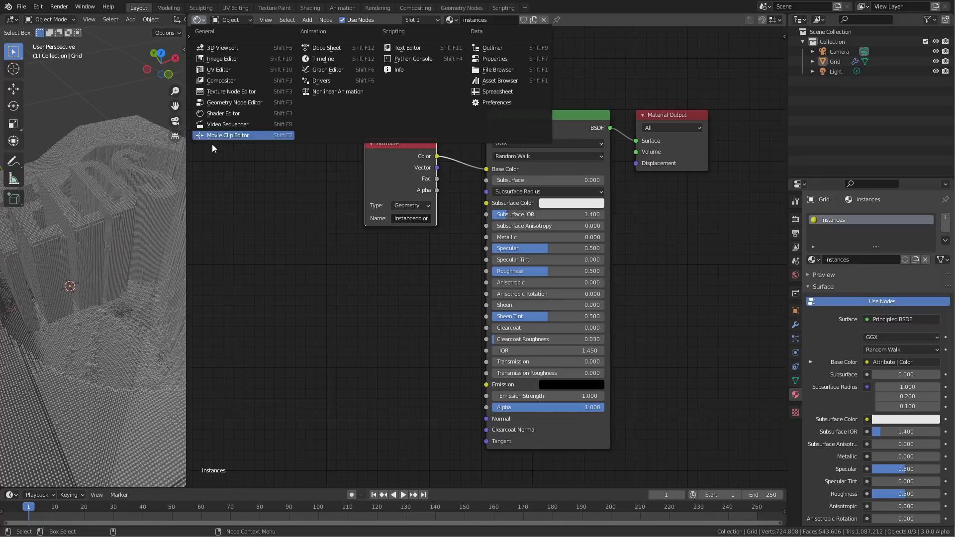
mouse_move(233, 101)
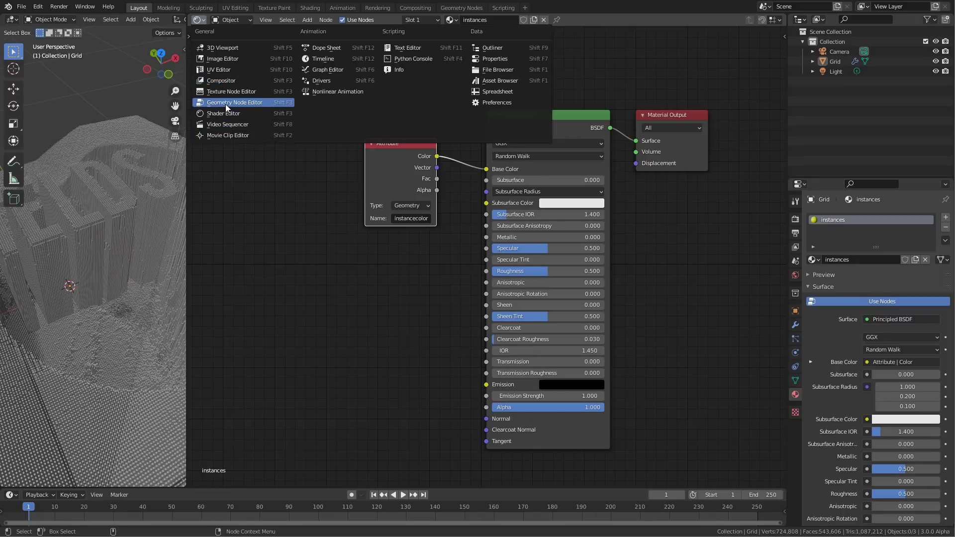
left_click(234, 101)
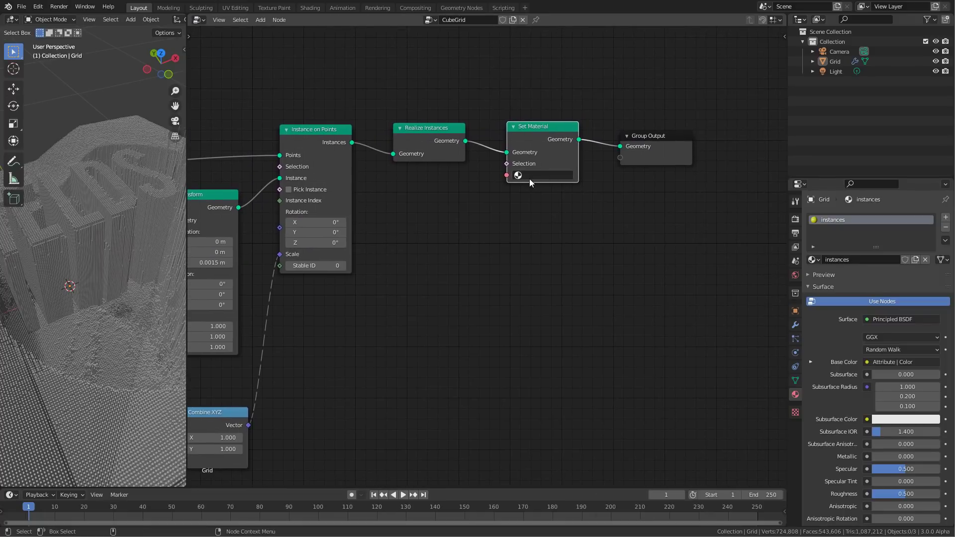
left_click(541, 175)
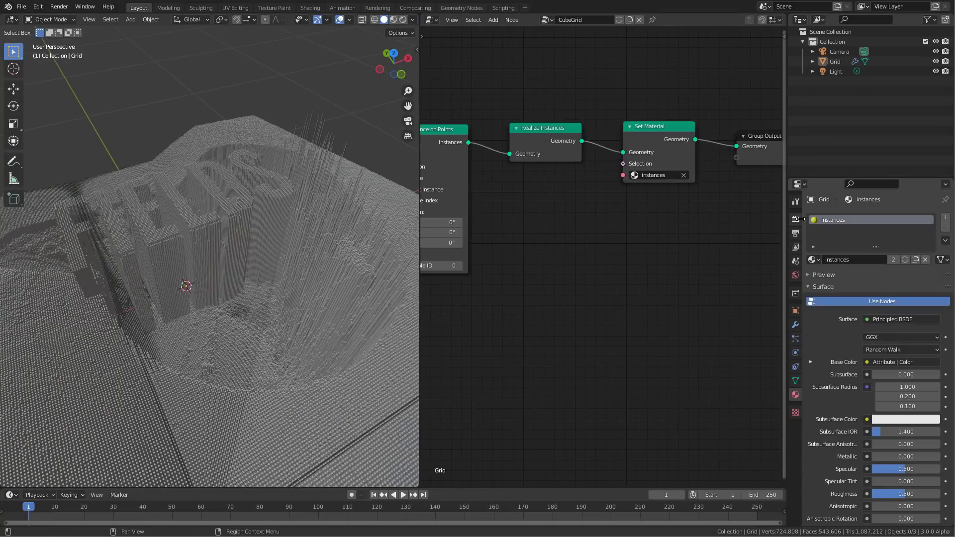
- Preview the grid in Cycles rendered shading, visit the material's shader nodes, then return to the CubeGrid tree
left_click(794, 218)
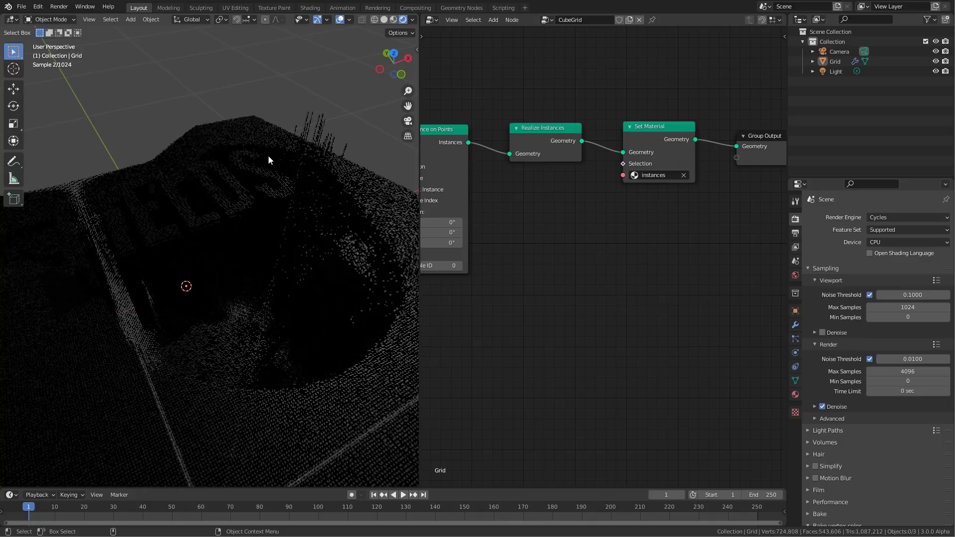
left_click(430, 20)
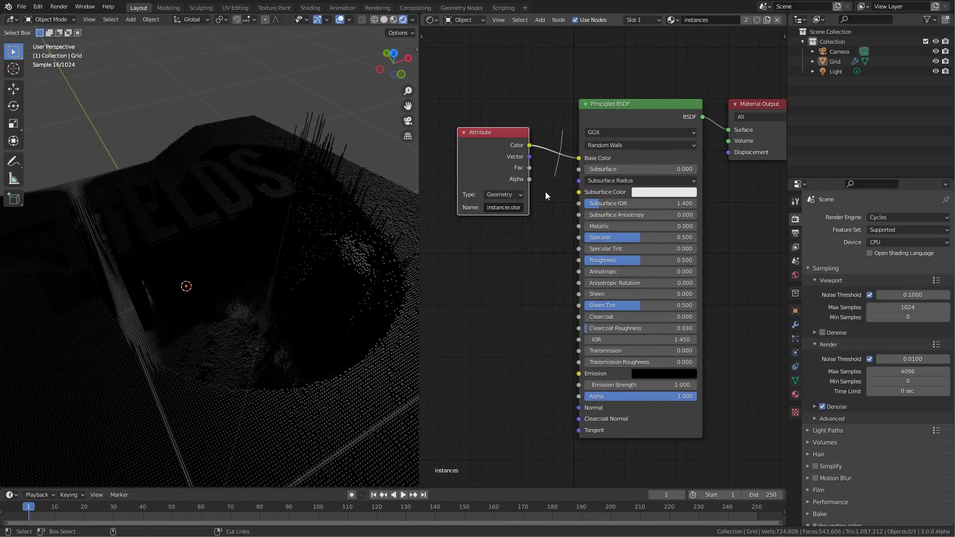
left_click(639, 158)
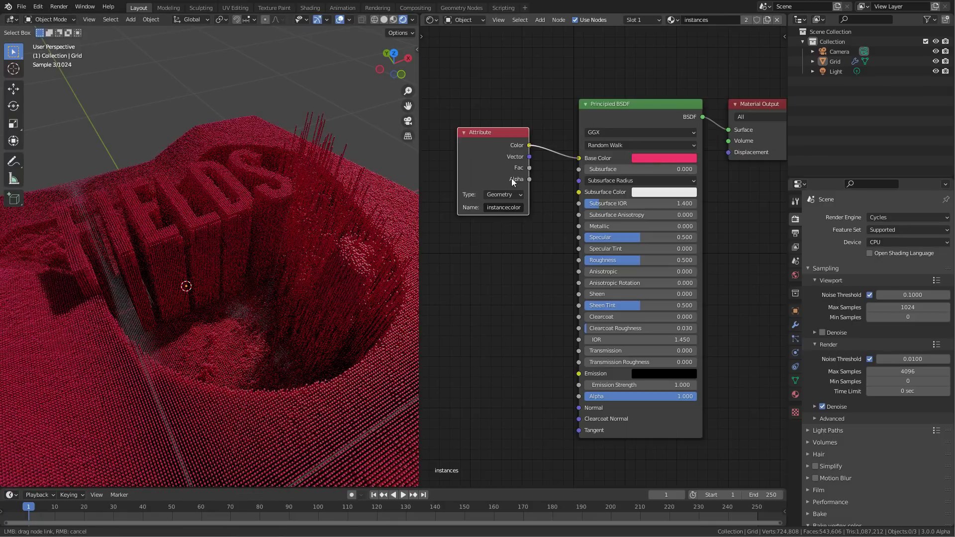
left_click(430, 20)
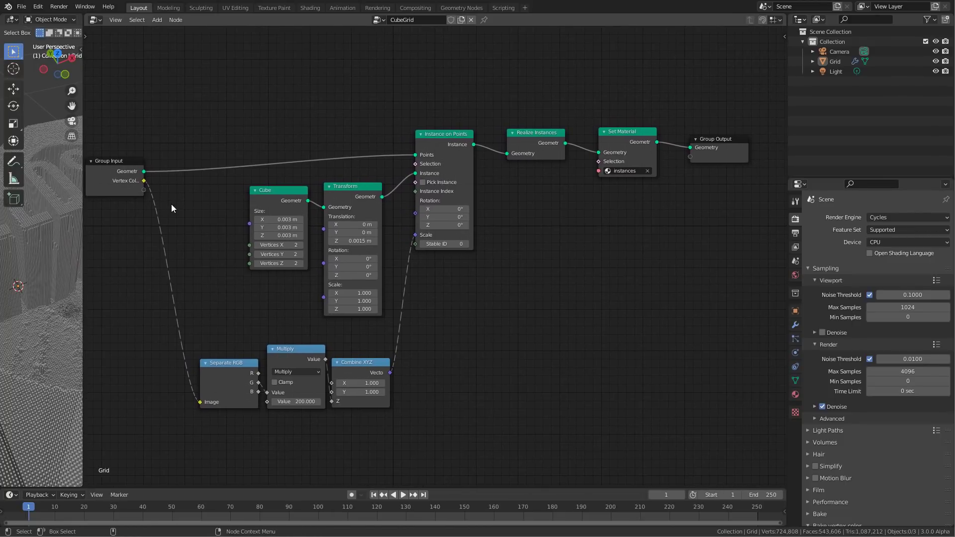
mouse_move(588, 185)
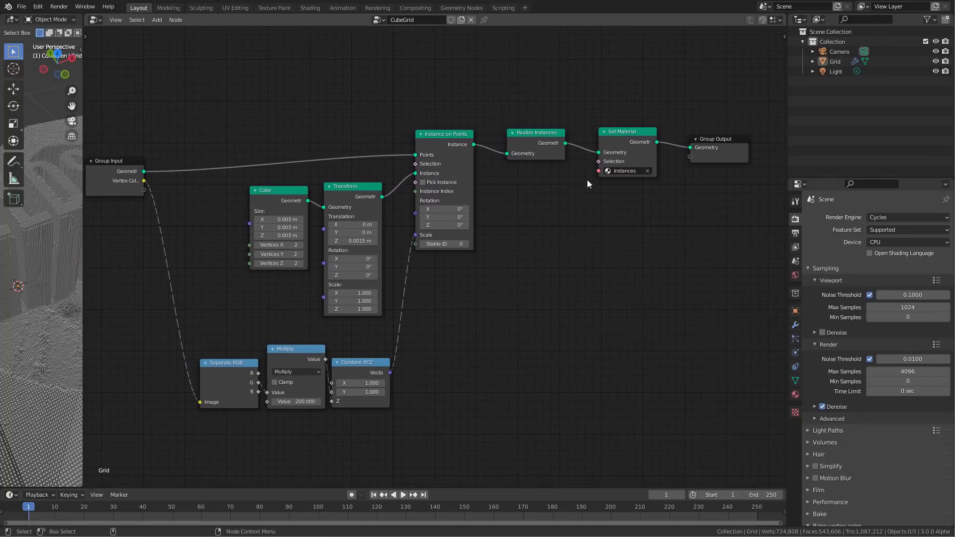
mouse_move(751, 161)
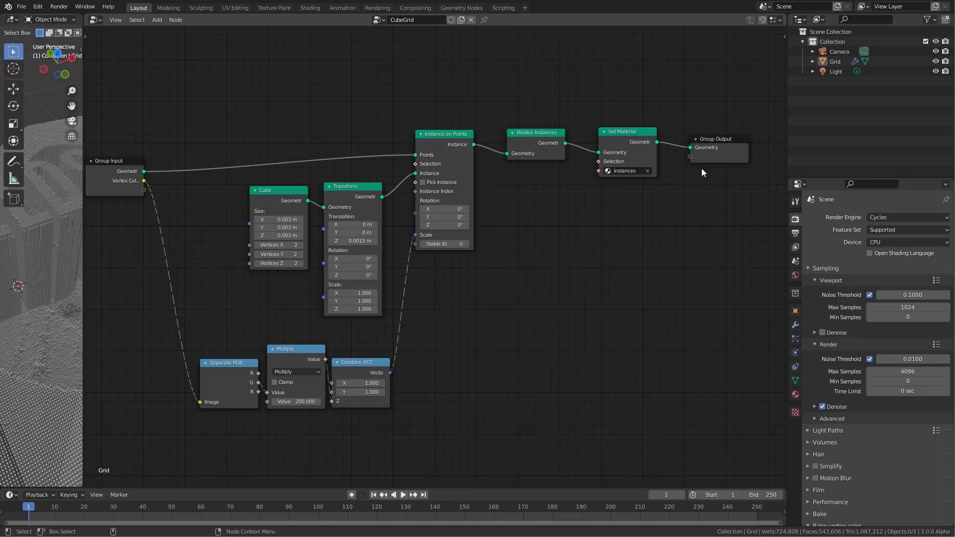
mouse_move(188, 195)
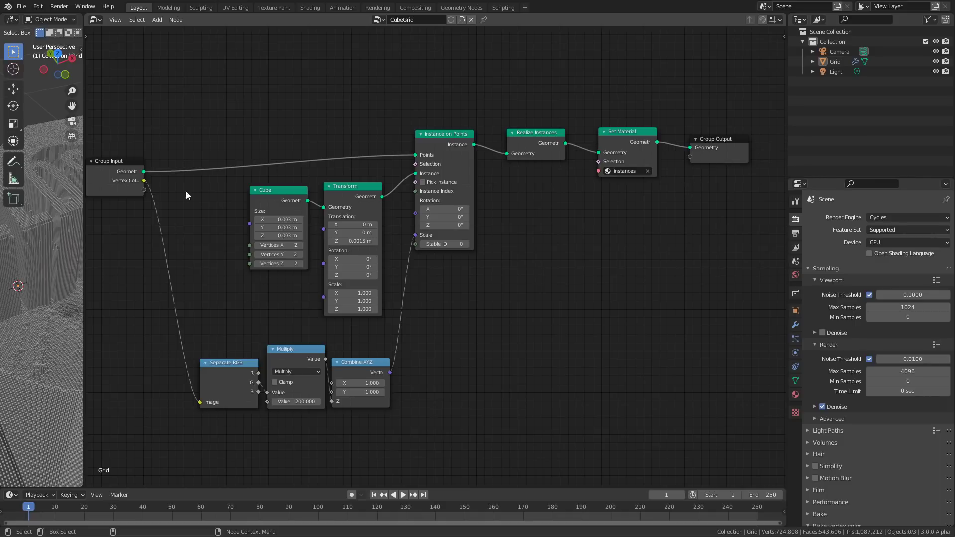
left_click_drag(143, 180, 246, 342)
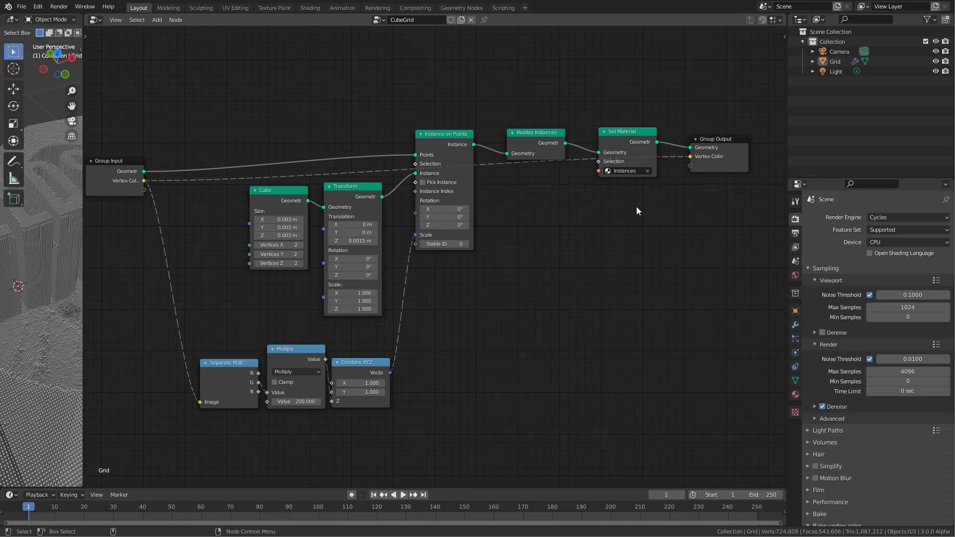
mouse_move(742, 176)
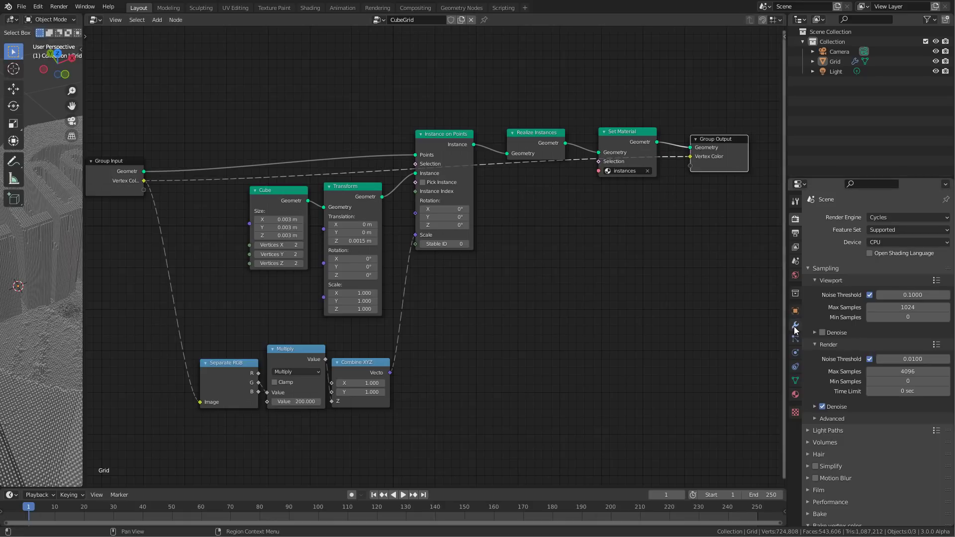
left_click(794, 324)
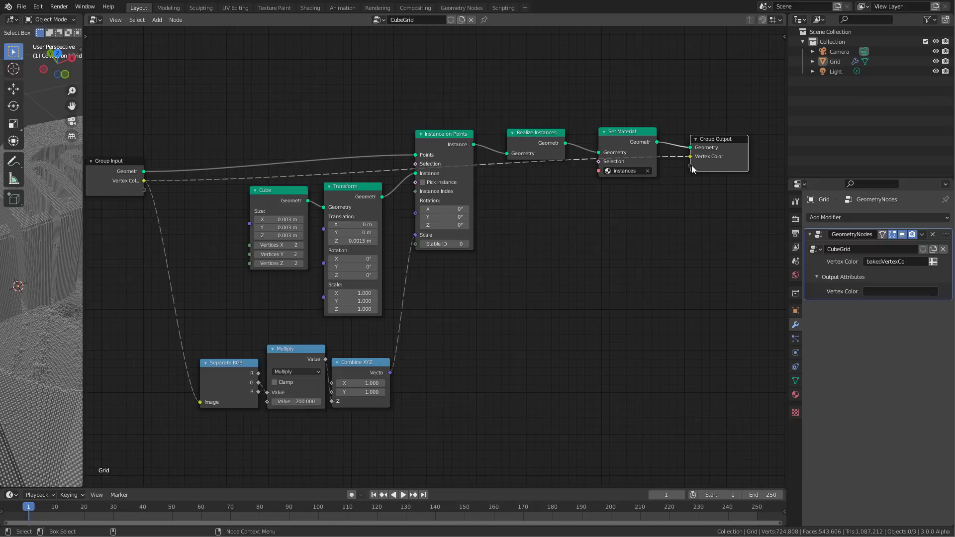
mouse_move(550, 192)
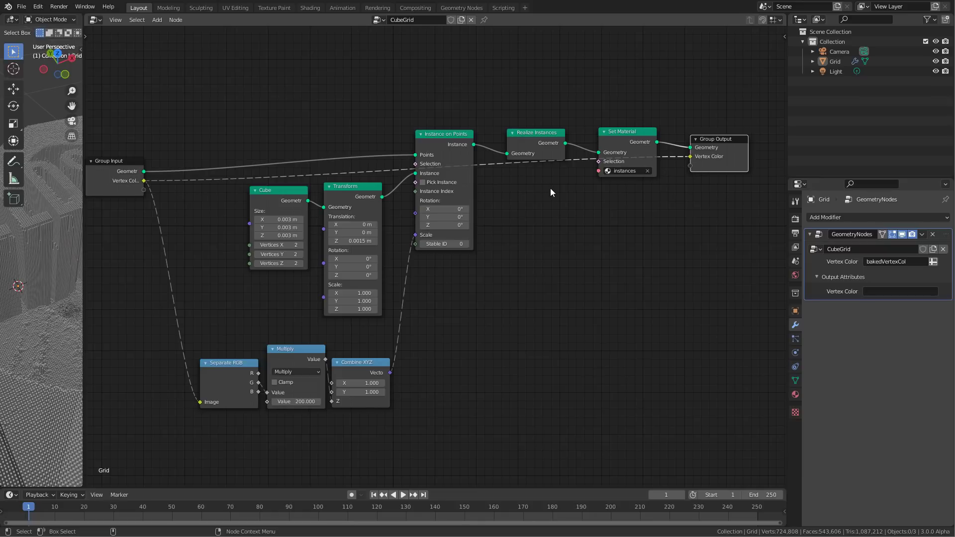
mouse_move(169, 181)
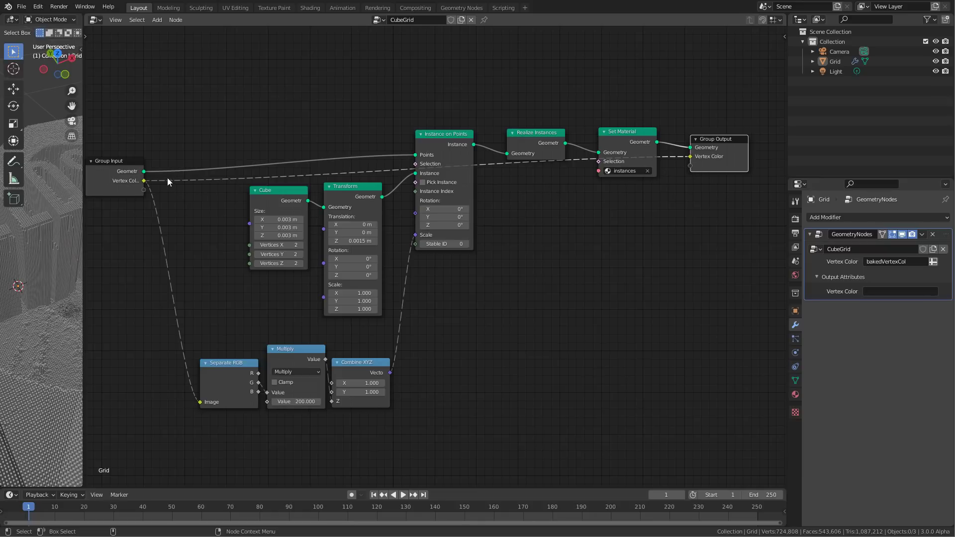
mouse_move(145, 178)
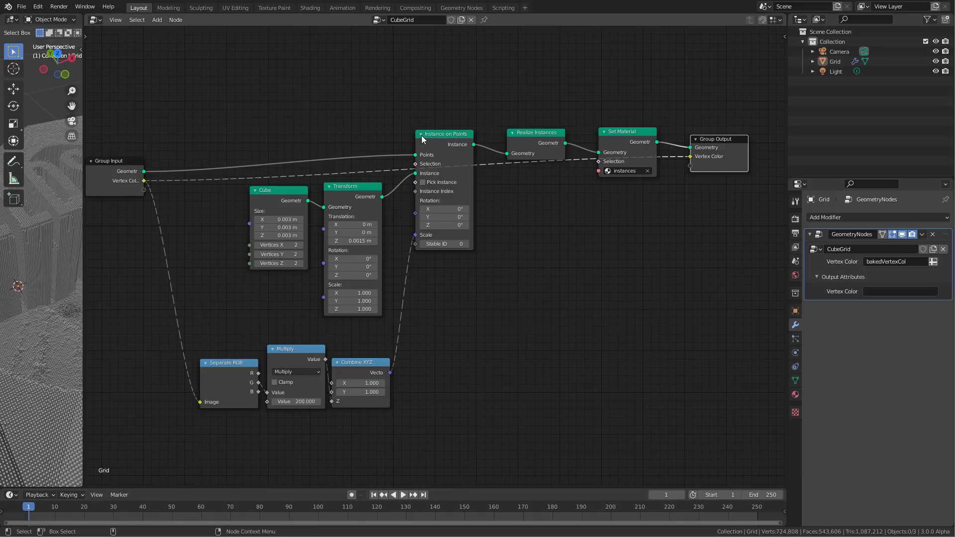
mouse_move(140, 189)
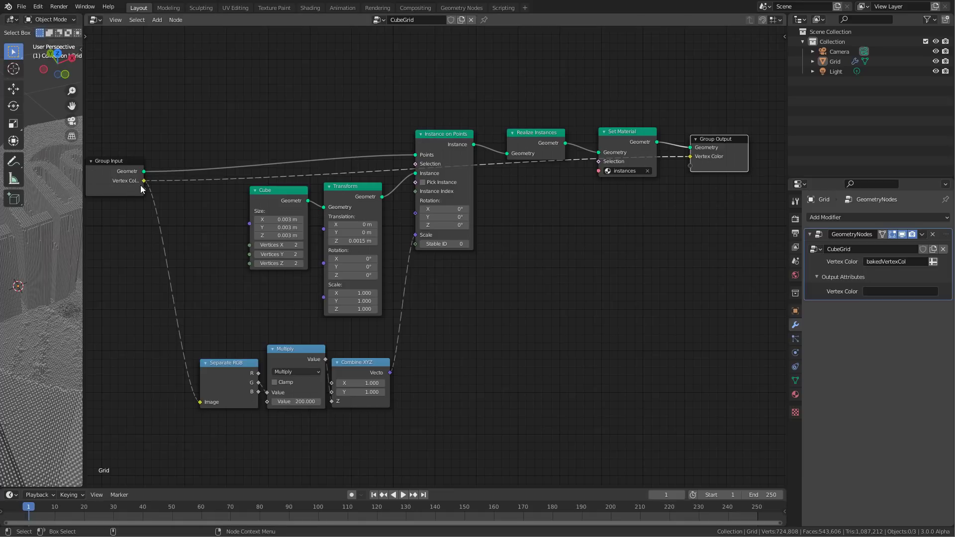
mouse_move(275, 198)
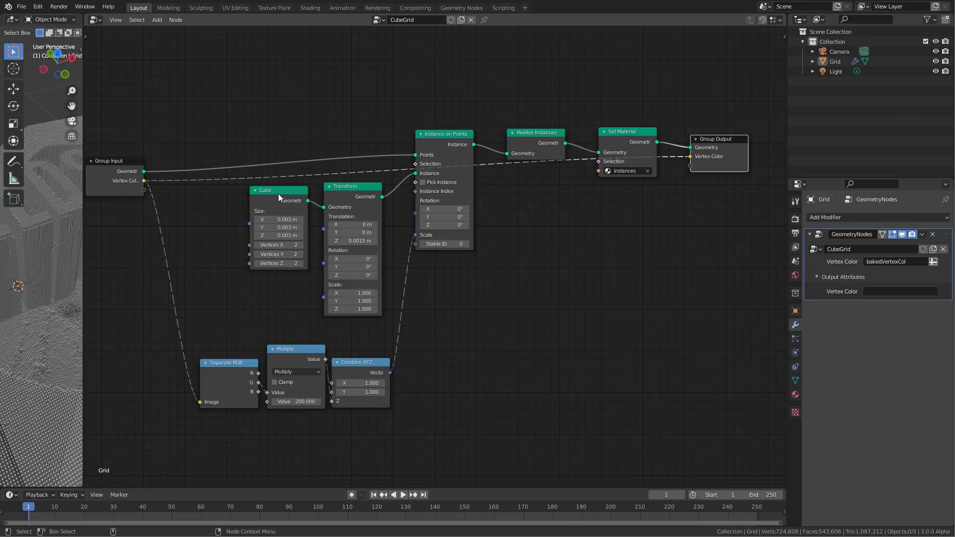
mouse_move(441, 144)
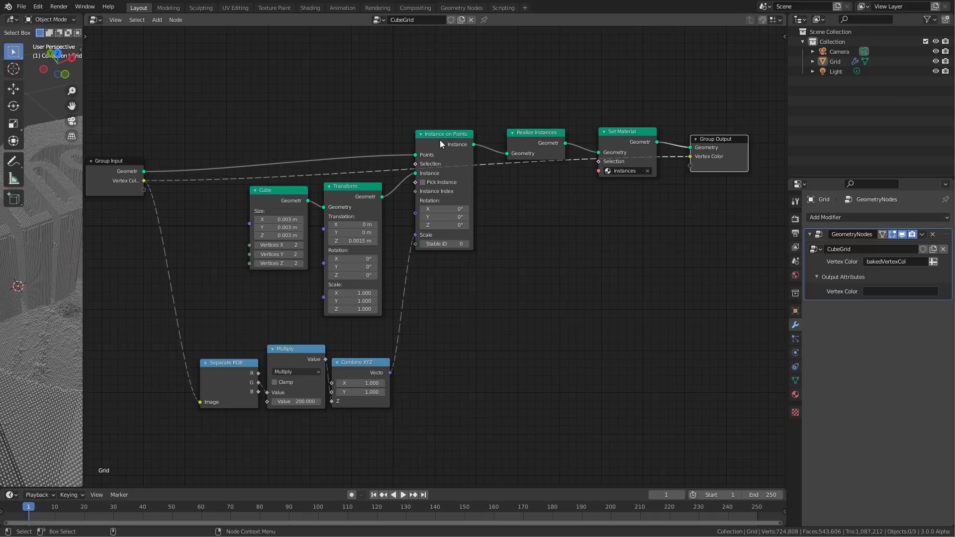
mouse_move(537, 153)
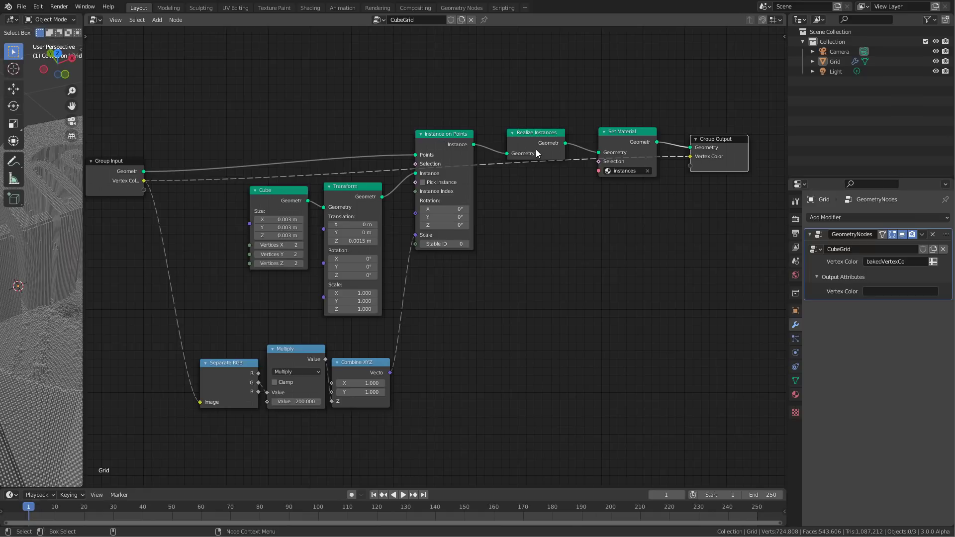
mouse_move(145, 197)
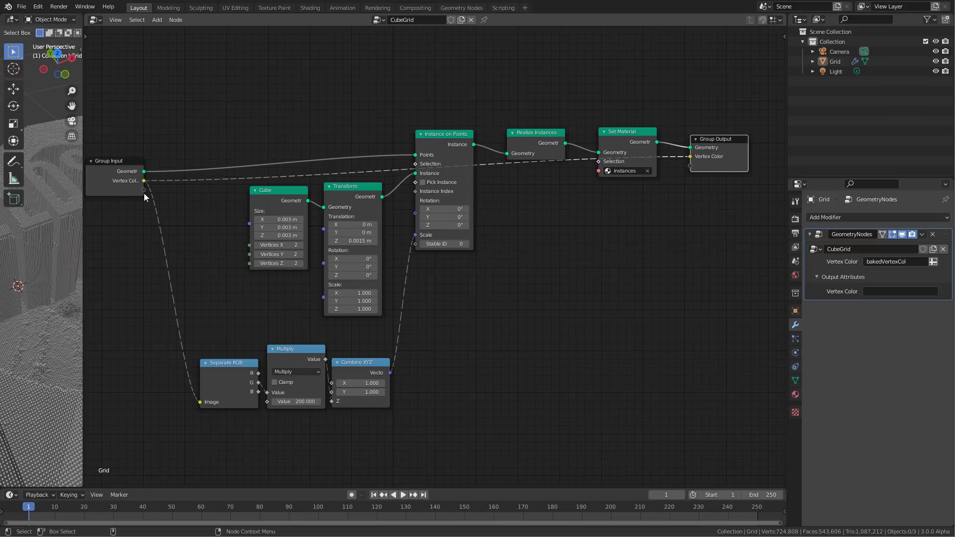
mouse_move(148, 191)
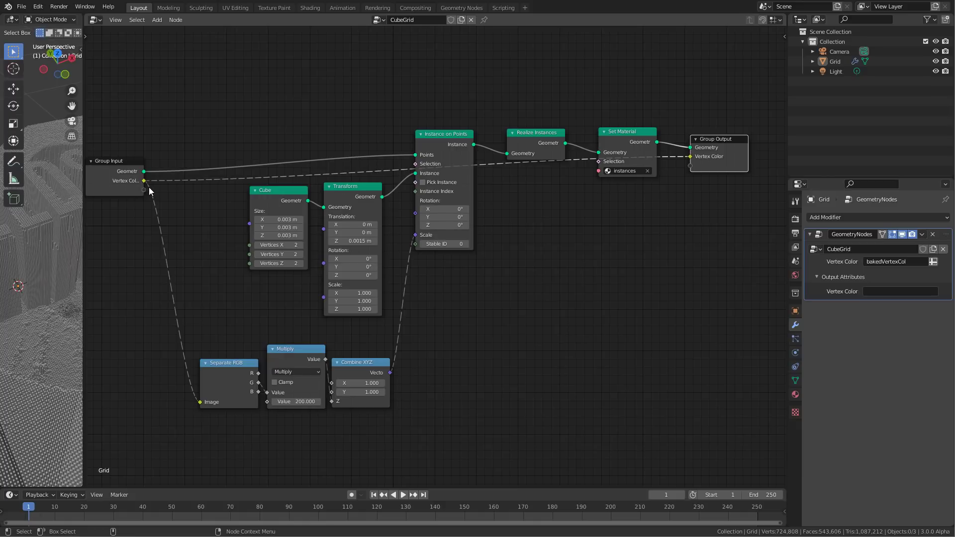
mouse_move(147, 187)
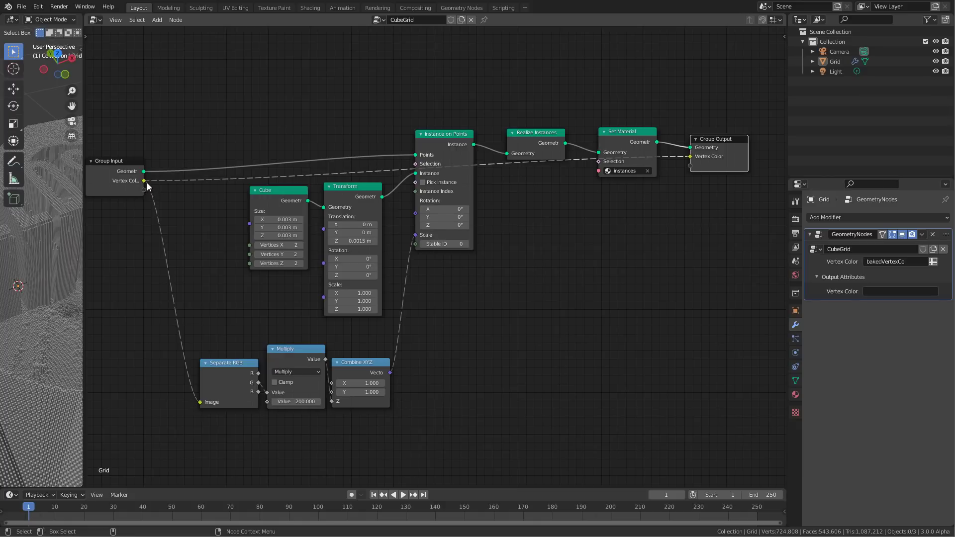
mouse_move(70, 335)
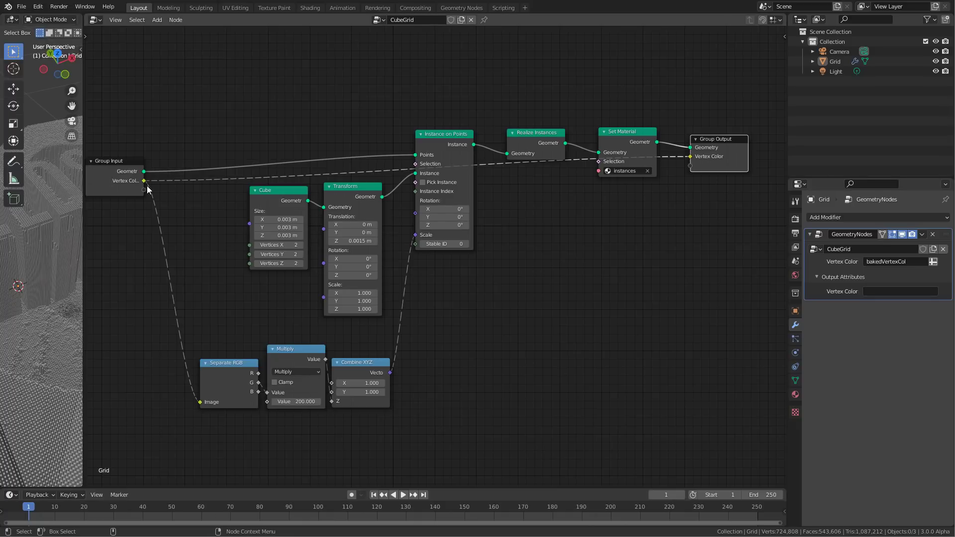
mouse_move(153, 194)
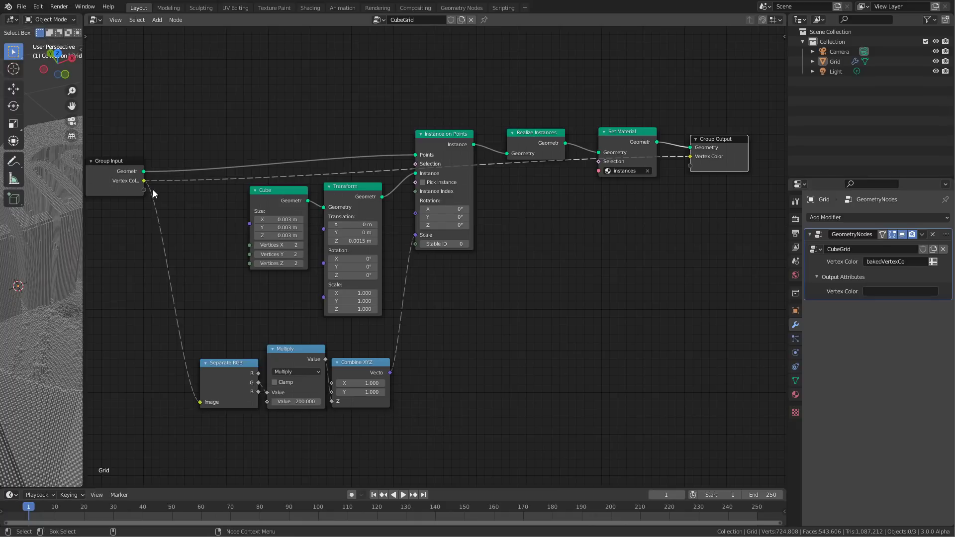
mouse_move(554, 268)
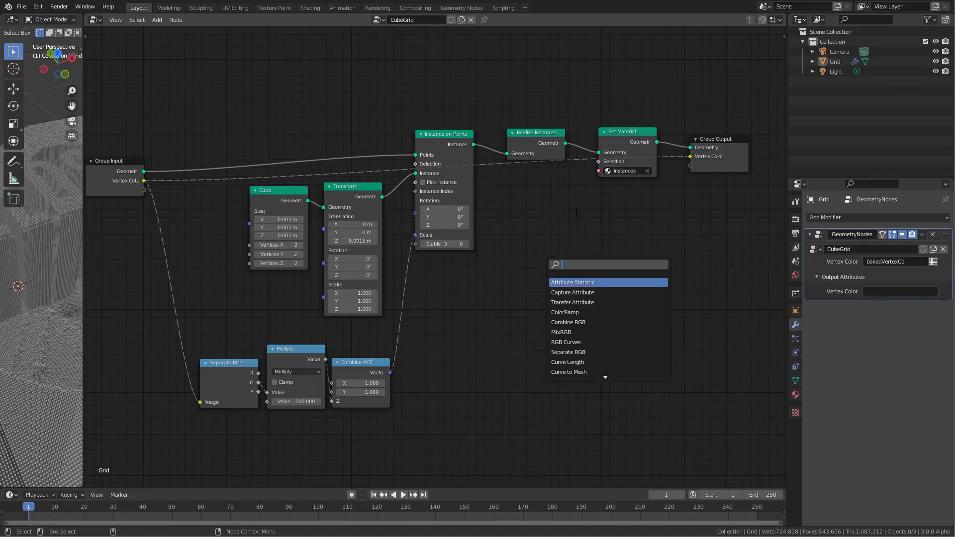
- Add a Transfer Attribute node set to Color data type with Index mapping on Points
type("tra")
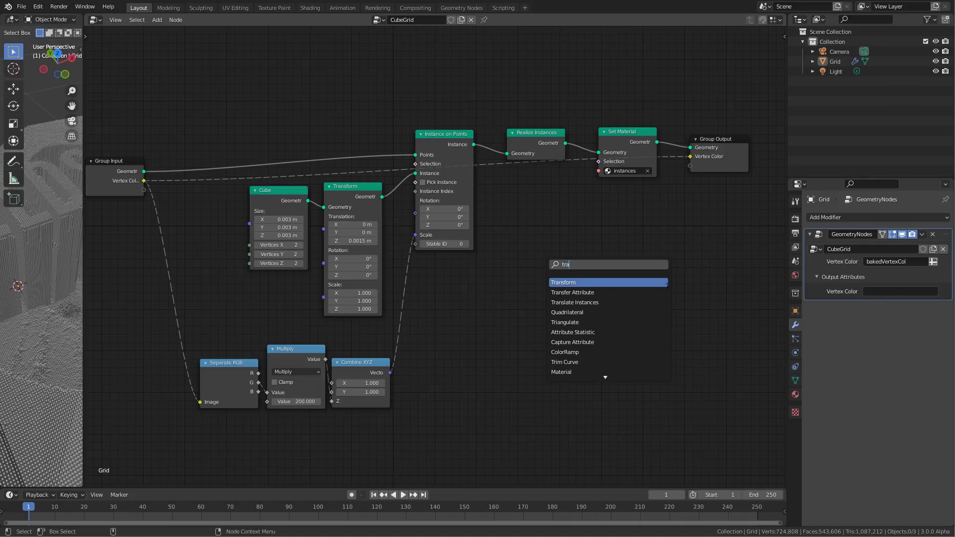
left_click(573, 293)
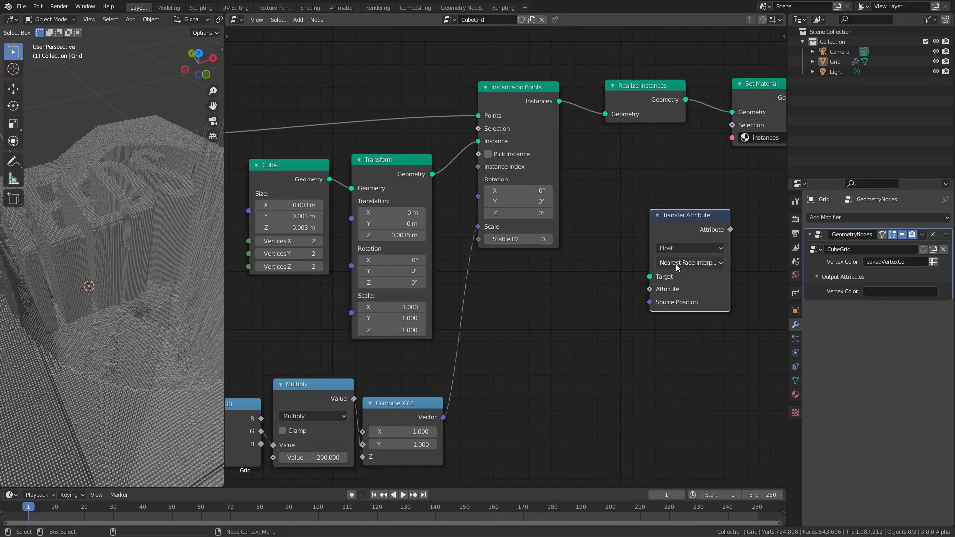
left_click(688, 262)
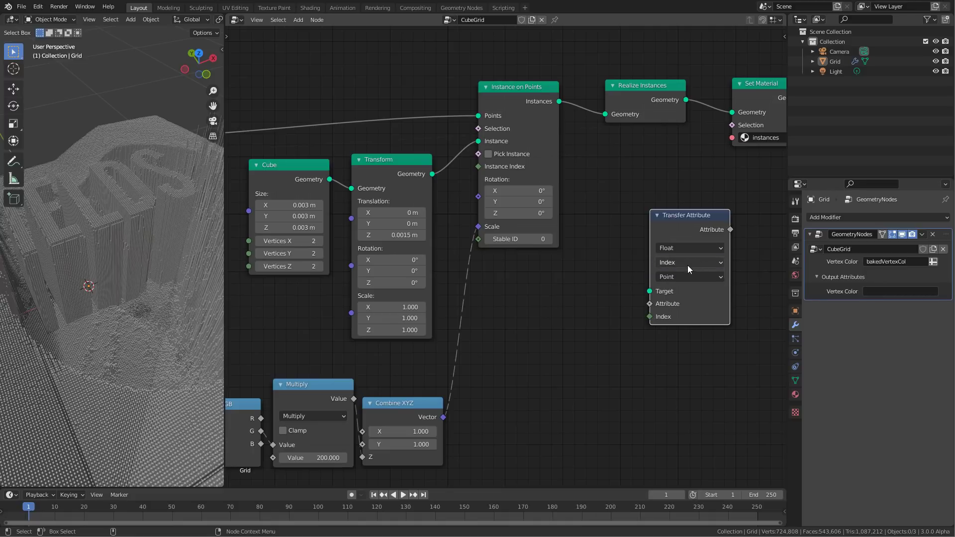
mouse_move(616, 295)
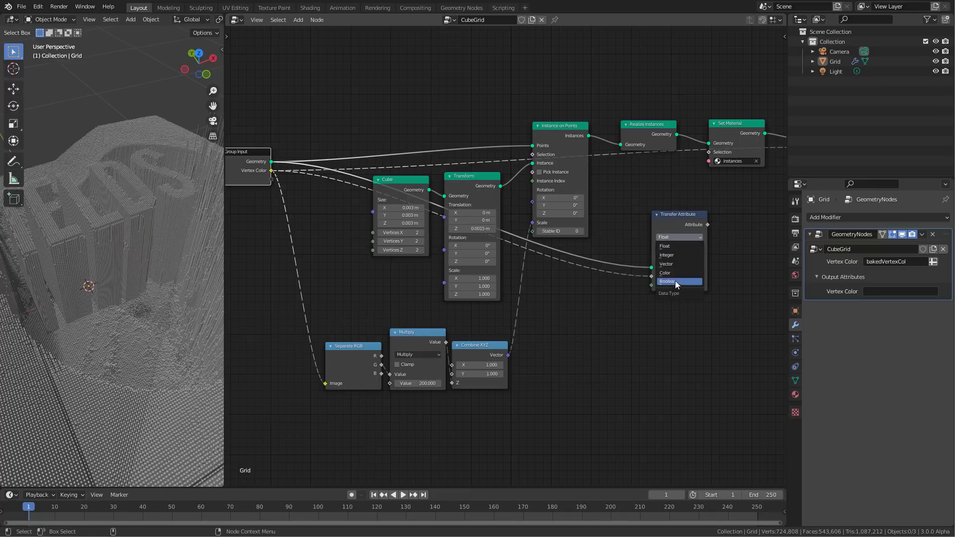
left_click(668, 282)
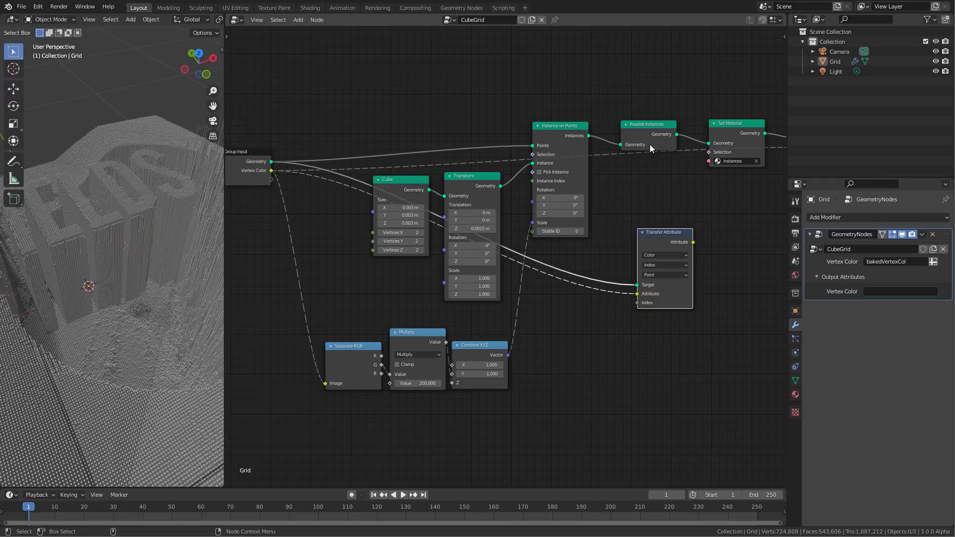
mouse_move(275, 183)
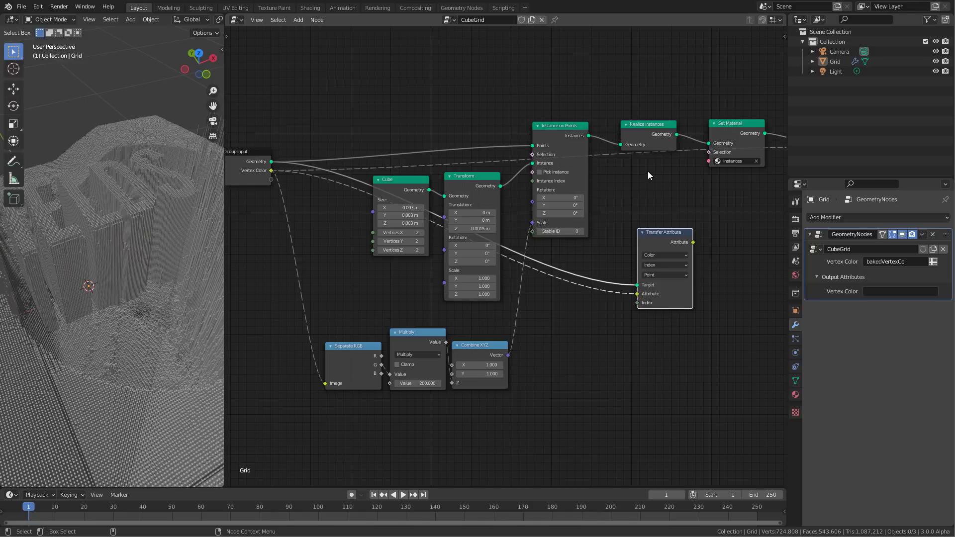
mouse_move(640, 214)
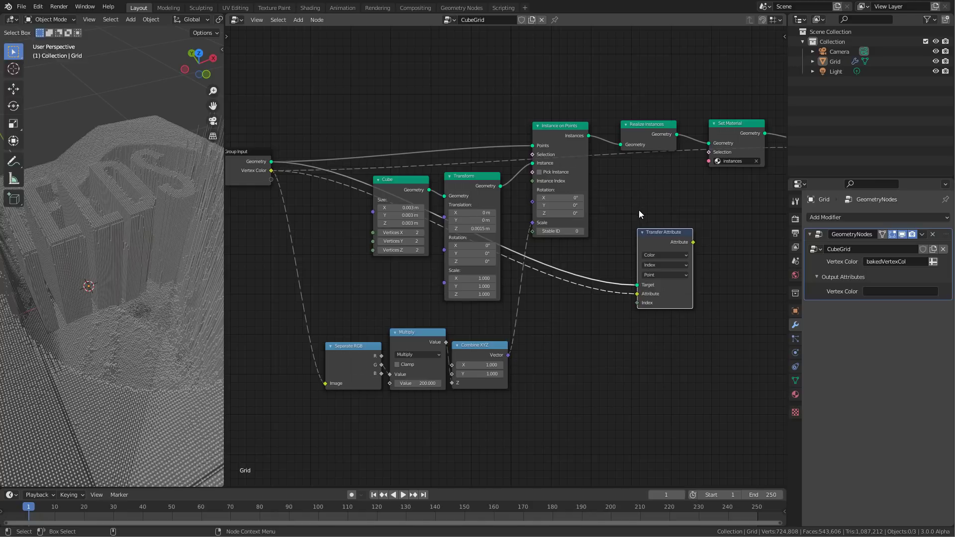
mouse_move(614, 330)
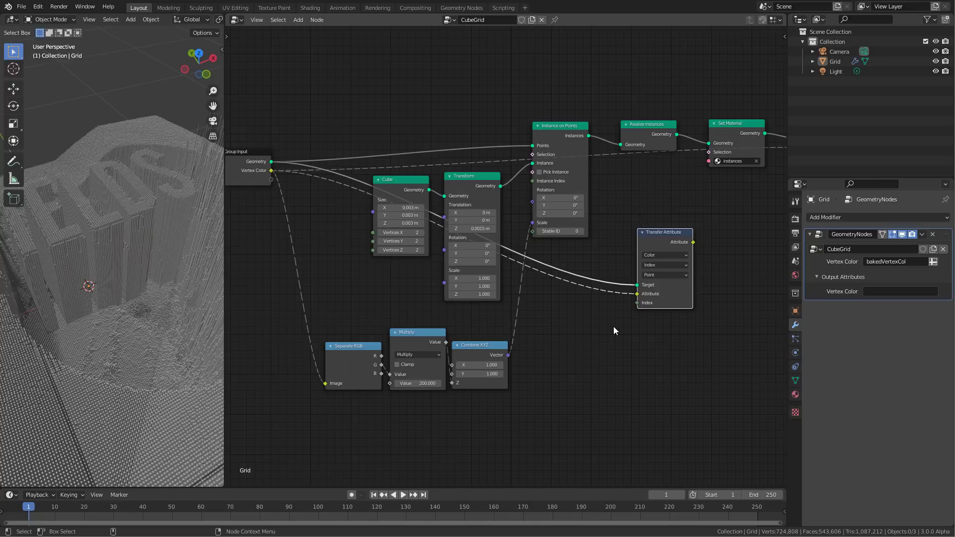
mouse_move(627, 319)
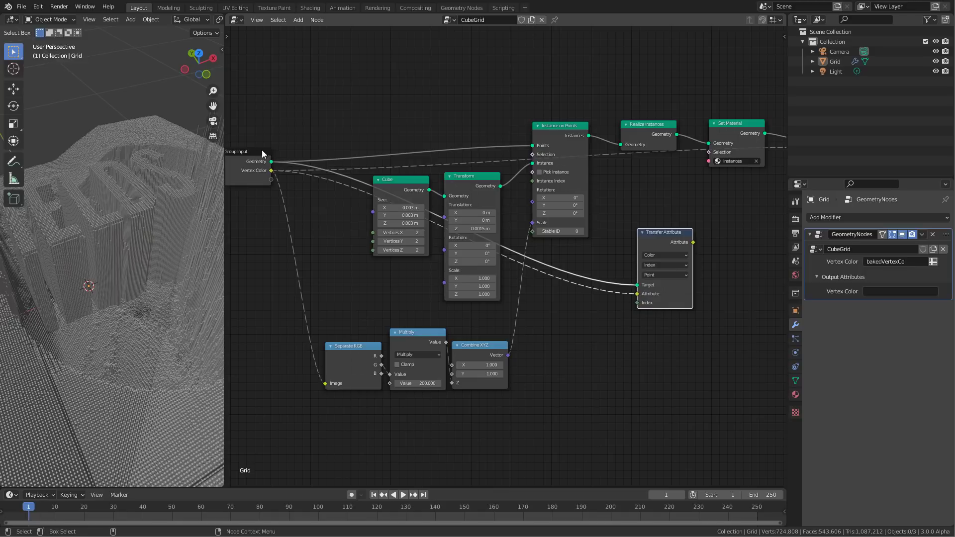
mouse_move(573, 280)
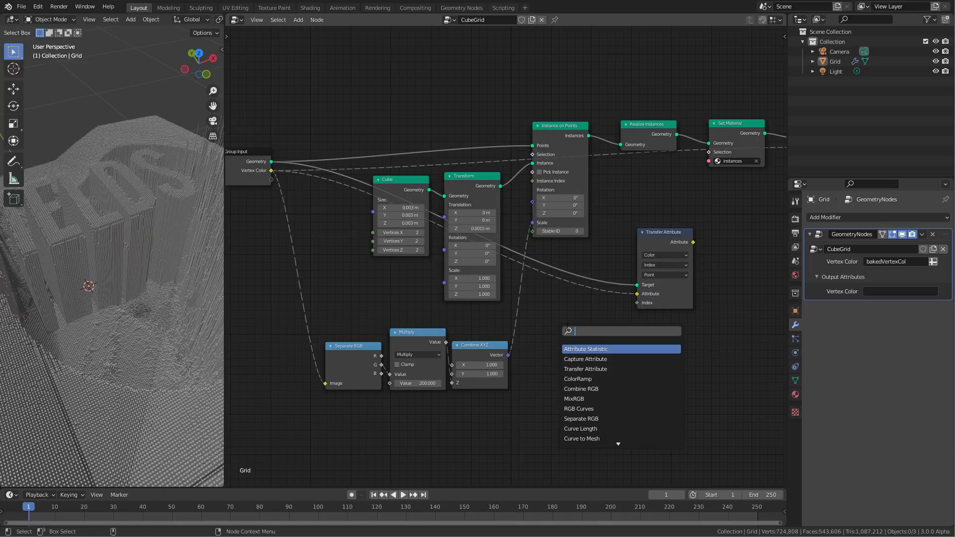
- Add an Index node beside the Transfer Attribute node
type("inde")
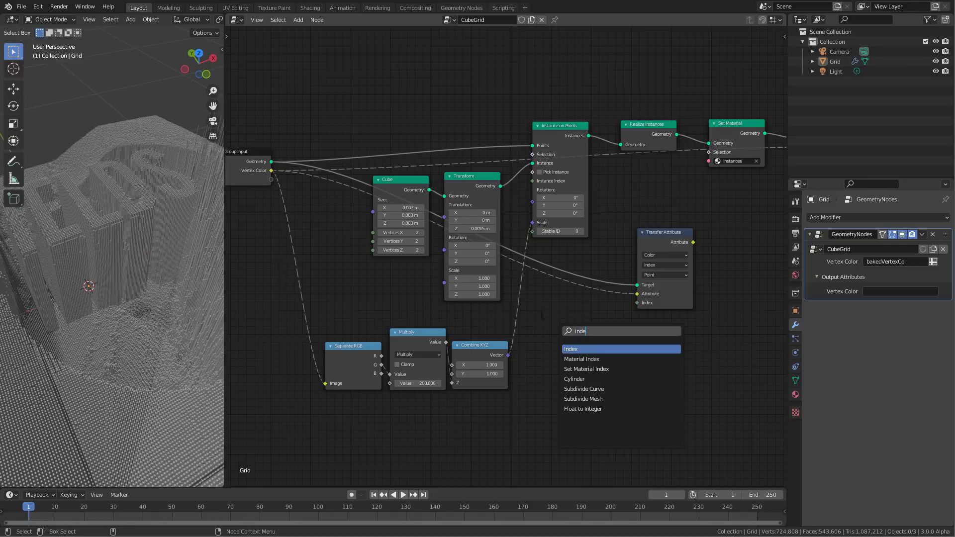
left_click(570, 349)
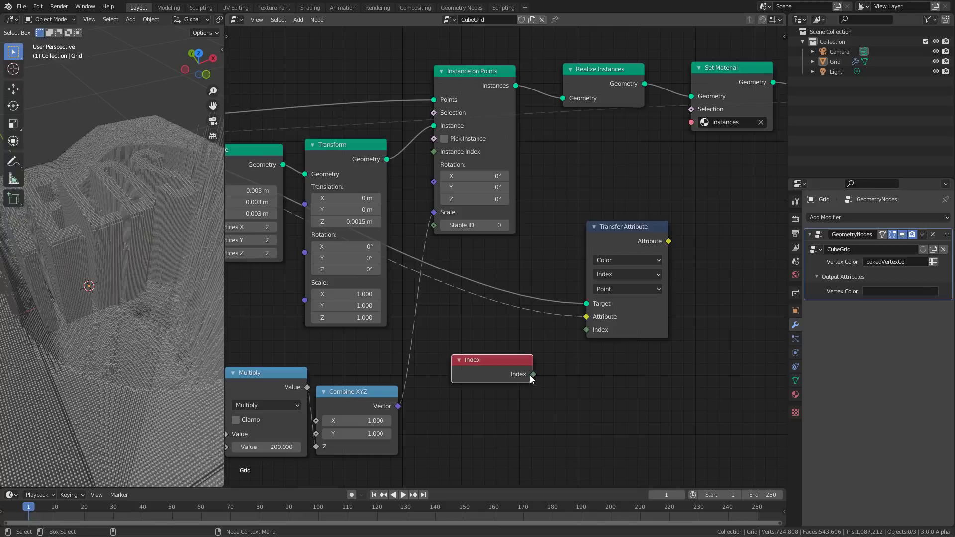
mouse_move(547, 361)
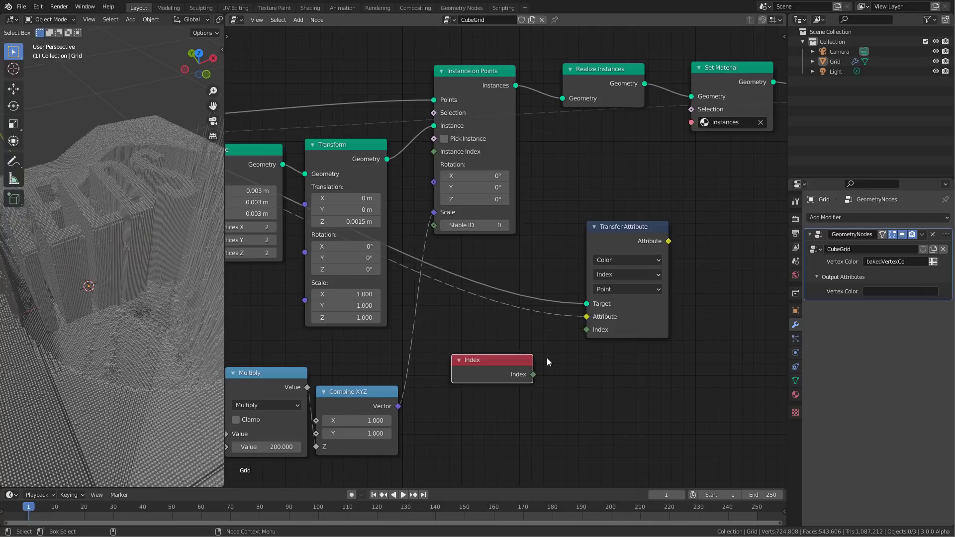
mouse_move(561, 356)
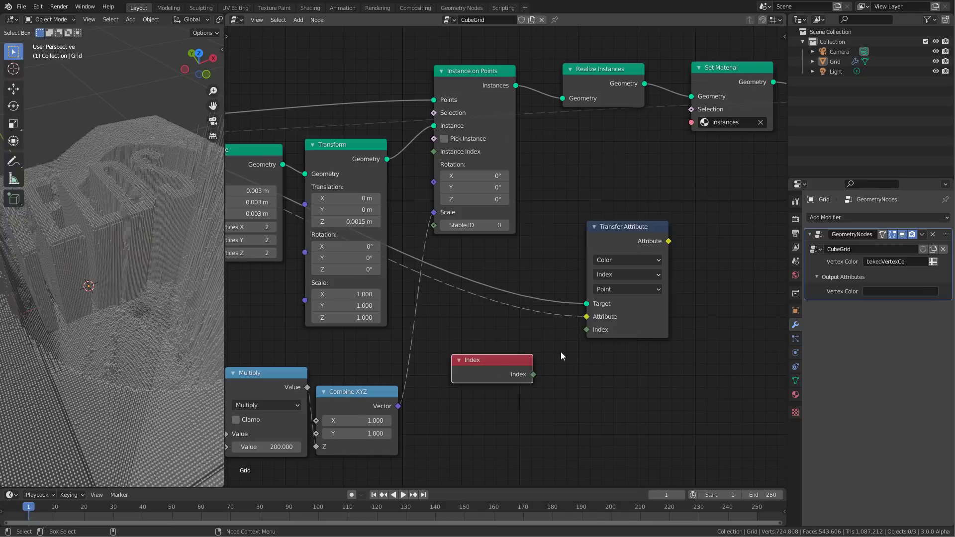
mouse_move(638, 237)
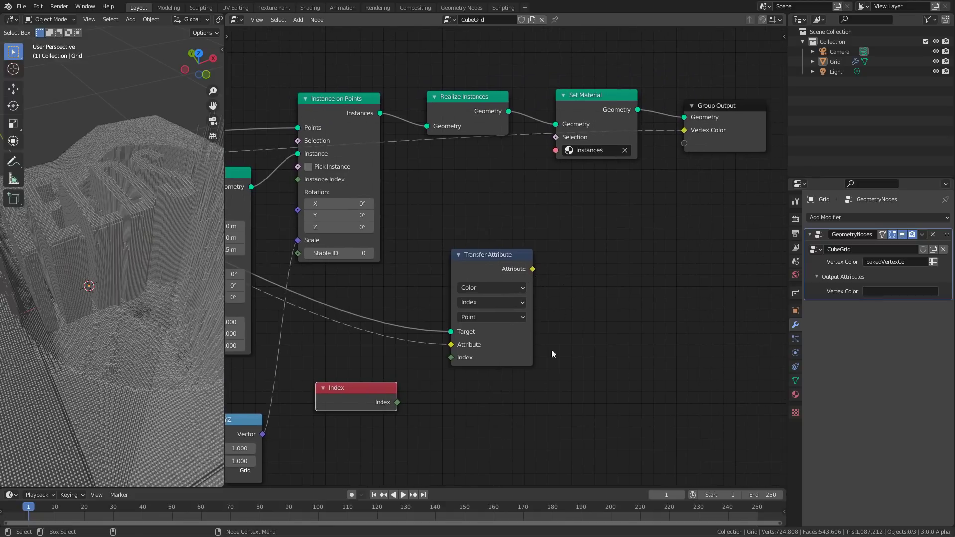
mouse_move(718, 116)
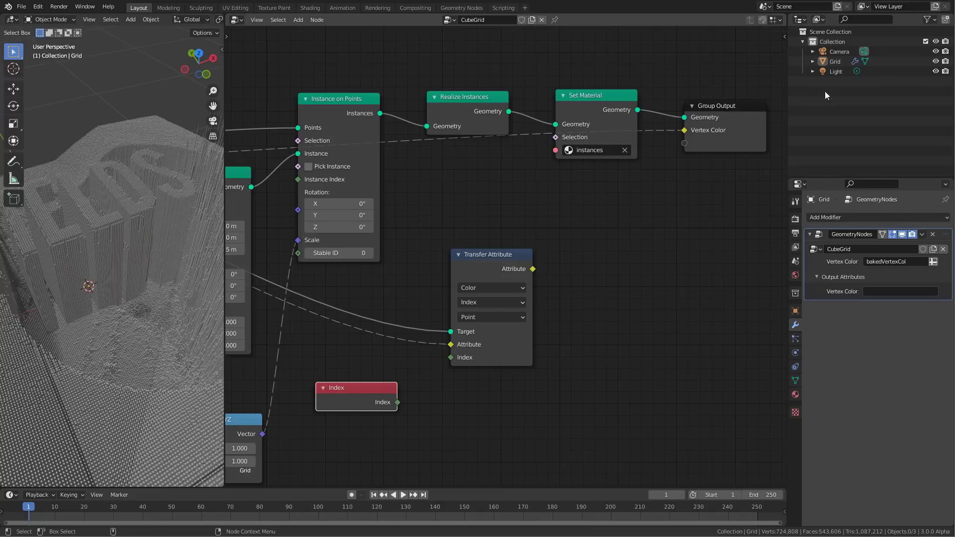
mouse_move(362, 400)
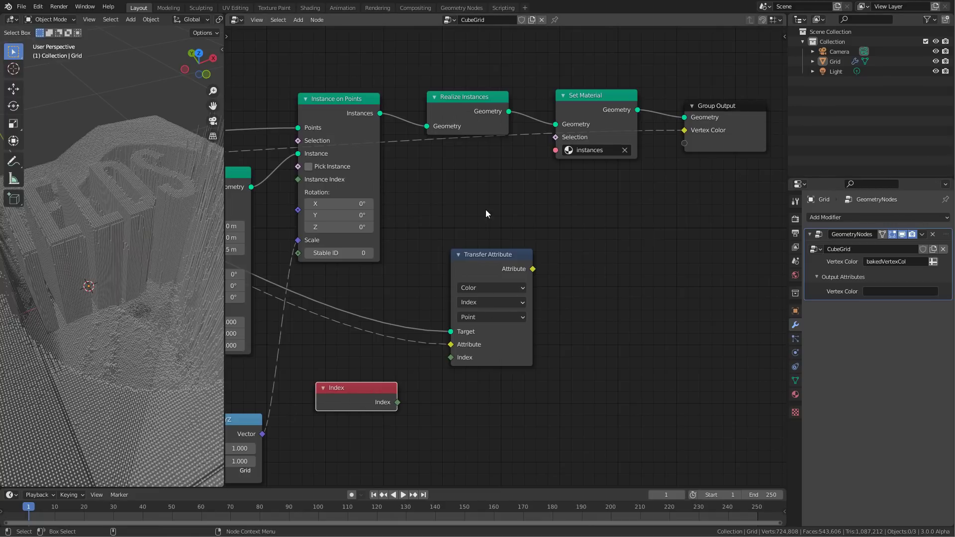
mouse_move(366, 178)
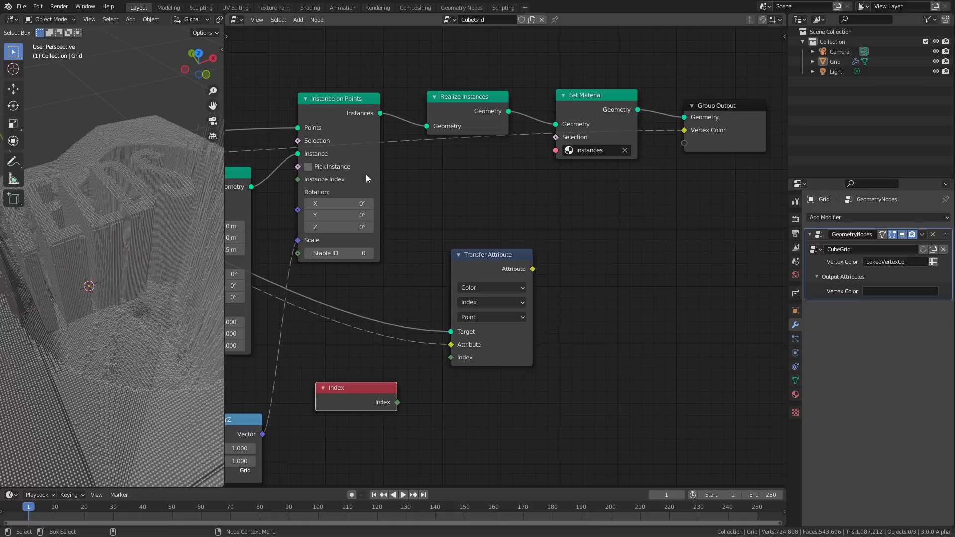
mouse_move(338, 203)
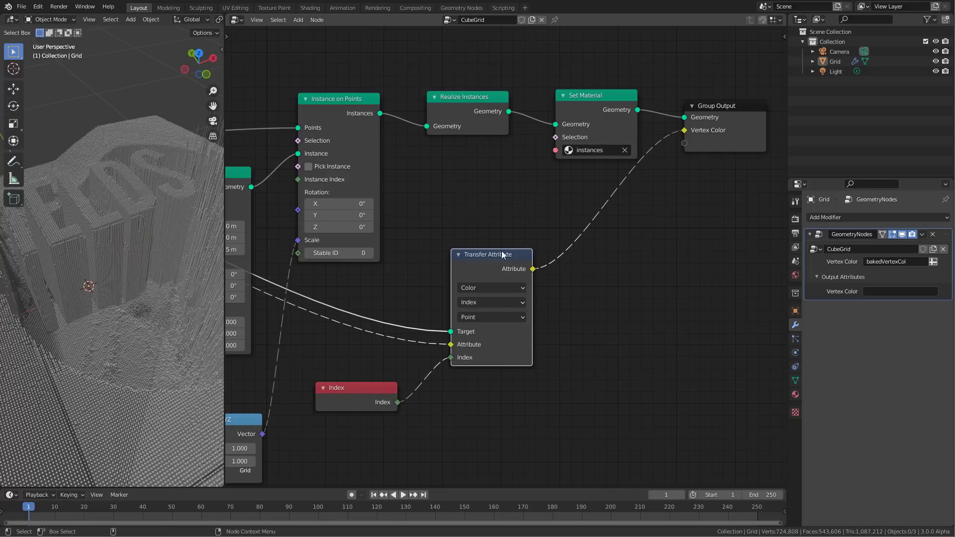
mouse_move(481, 432)
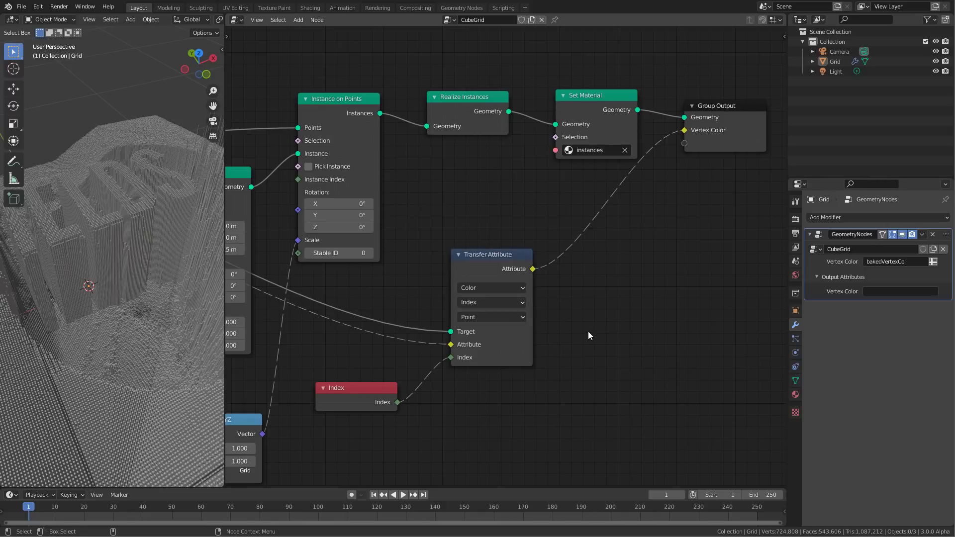
mouse_move(630, 341)
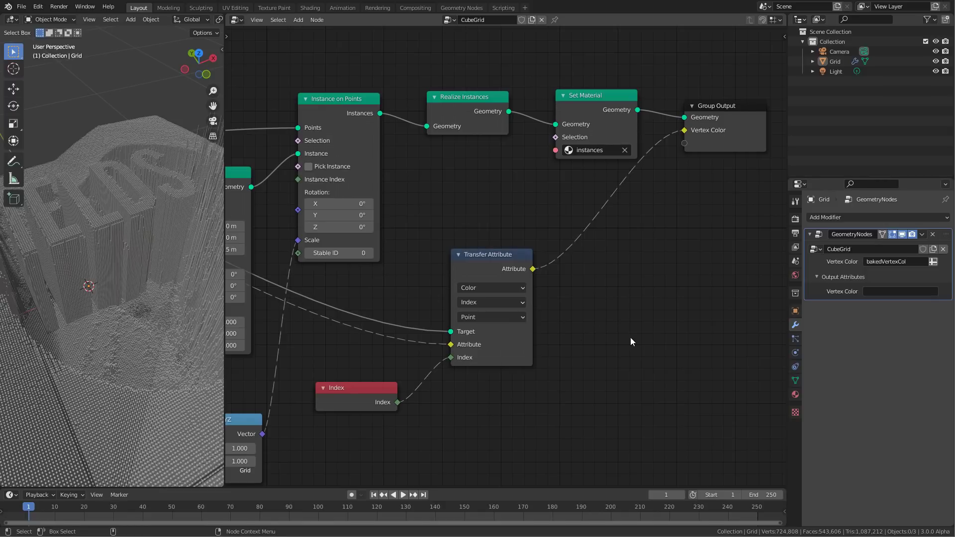
- Insert a Math Divide-by-8 node between Index and Transfer Attribute's Index socket
type("math")
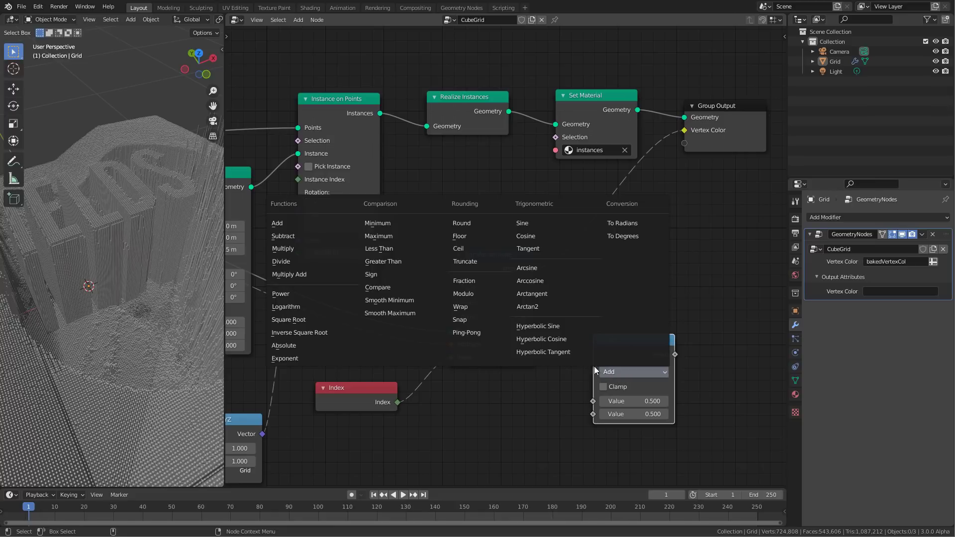
mouse_move(282, 262)
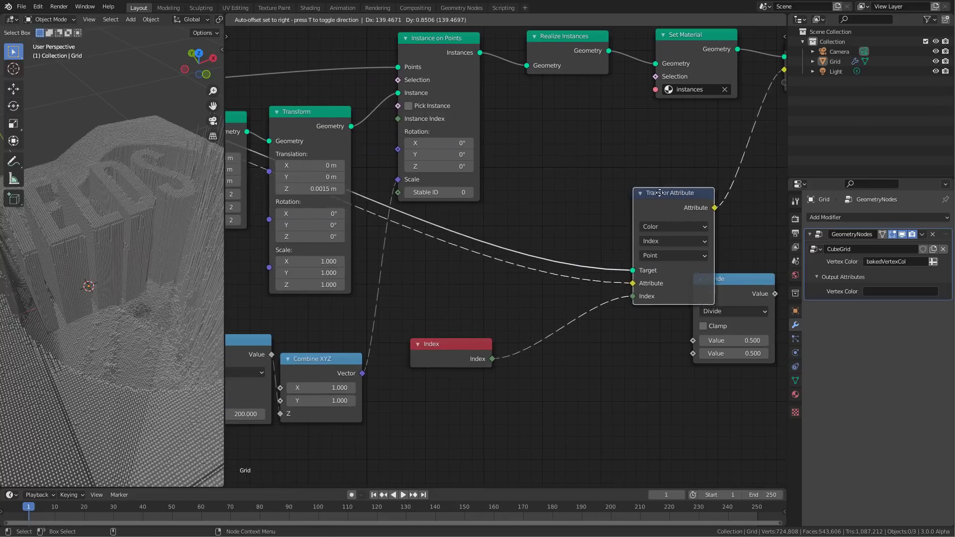
left_click_drag(673, 192, 642, 190)
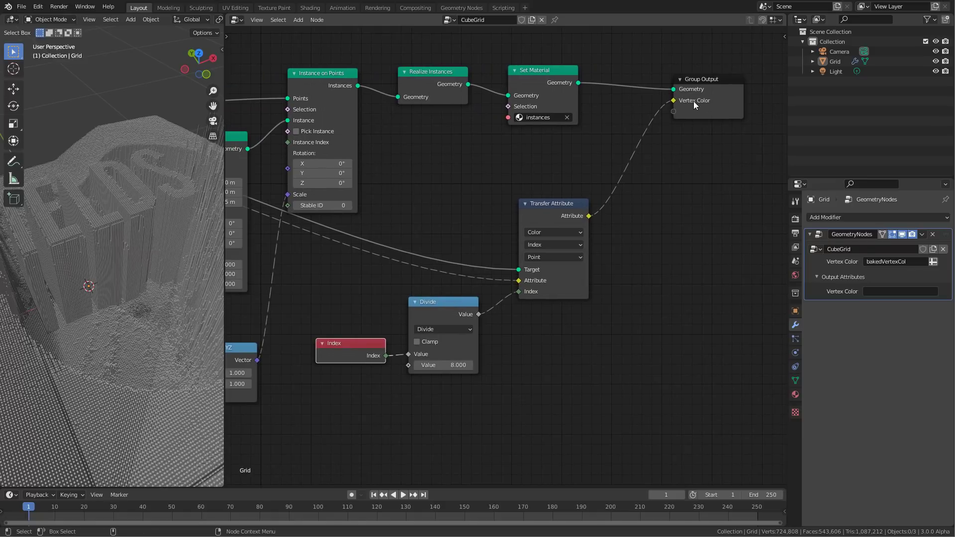
mouse_move(698, 109)
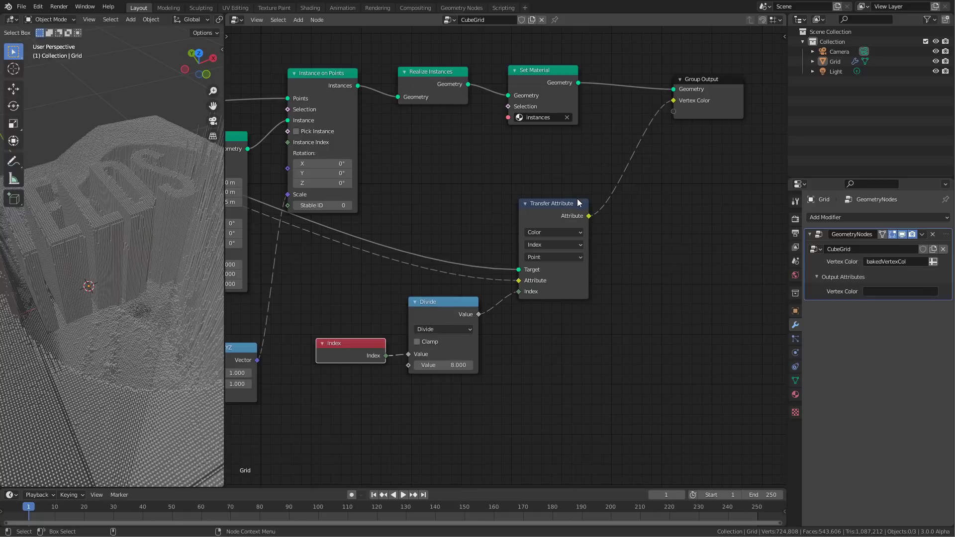
mouse_move(577, 199)
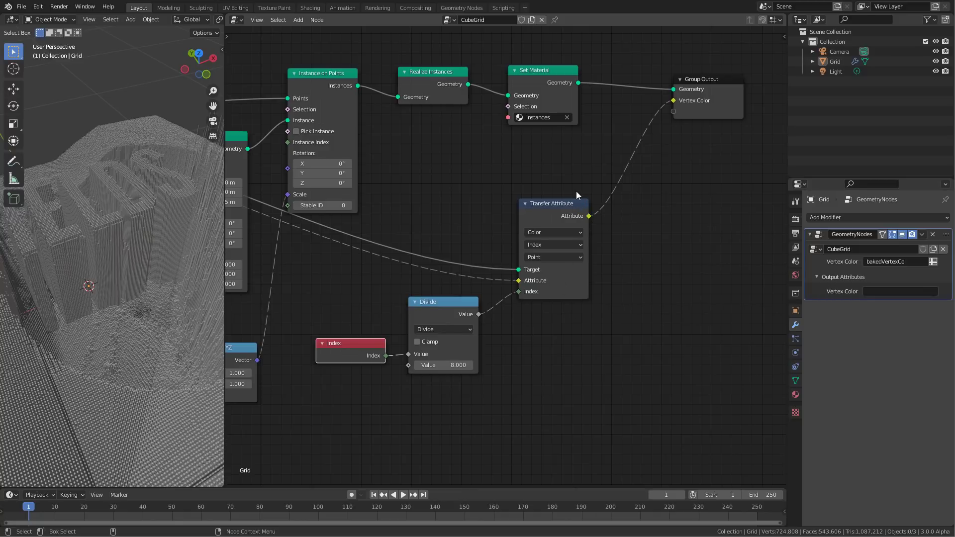
mouse_move(514, 307)
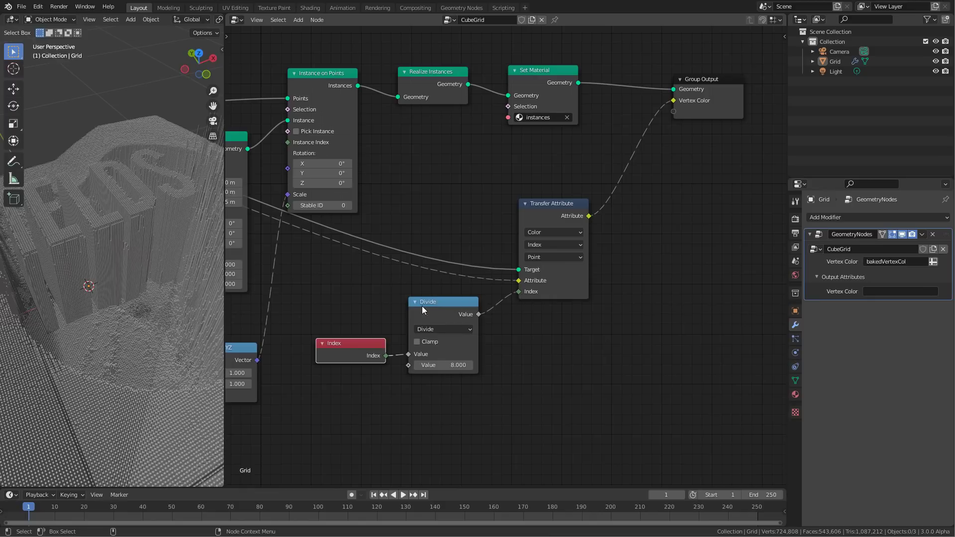
mouse_move(344, 347)
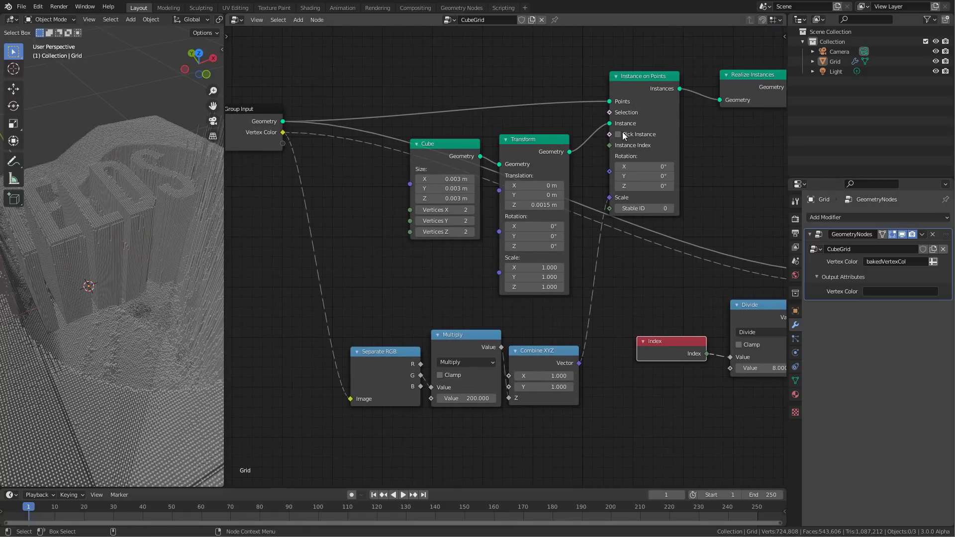
mouse_move(674, 337)
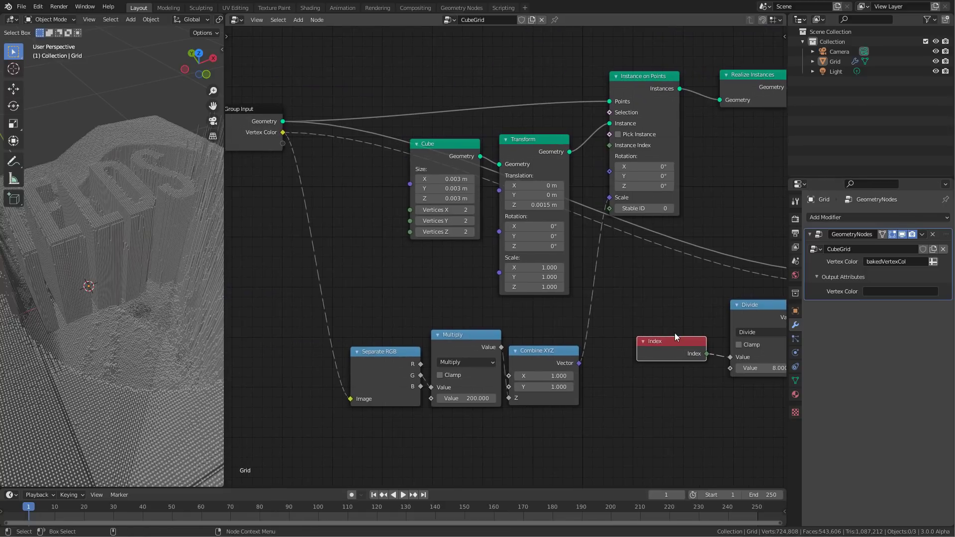
mouse_move(267, 132)
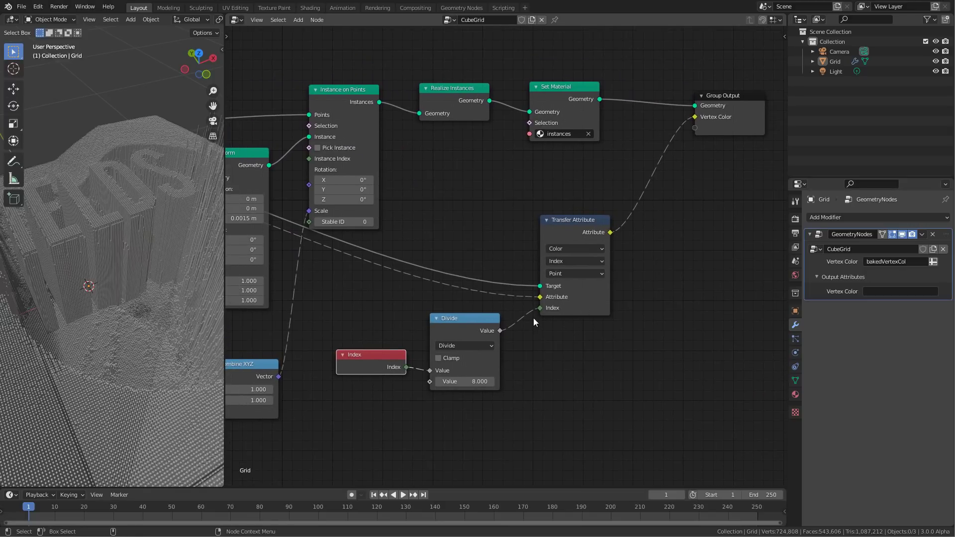
mouse_move(534, 288)
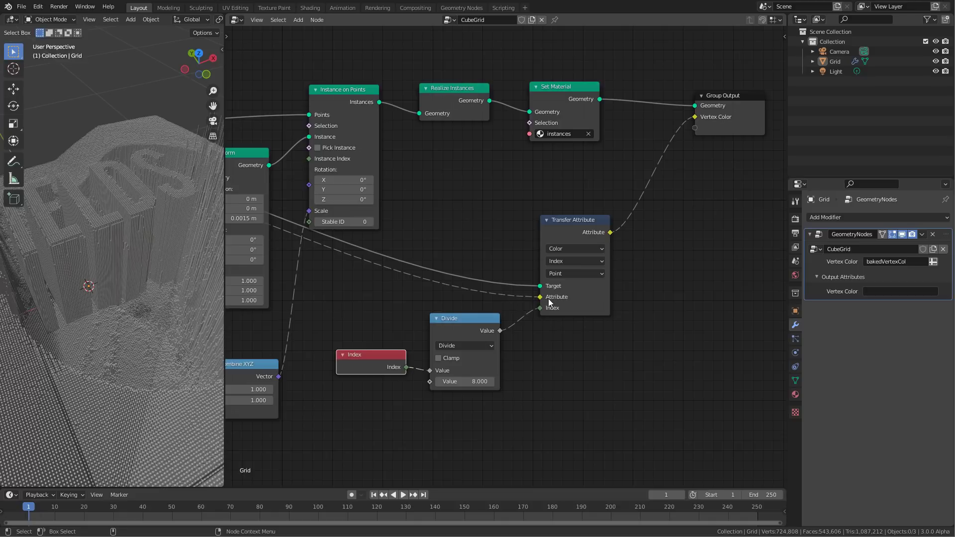
mouse_move(730, 104)
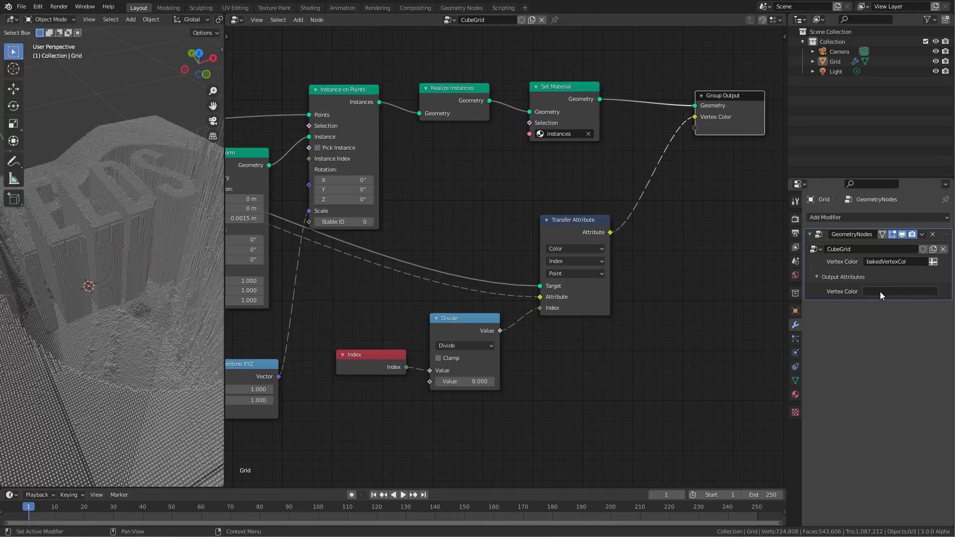
- Name the modifier's Vertex Color output attribute 'instancecolor'
type("instancecolor")
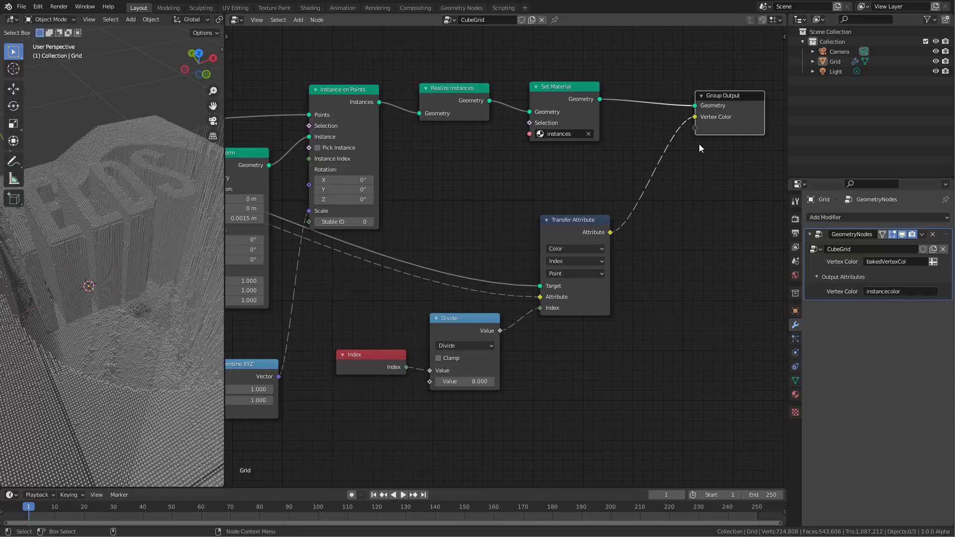
mouse_move(454, 172)
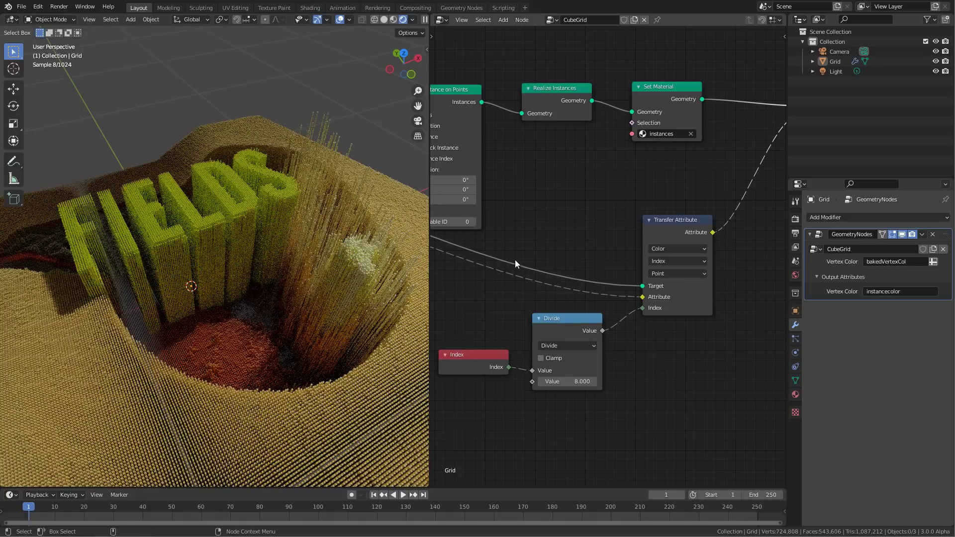
mouse_move(645, 230)
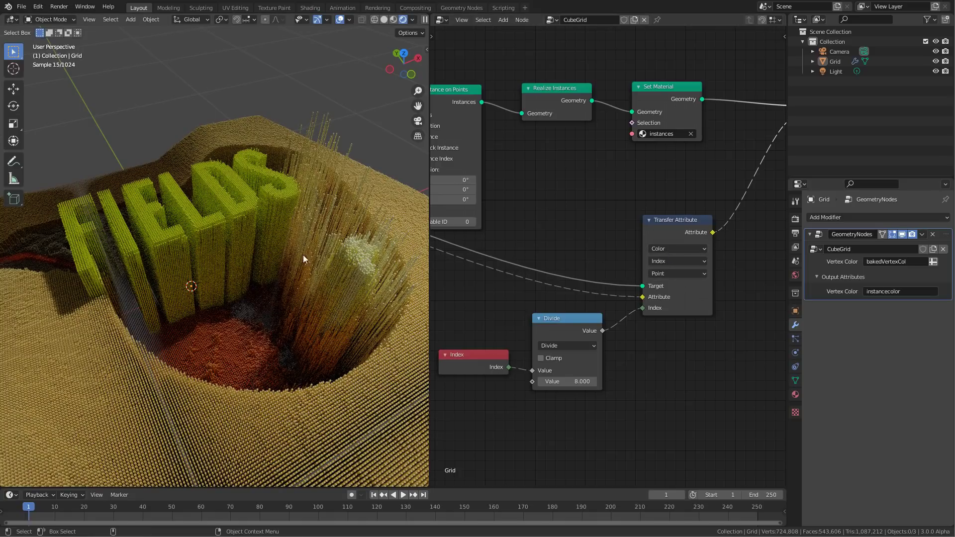
mouse_move(311, 281)
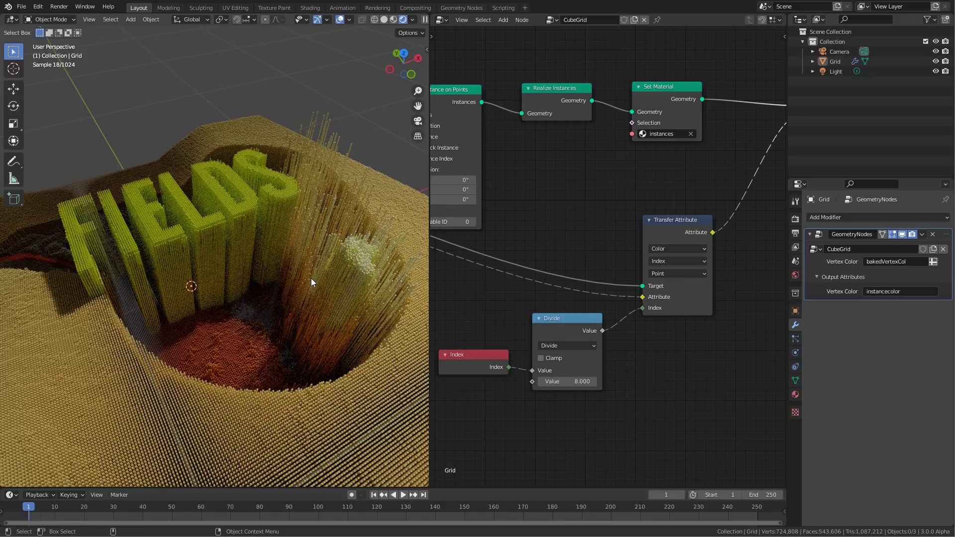
mouse_move(322, 262)
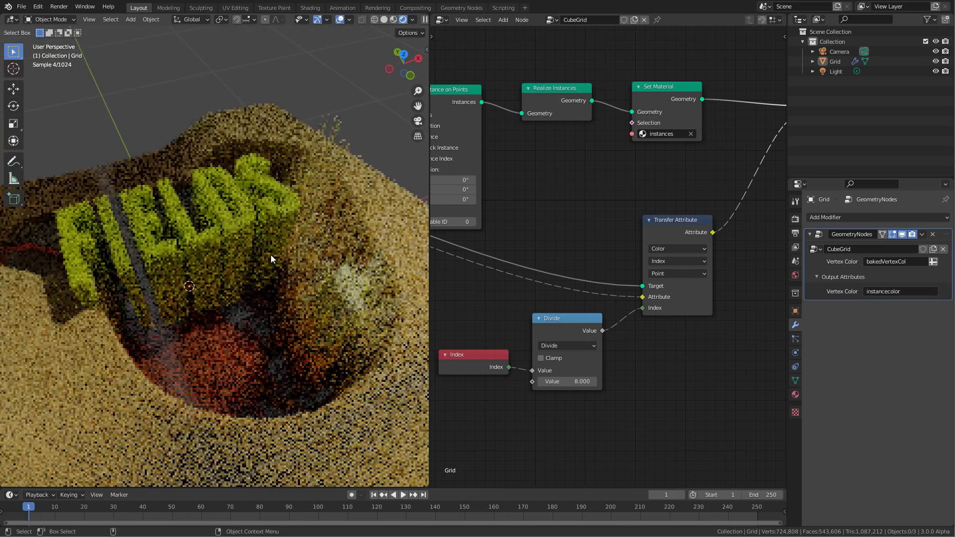
- Set the cube material's subsurface method to Christensen-Burley and render Cycles on GPU Compute
left_click(439, 20)
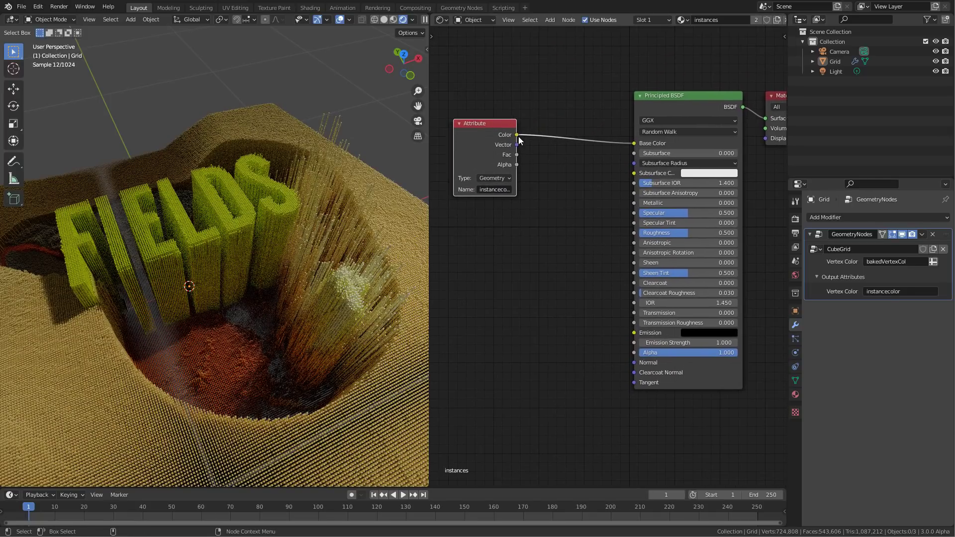
left_click(686, 131)
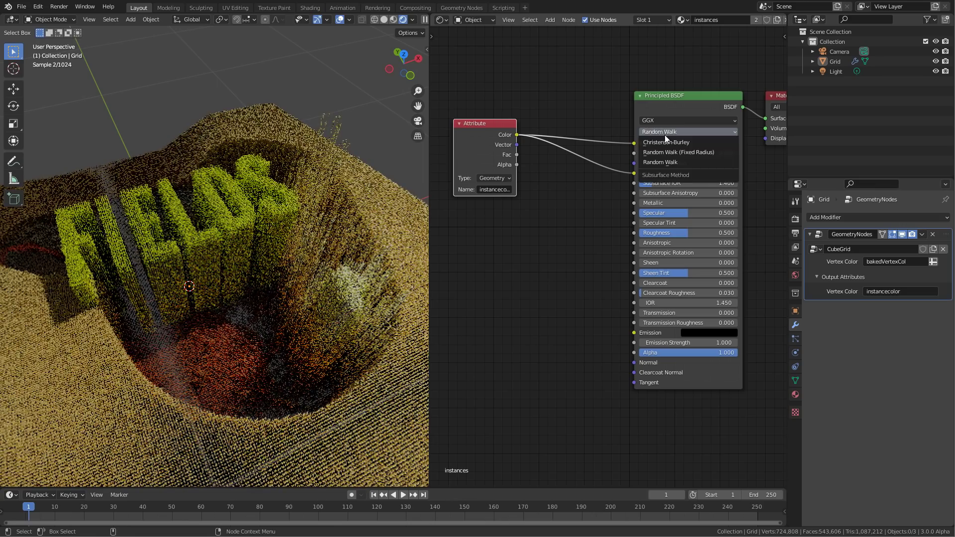
left_click(666, 143)
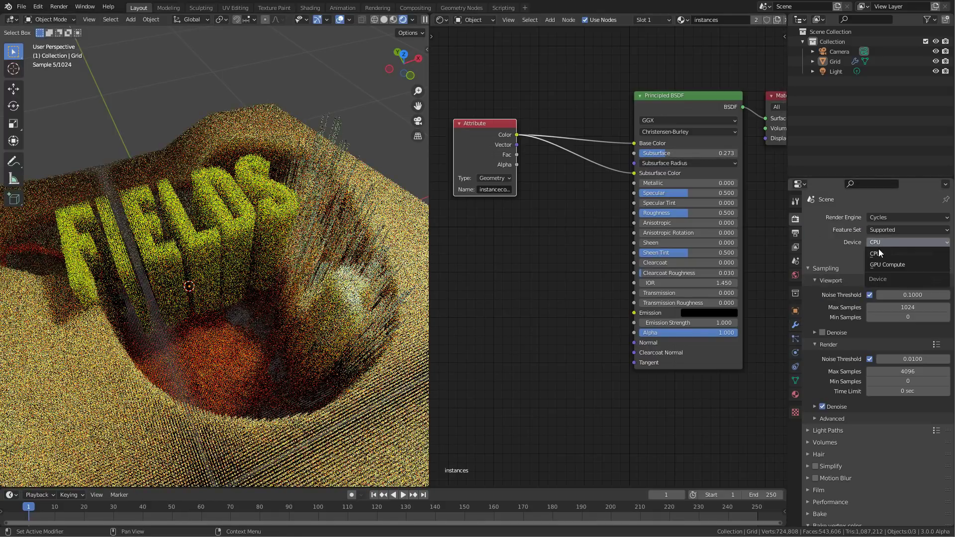
left_click(888, 264)
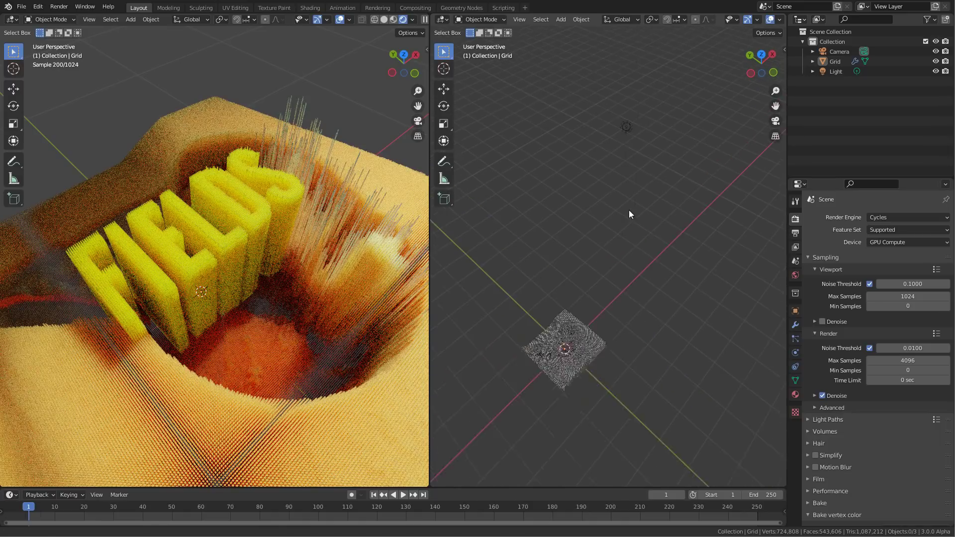
- Make the scene light an Area light with a Track To constraint targeting Grid
left_click(834, 72)
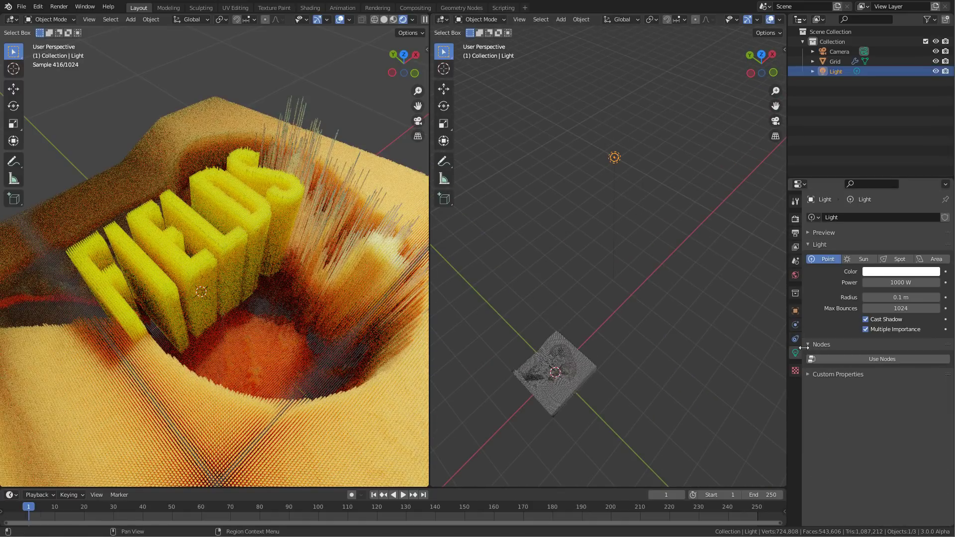
left_click(936, 259)
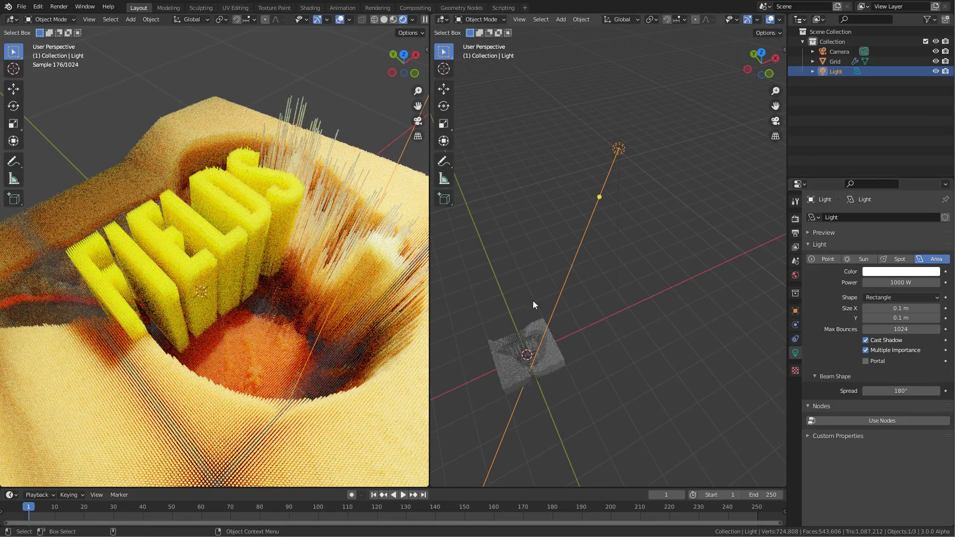
left_click(795, 324)
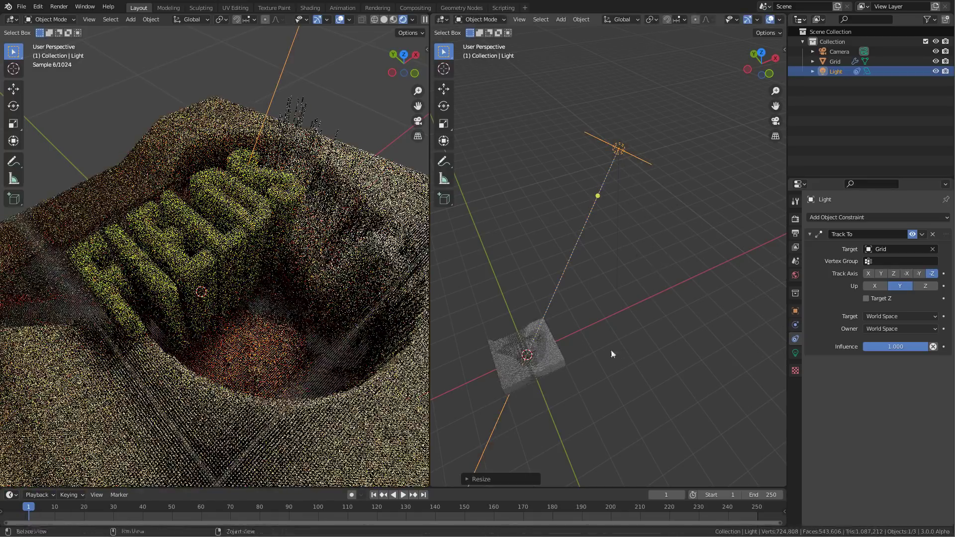
left_click(795, 352)
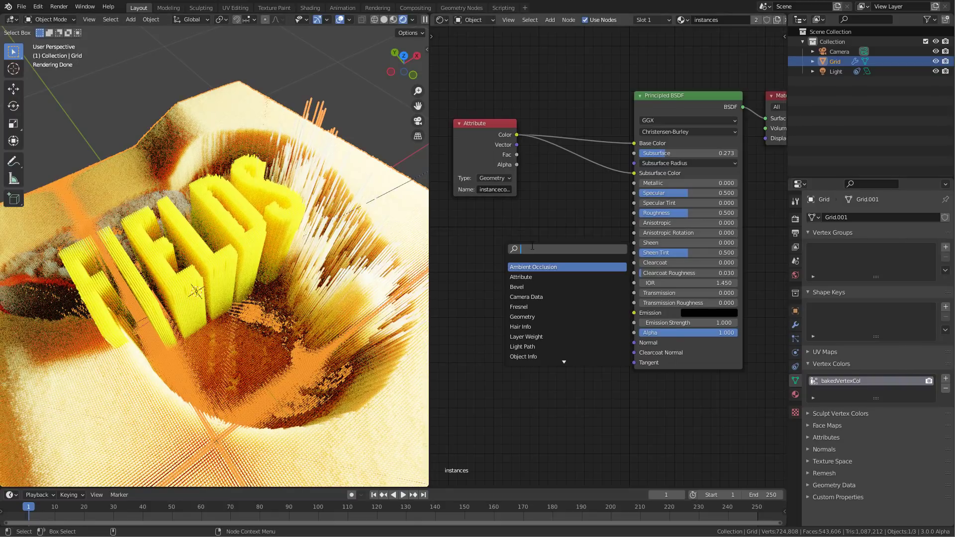
- Insert a Gamma node on the colour link and set the Hue Saturation Value hue to 0.340
type("gamma")
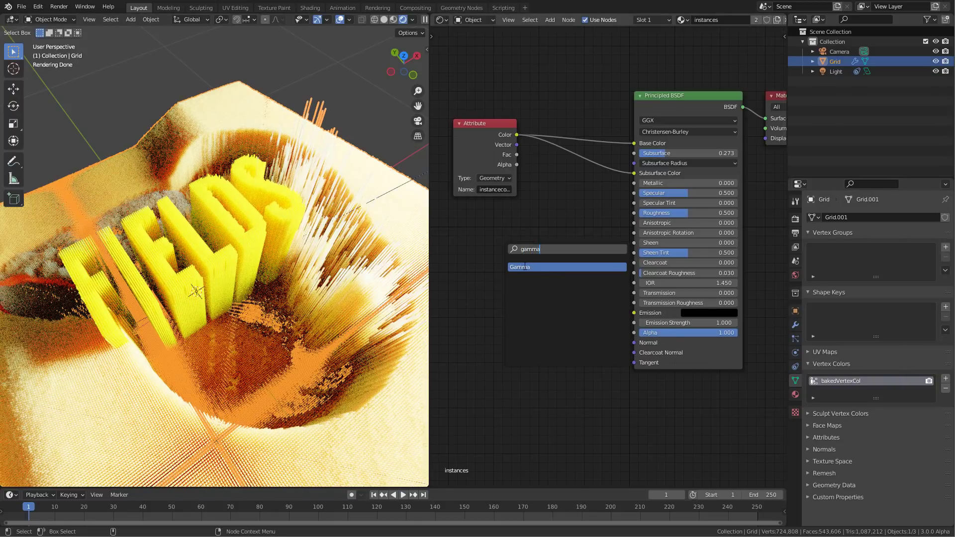
left_click(519, 267)
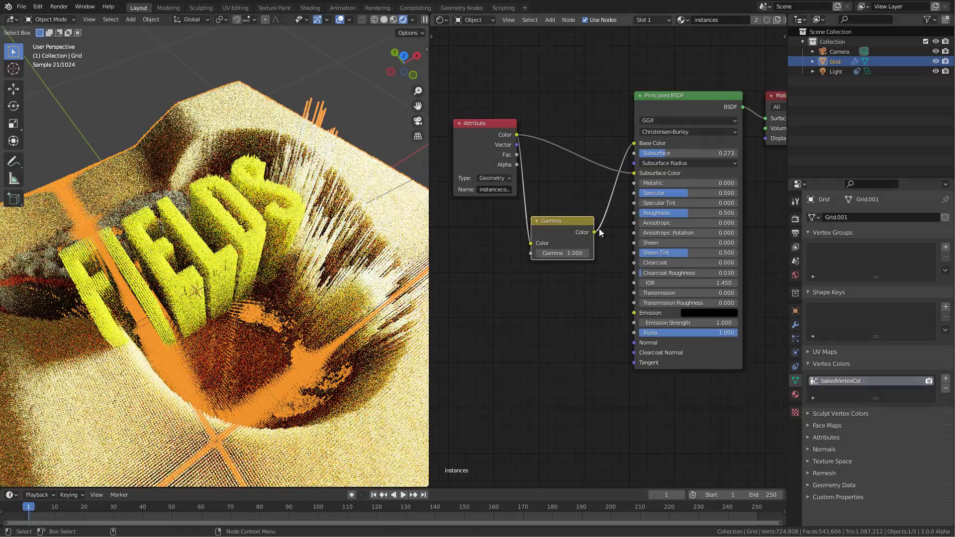
left_click_drag(560, 221, 576, 140)
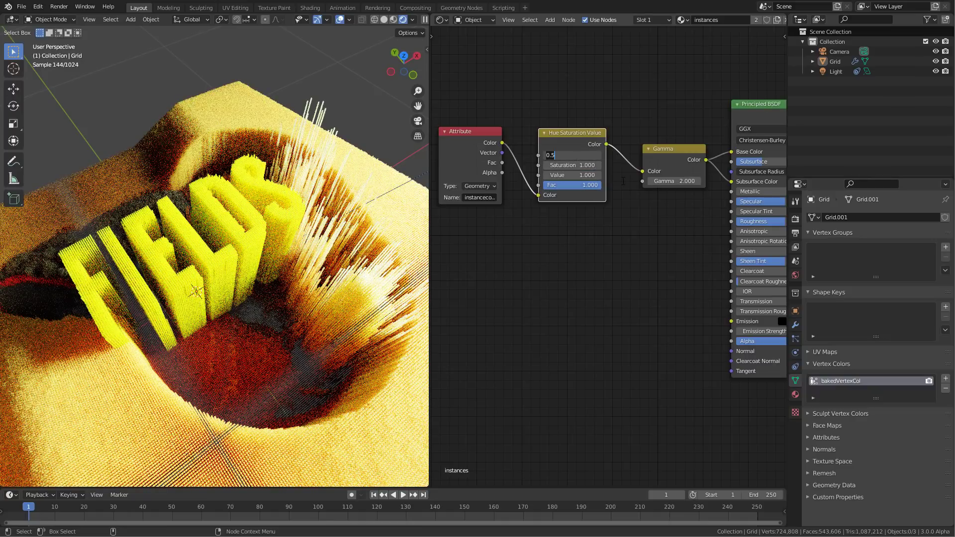
type("0.340")
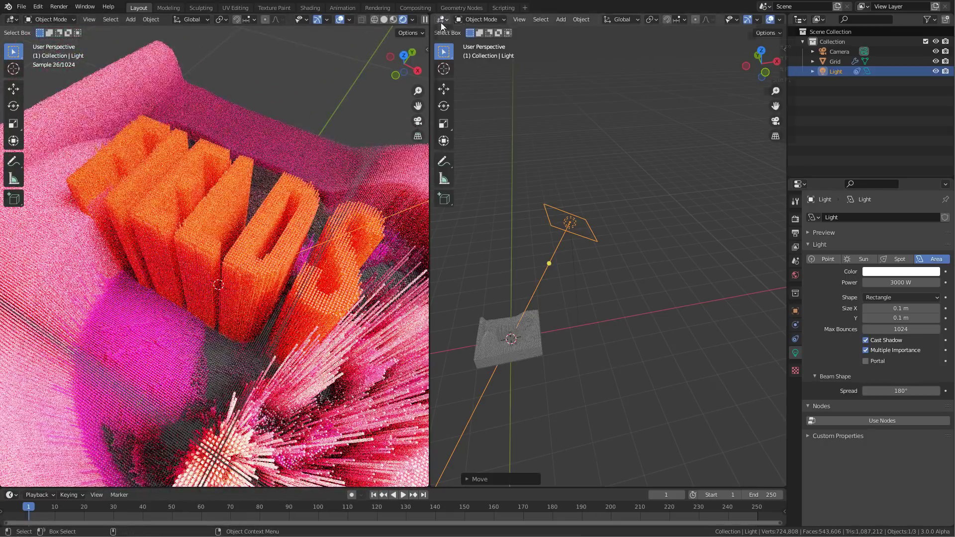
- Turn the second area into a node editor showing the Grid's CubeGrid tree
left_click(440, 19)
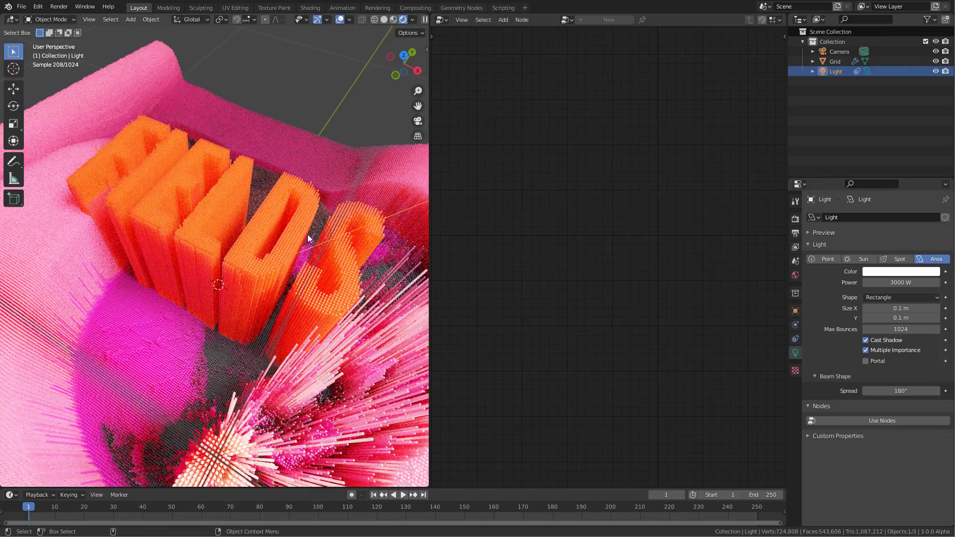
left_click(834, 60)
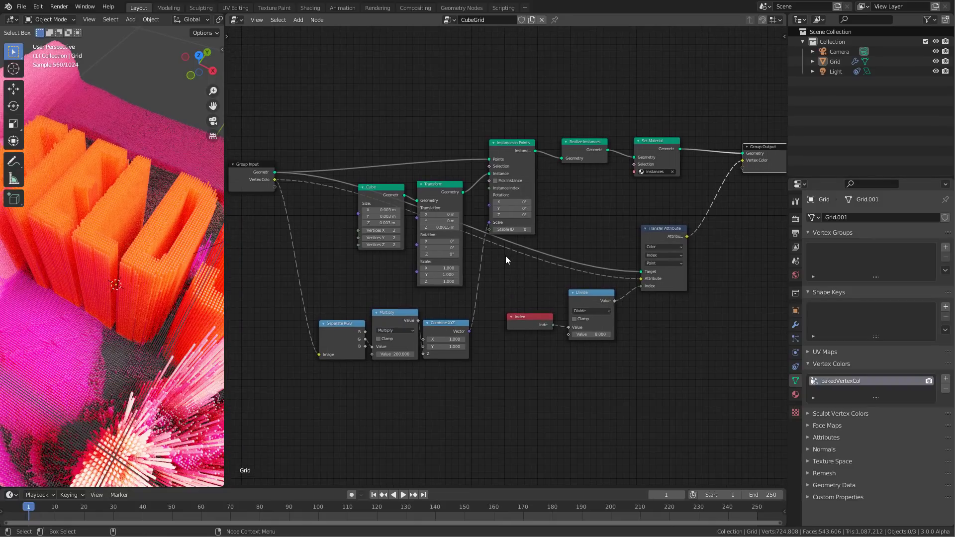
mouse_move(653, 301)
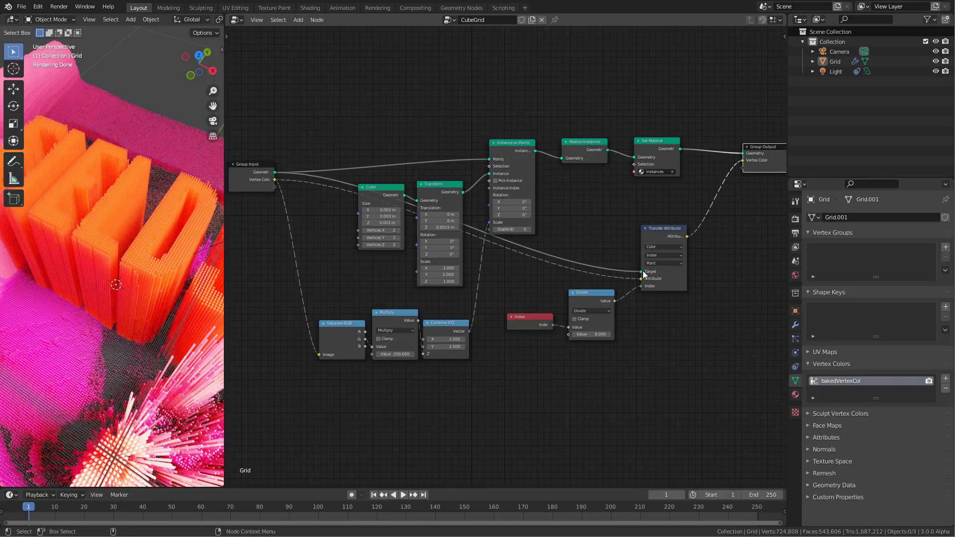
mouse_move(398, 368)
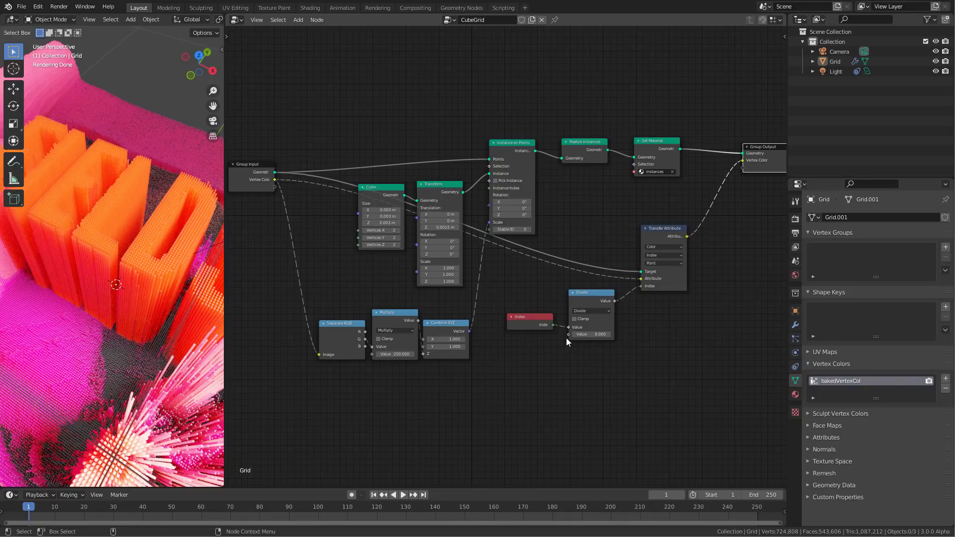
mouse_move(290, 198)
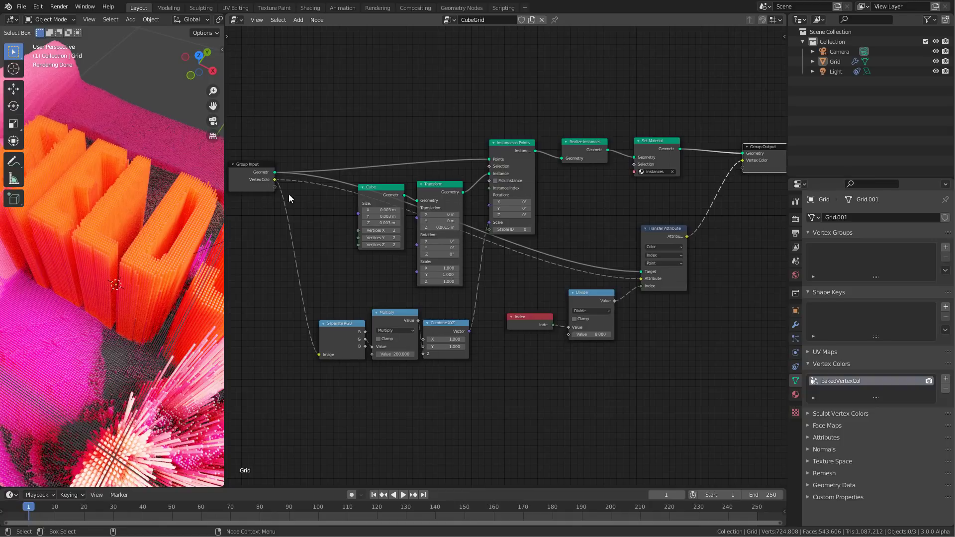
mouse_move(266, 189)
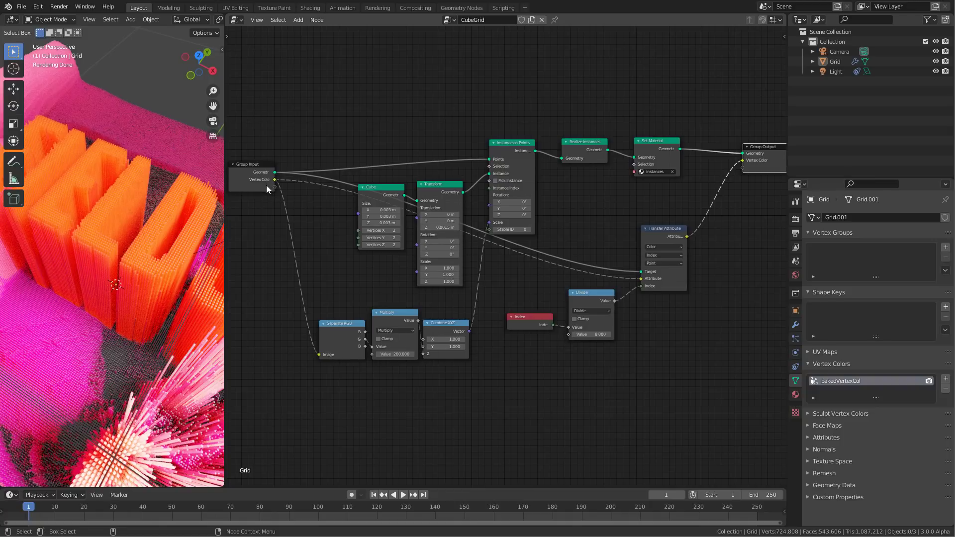
- Show the Grid's GeometryNodes modifier settings with the instancecolor output
left_click(795, 324)
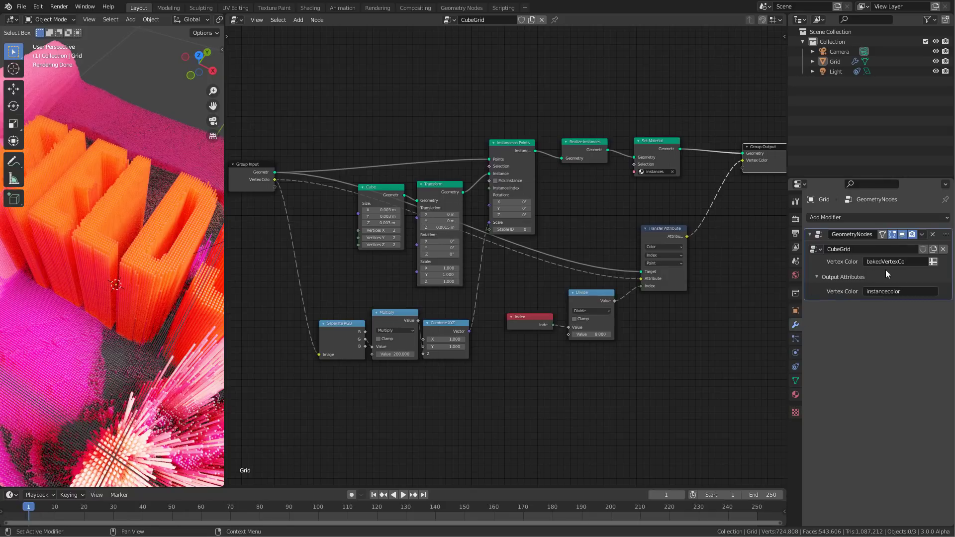
mouse_move(863, 278)
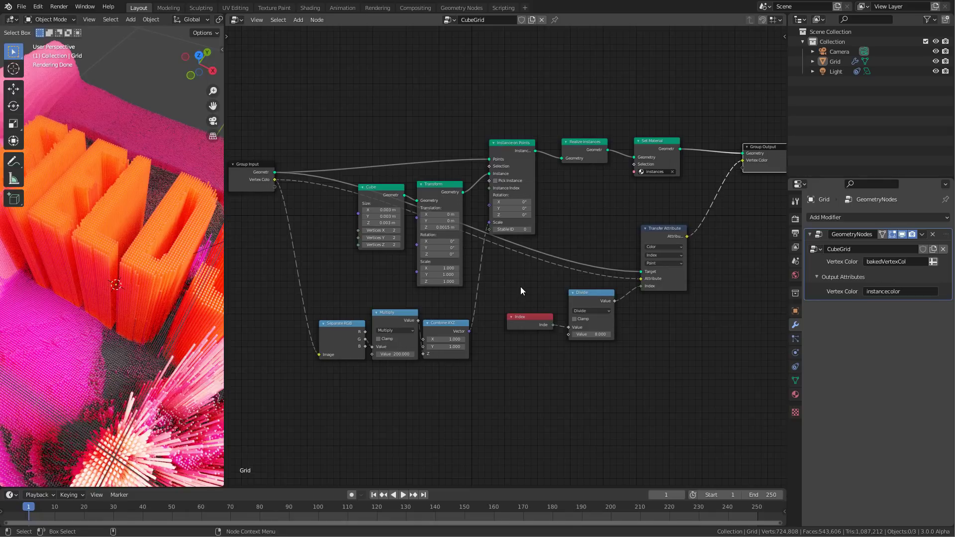
mouse_move(520, 290)
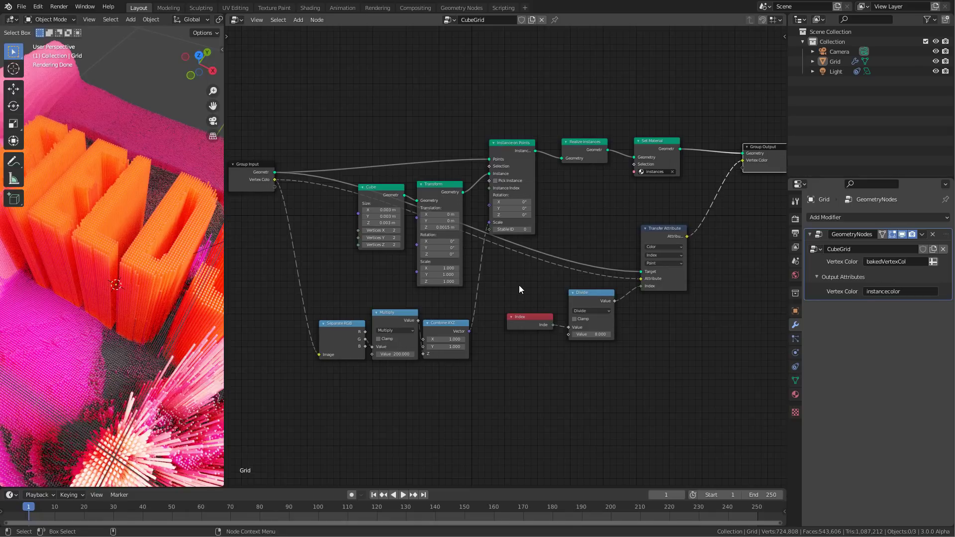